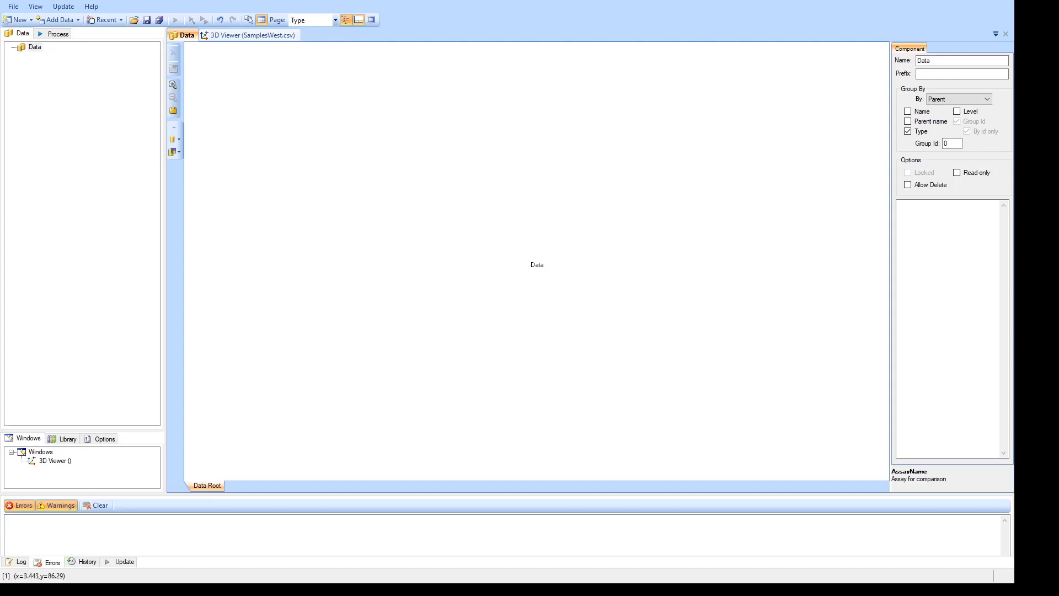
# Step: Load SamplesWest.csv under the Data node and open its column mapping grid
pyautogui.click(34, 46)
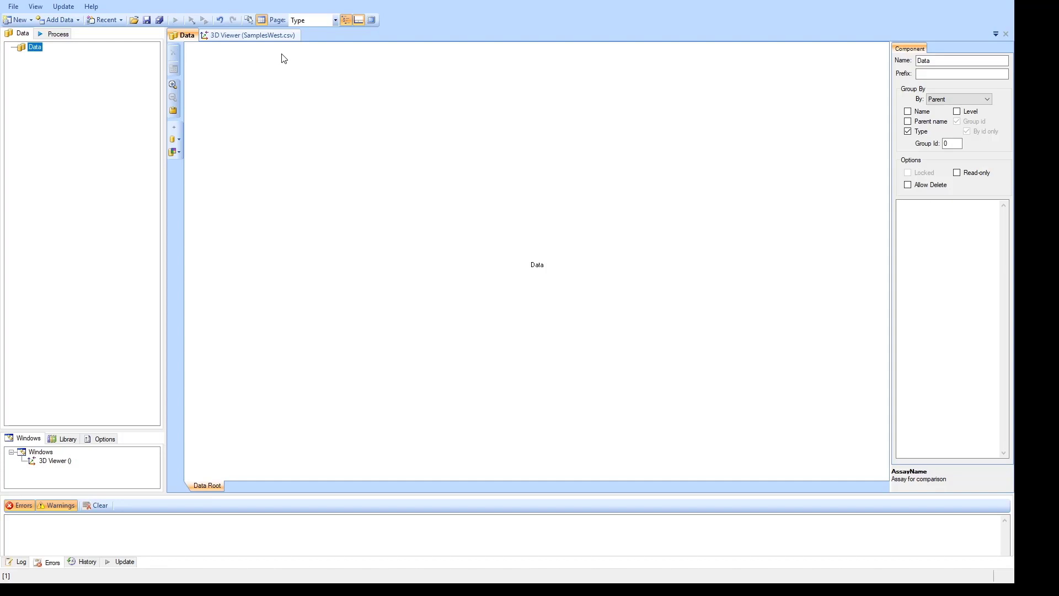
pyautogui.moveTo(373, 147)
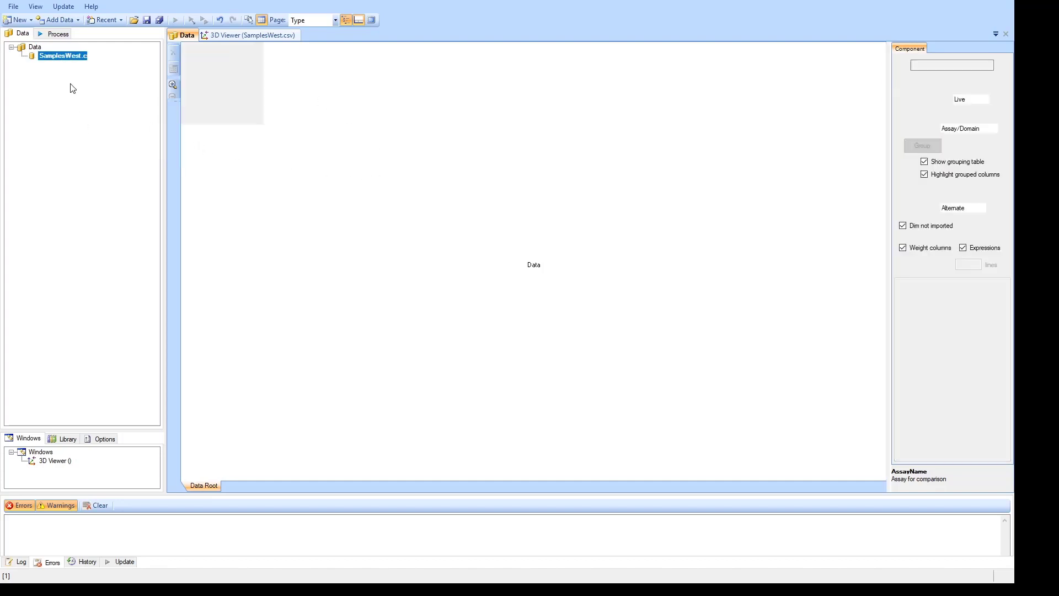
pyautogui.doubleClick(62, 55)
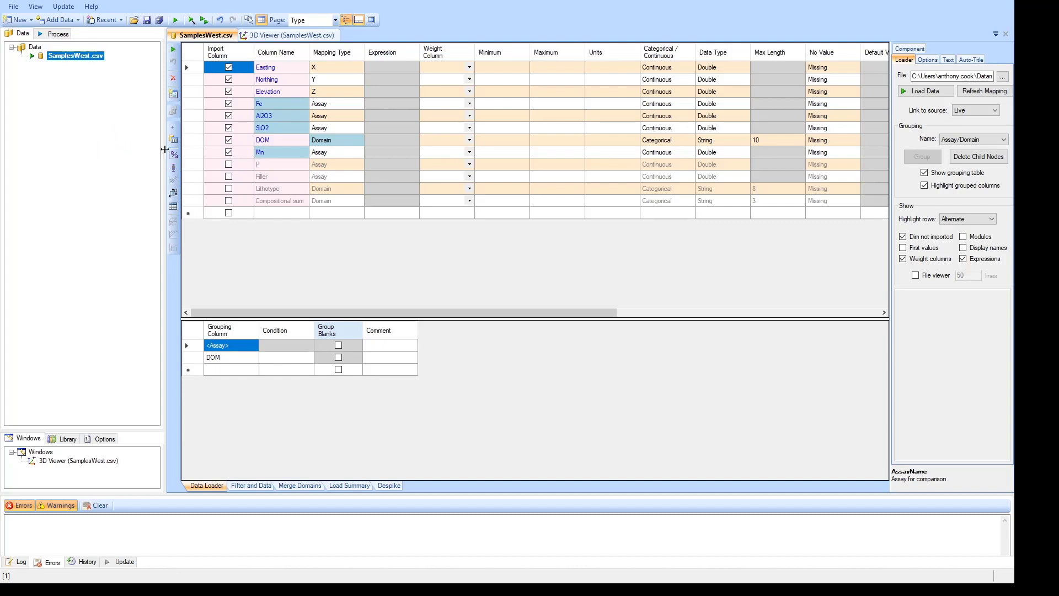
# Step: Set the sample grouping to Domain/Assay so DOM comes ahead of the assays
pyautogui.click(973, 139)
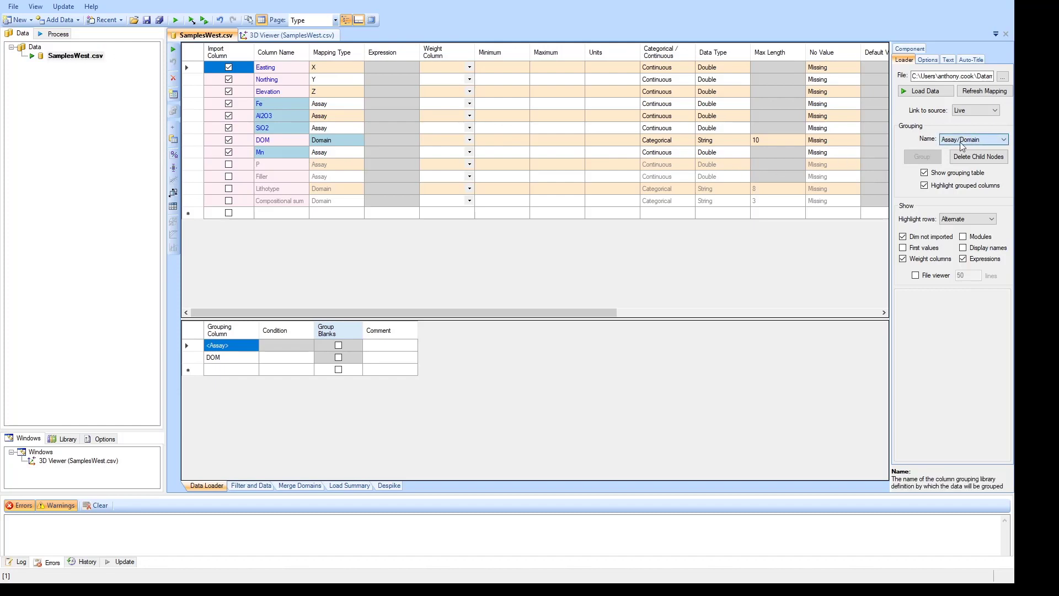
pyautogui.click(972, 139)
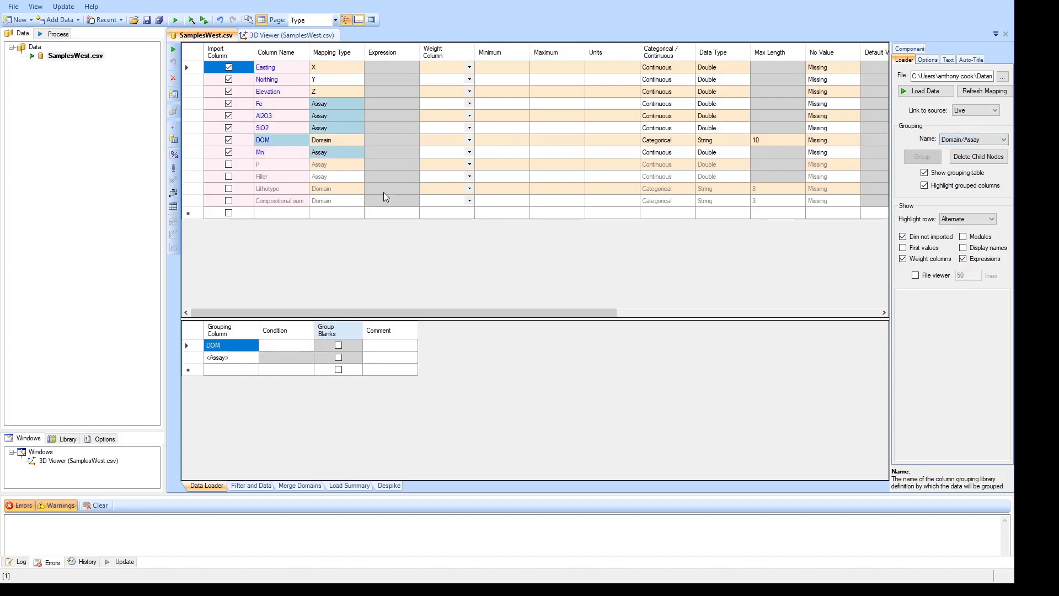
pyautogui.moveTo(292, 124)
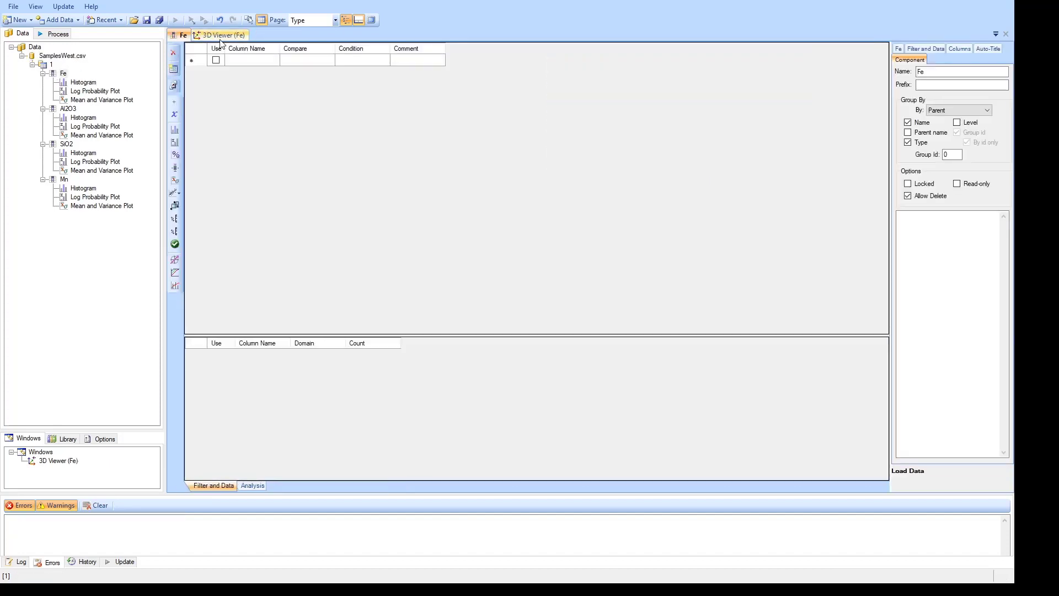
# Step: View the loaded sample points in 3D coloured by Fe
pyautogui.click(223, 34)
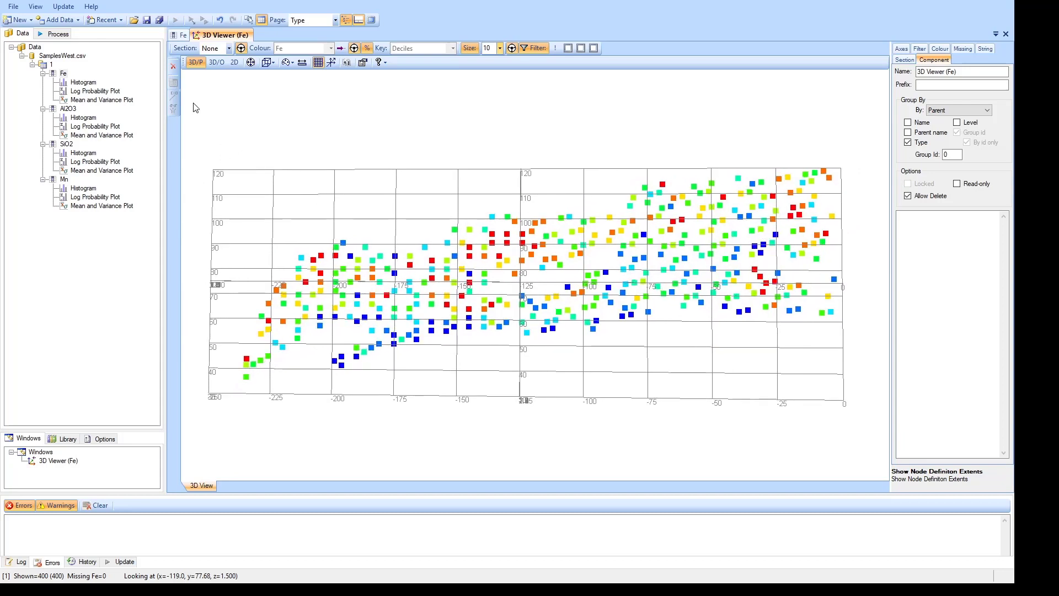
pyautogui.moveTo(322, 284)
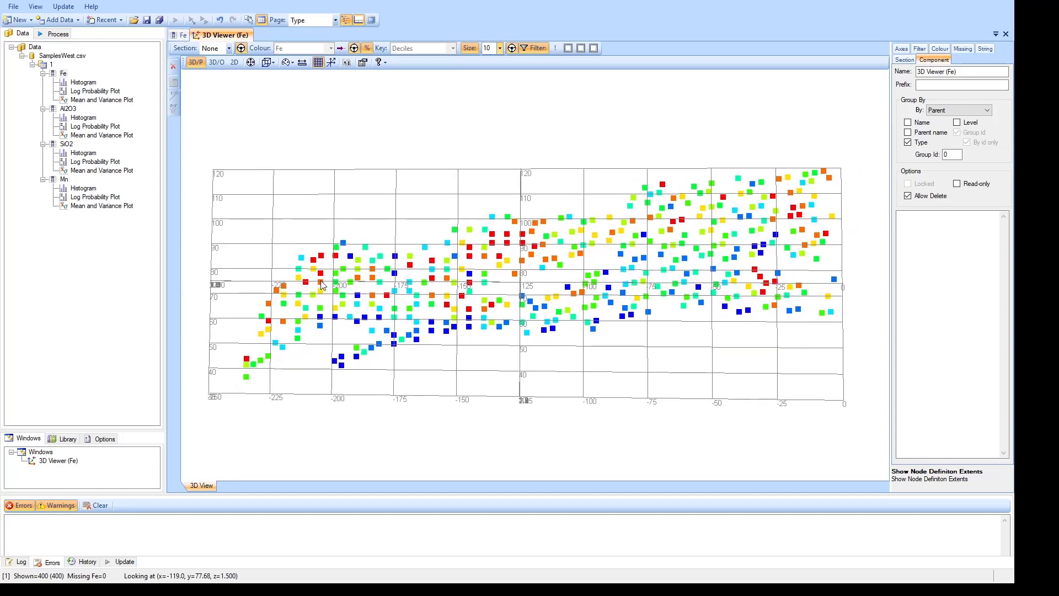
pyautogui.moveTo(532, 312)
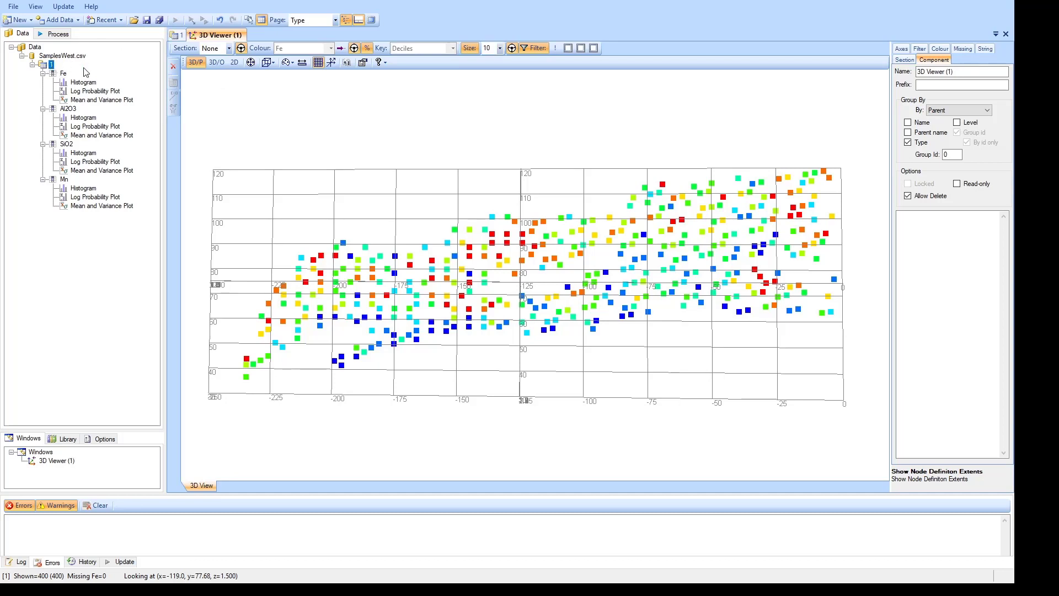
pyautogui.moveTo(190, 208)
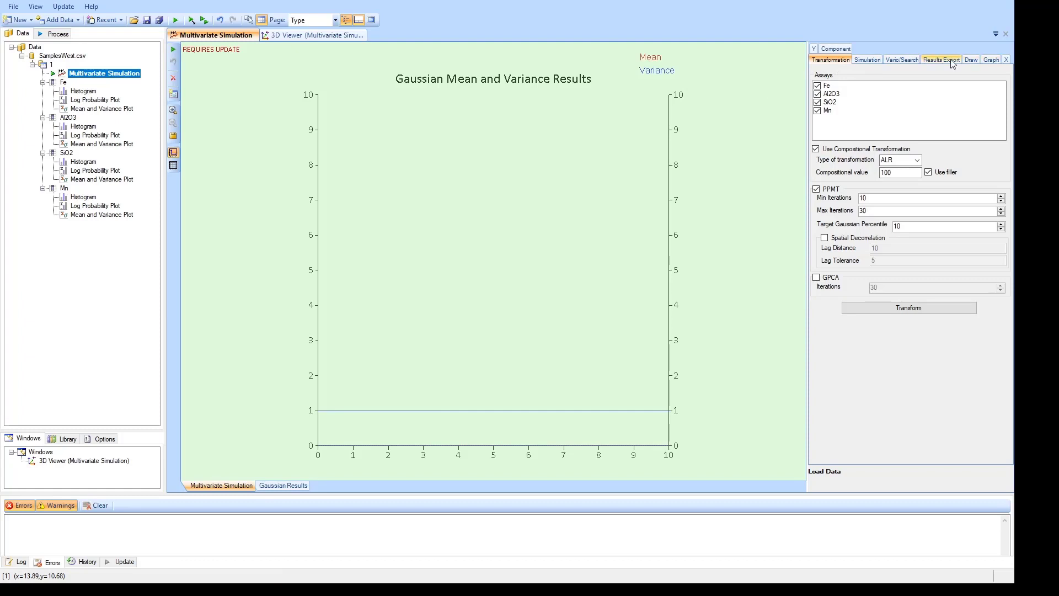
pyautogui.moveTo(906, 70)
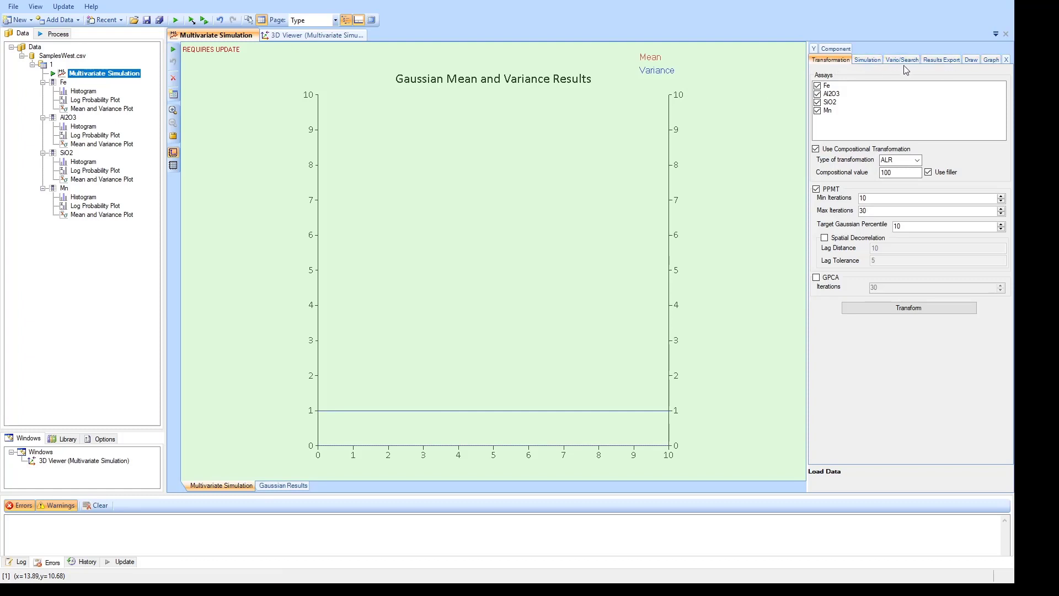
pyautogui.moveTo(486, 139)
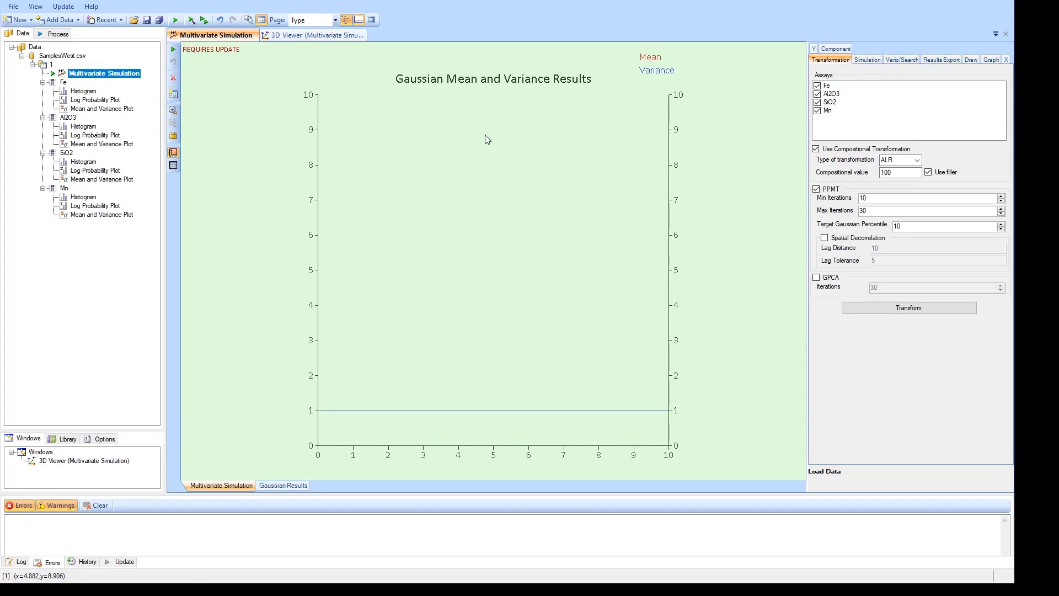
pyautogui.moveTo(582, 153)
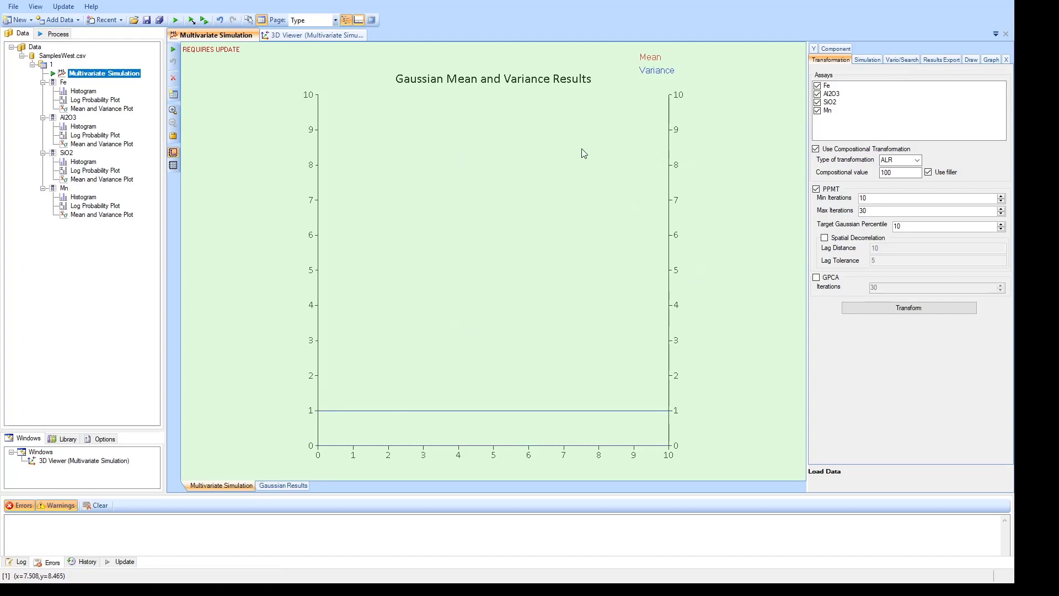
pyautogui.moveTo(577, 152)
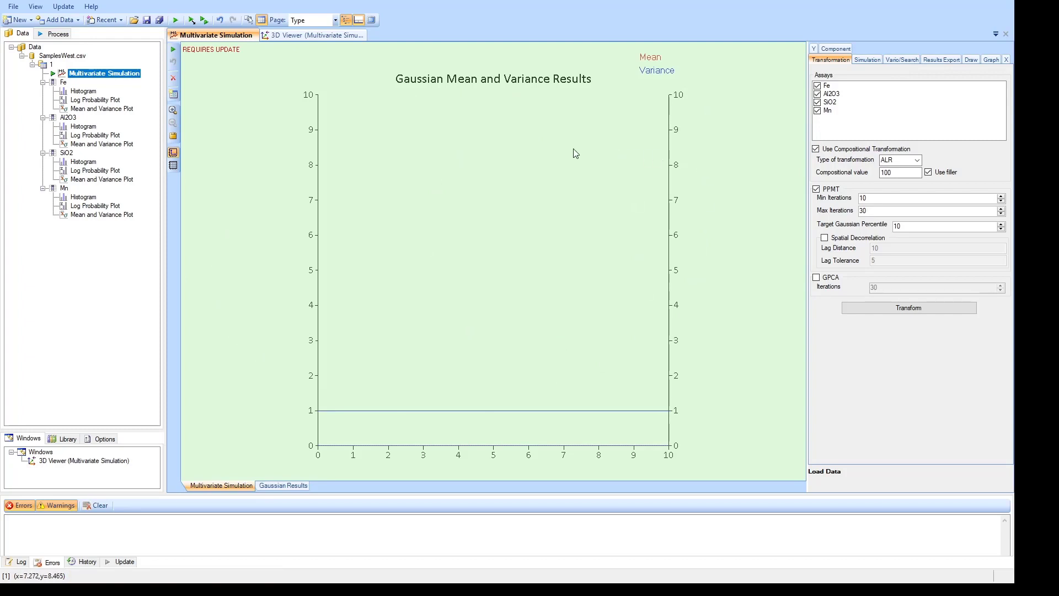
pyautogui.moveTo(924, 88)
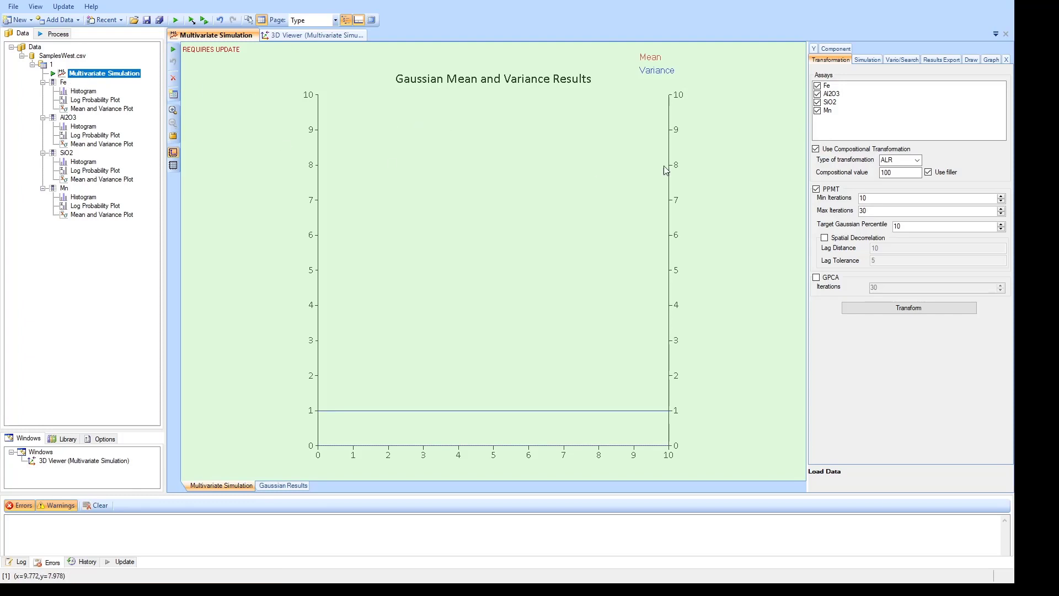
pyautogui.moveTo(858, 102)
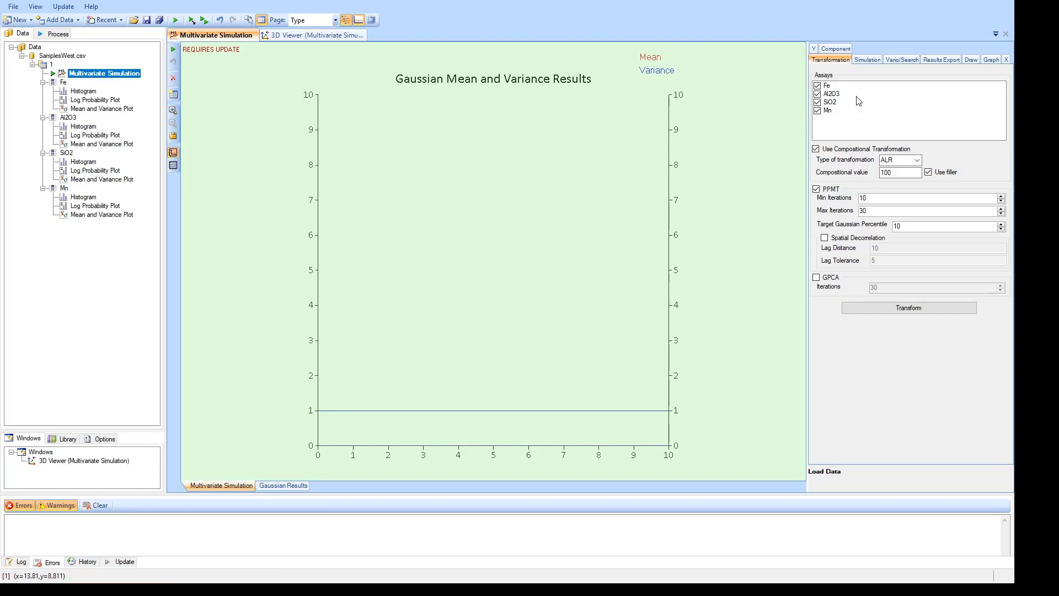
pyautogui.moveTo(831, 98)
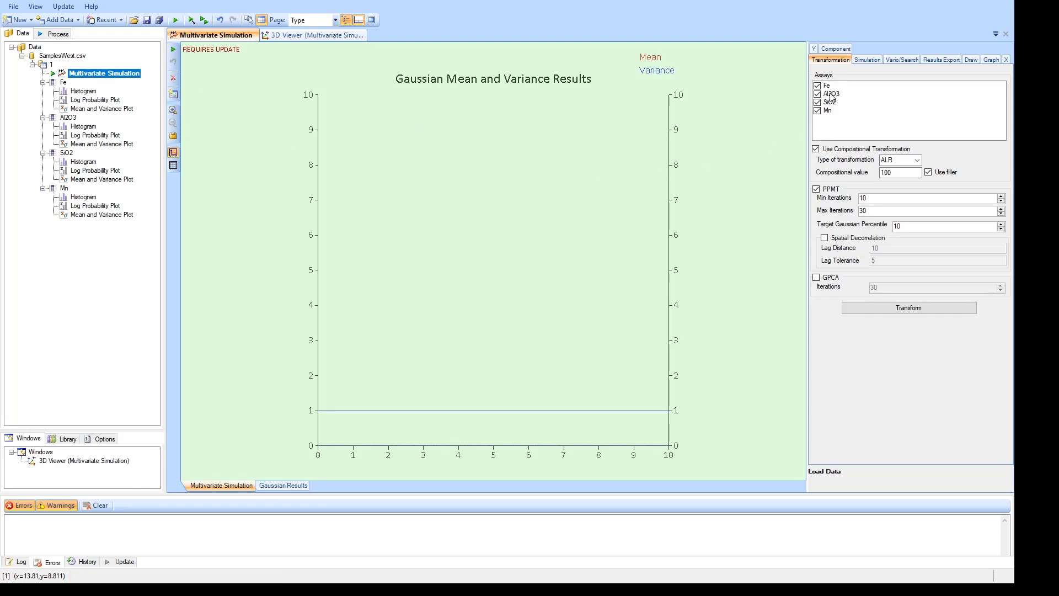
pyautogui.moveTo(832, 122)
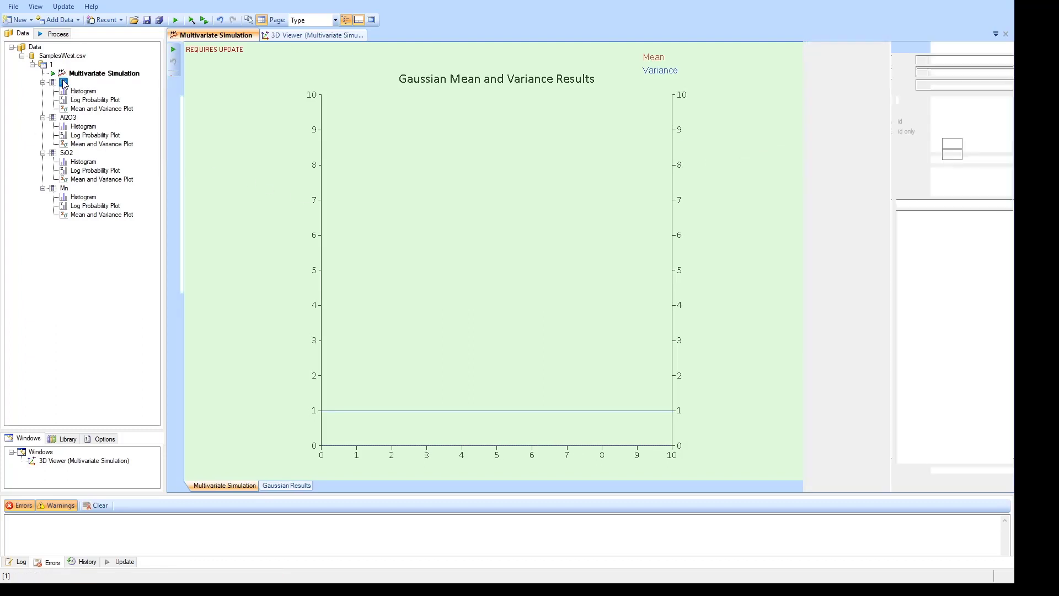
# Step: Show Fe scatter plots against Al2O3, SiO2 and Mn with regression equations
pyautogui.click(63, 82)
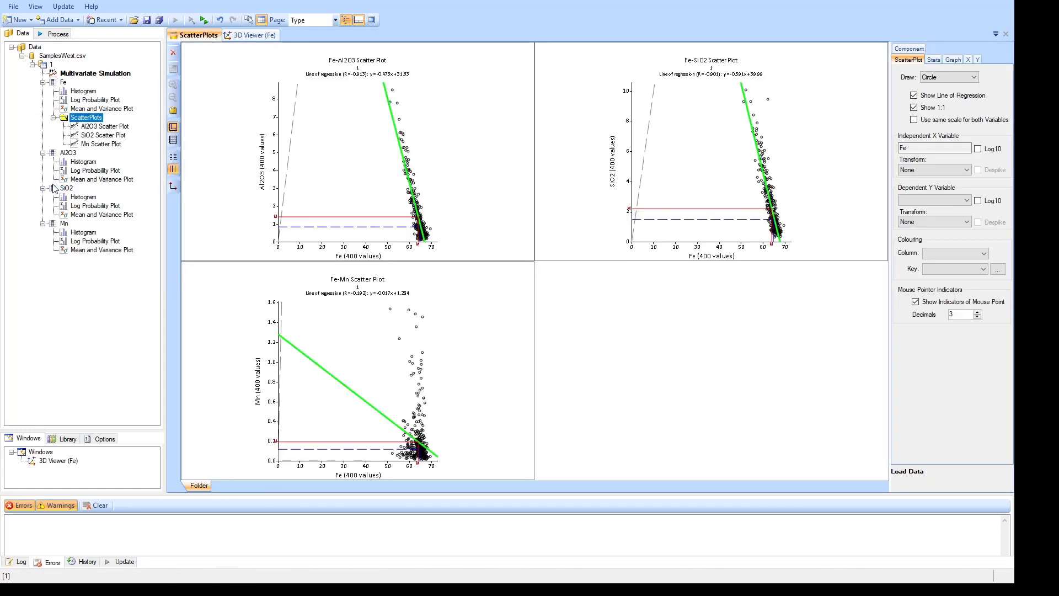
pyautogui.moveTo(449, 206)
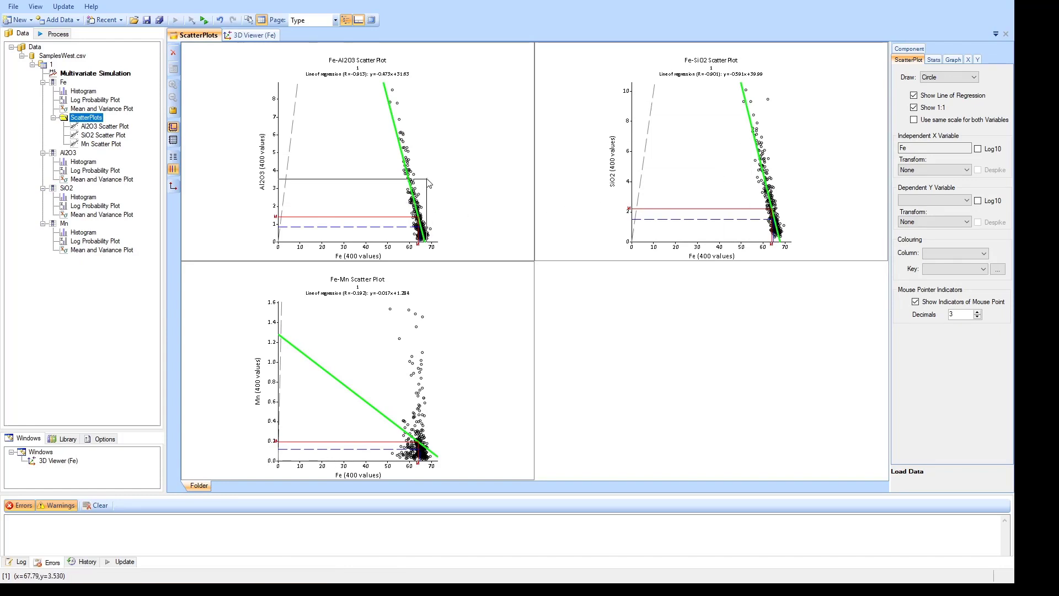
pyautogui.moveTo(474, 201)
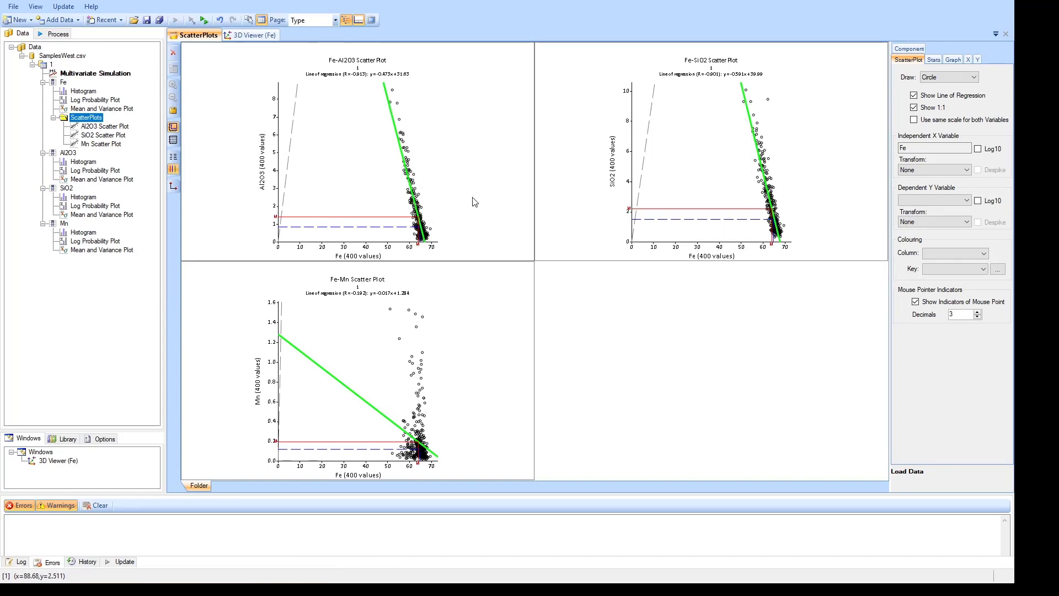
pyautogui.moveTo(726, 74)
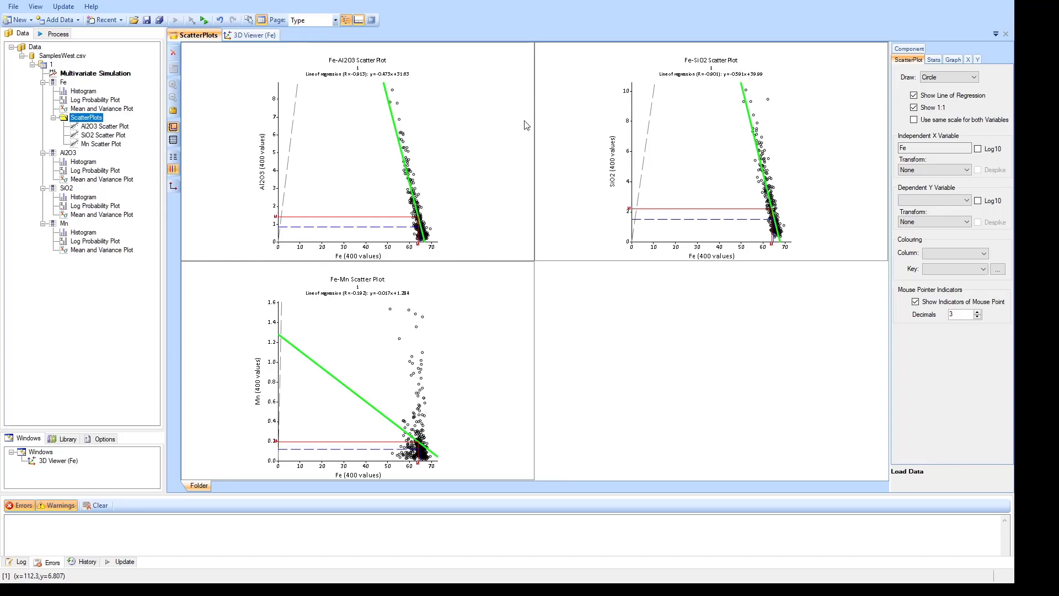
pyautogui.moveTo(274, 376); pyautogui.dragTo(432, 460)
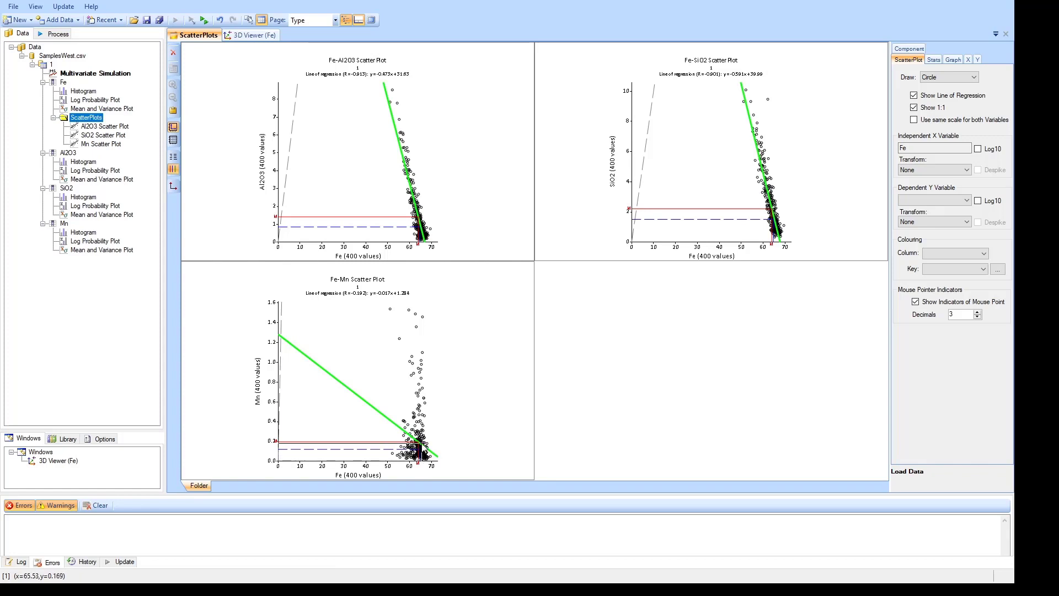
pyautogui.moveTo(439, 365)
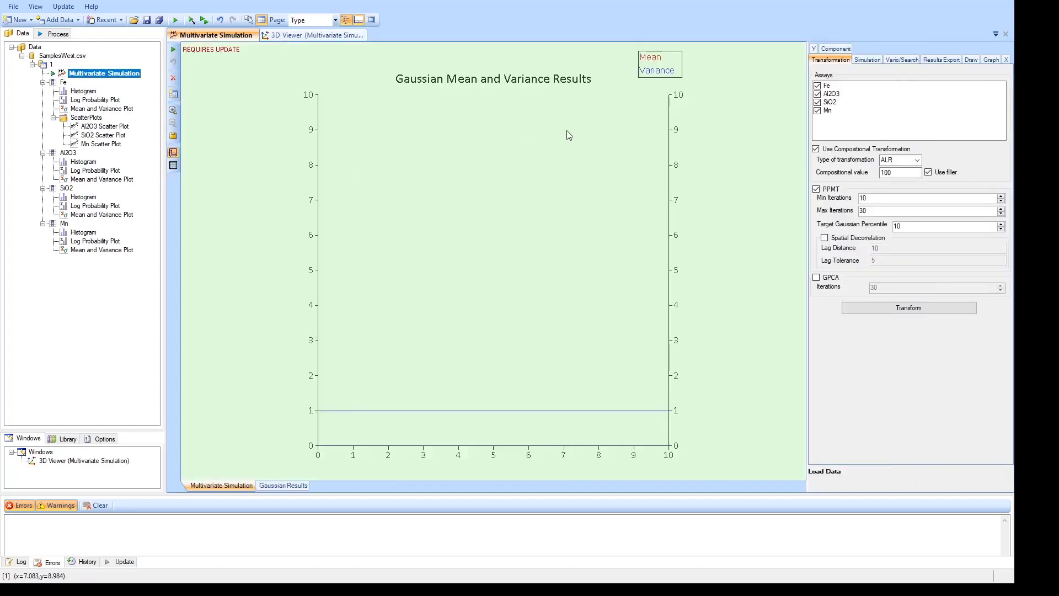
pyautogui.moveTo(873, 123)
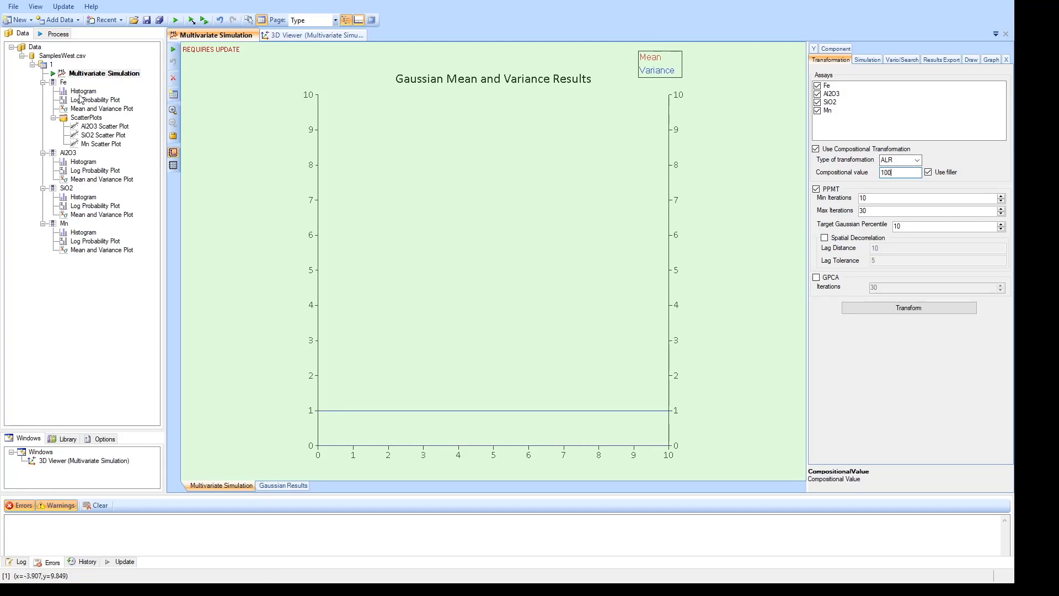
pyautogui.click(84, 90)
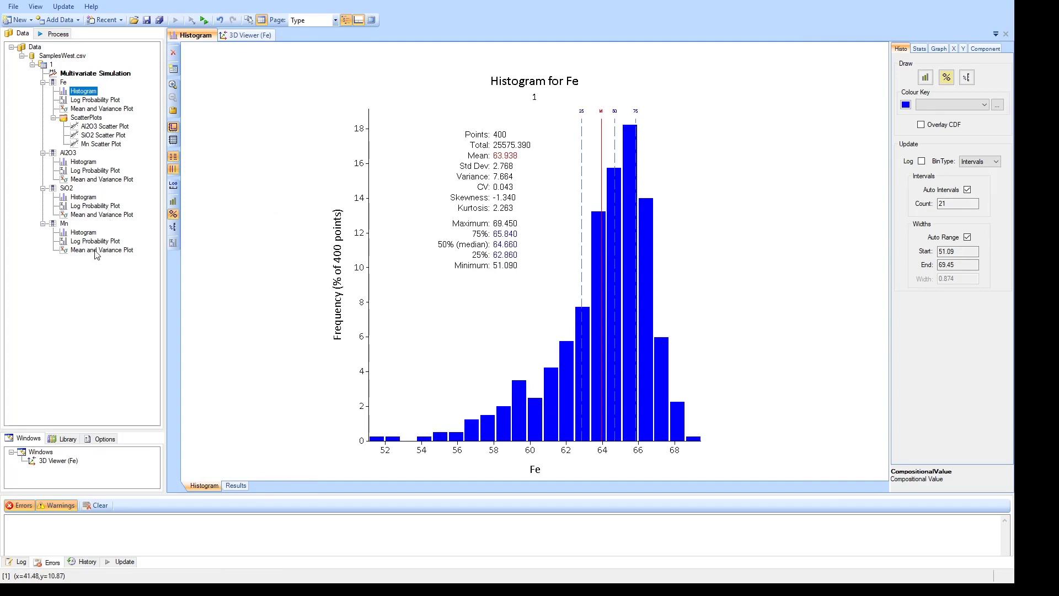
pyautogui.moveTo(123, 121)
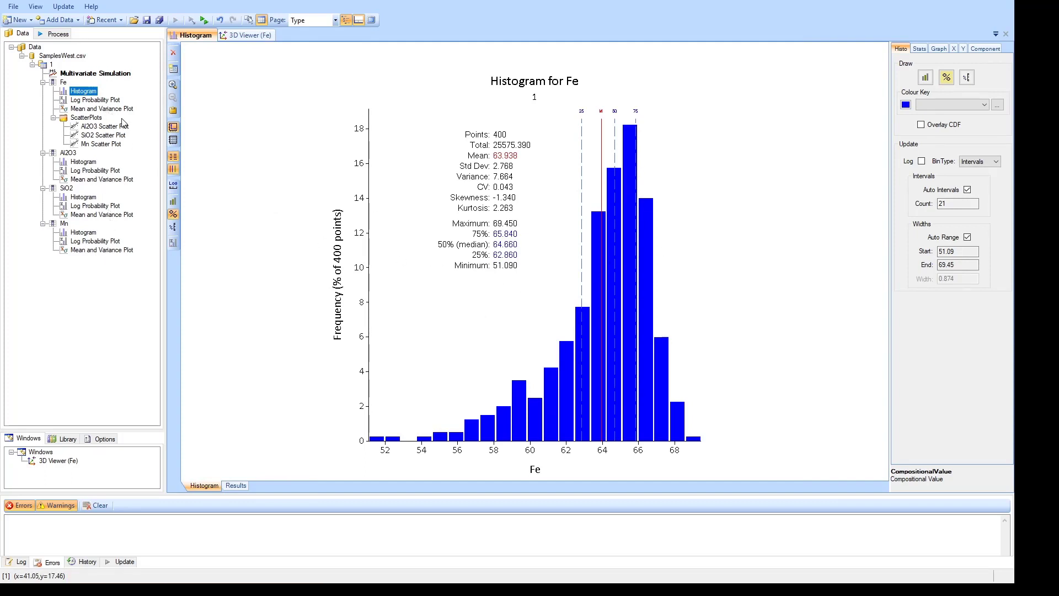
pyautogui.click(96, 72)
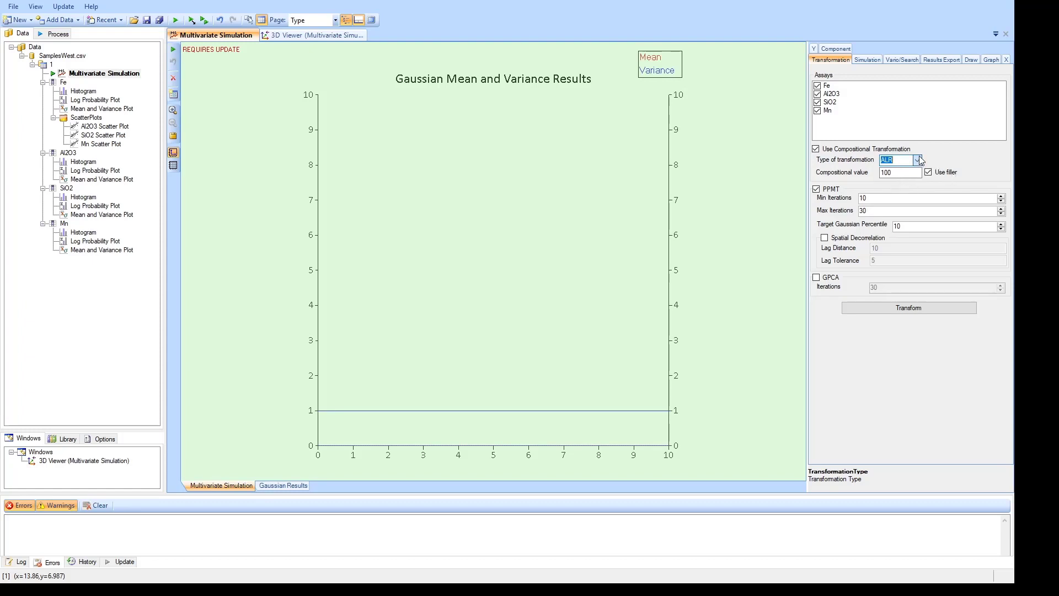
pyautogui.moveTo(941, 162)
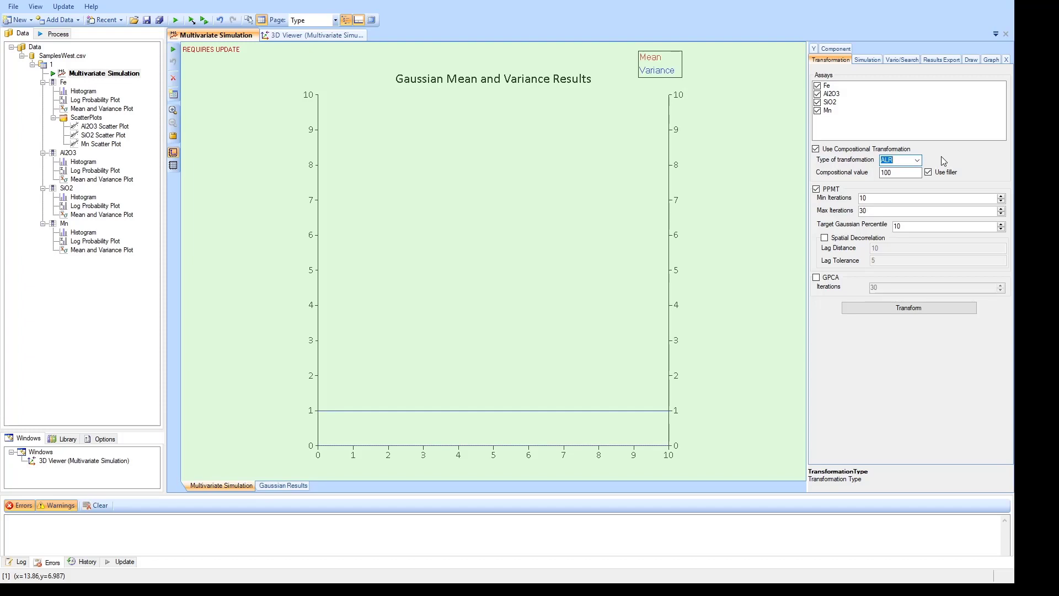
pyautogui.moveTo(786, 295)
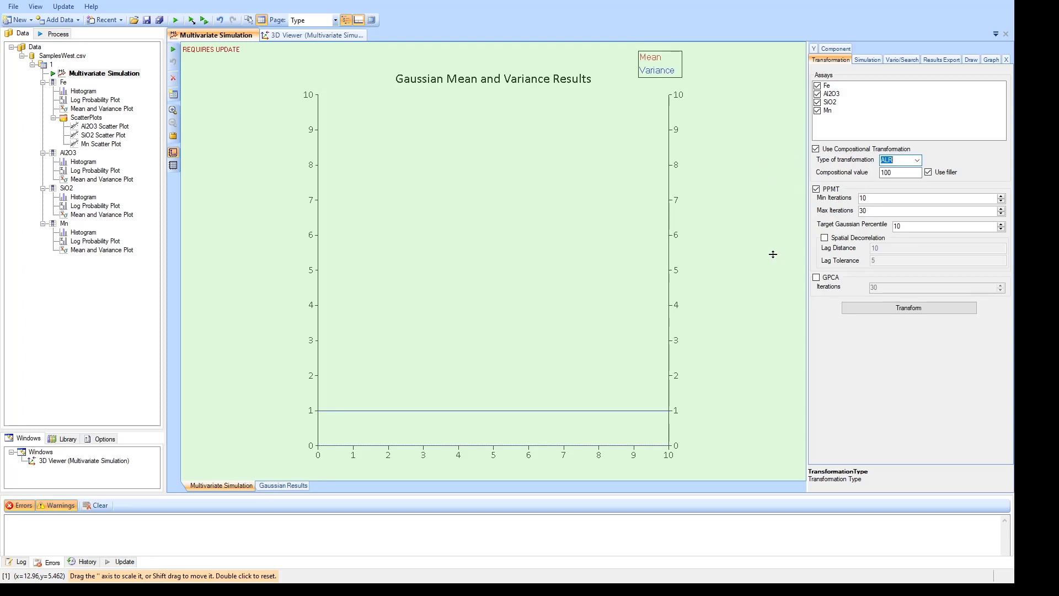
pyautogui.moveTo(756, 237)
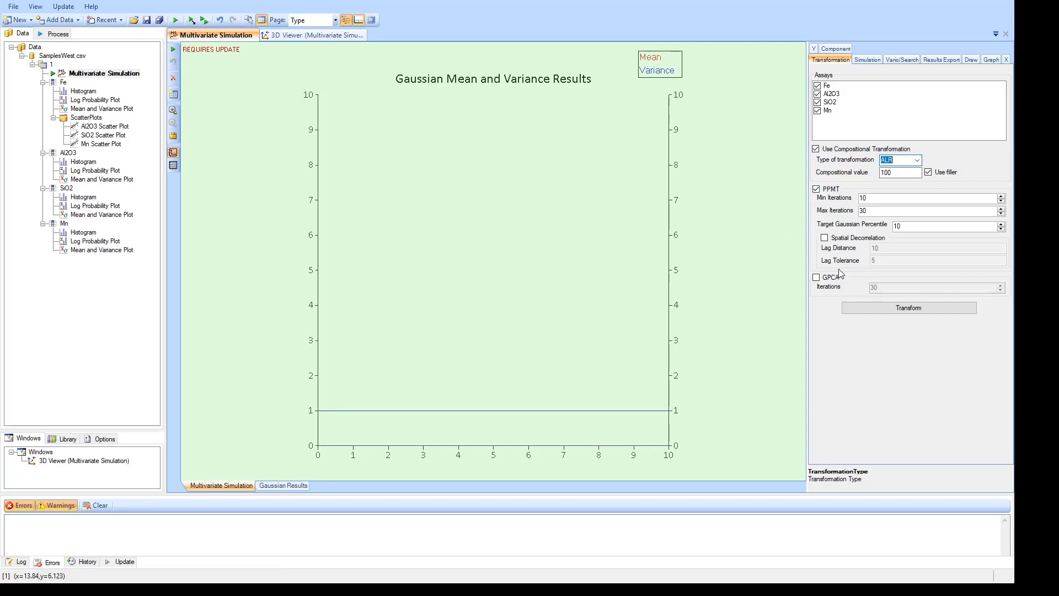
# Step: Replace PPMT with the GPCA transformation, keeping 30 iterations and ALR
pyautogui.click(816, 277)
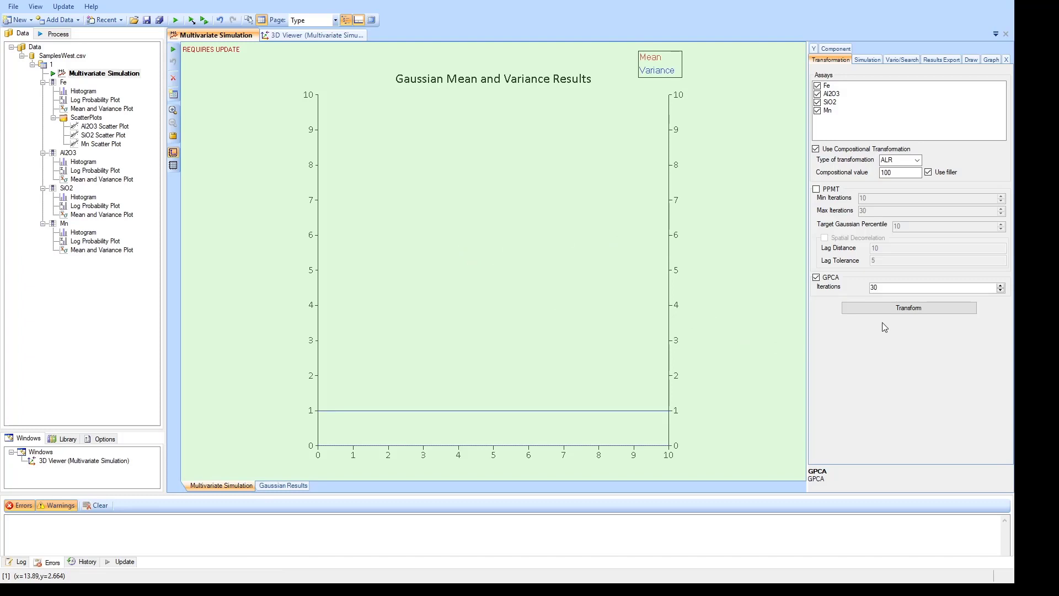
# Step: Run the GPCA transform to produce GPCAResult.csv with factors F1–F4
pyautogui.click(908, 307)
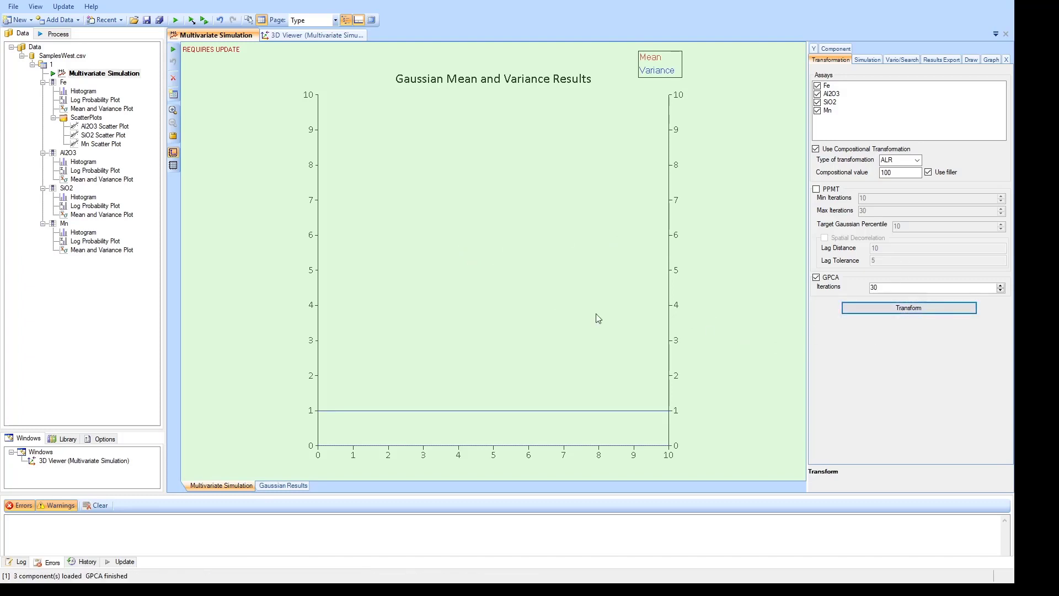
pyautogui.click(907, 307)
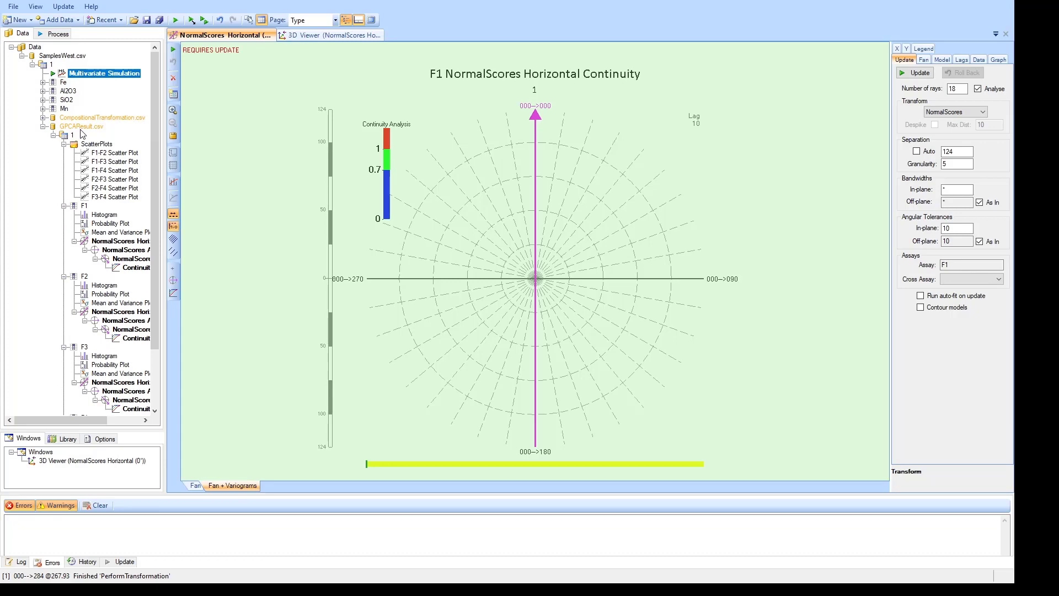
# Step: Display the six GPCA factor scatter plots on a common scale, then calculate F1's continuity fan
pyautogui.click(96, 144)
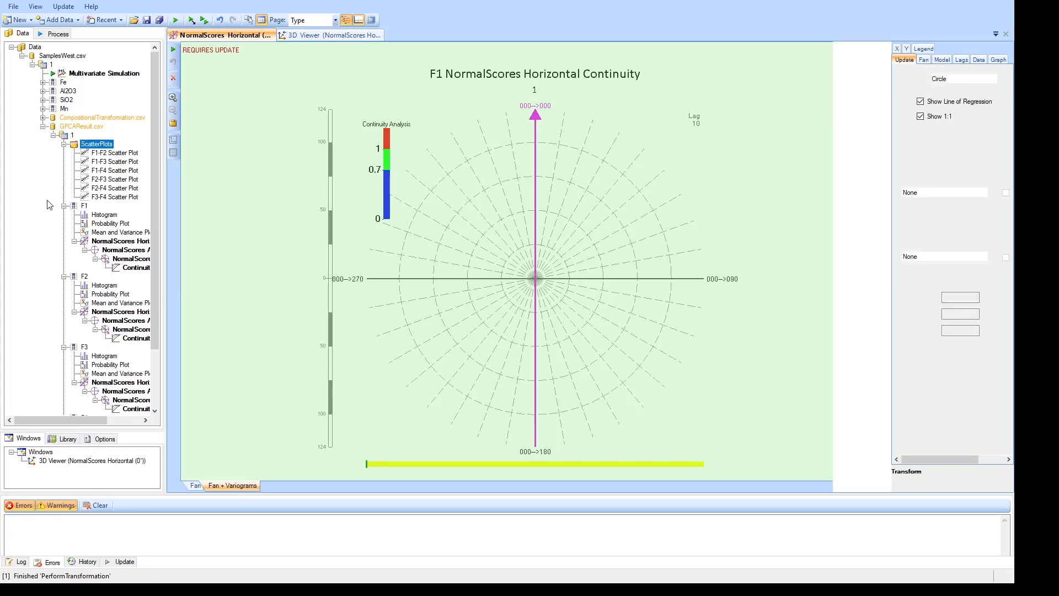
pyautogui.click(97, 144)
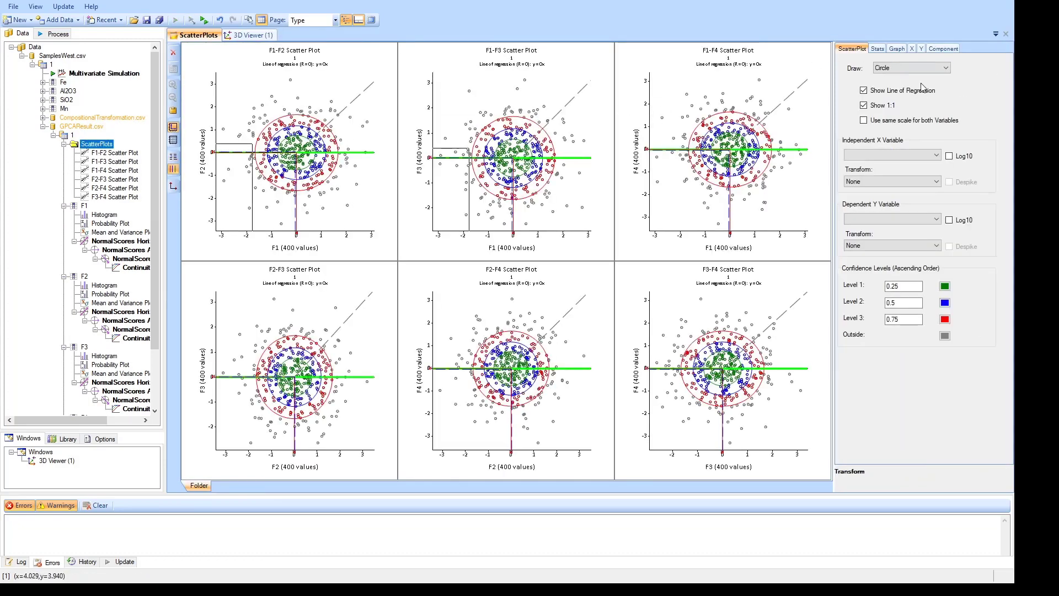
pyautogui.click(863, 120)
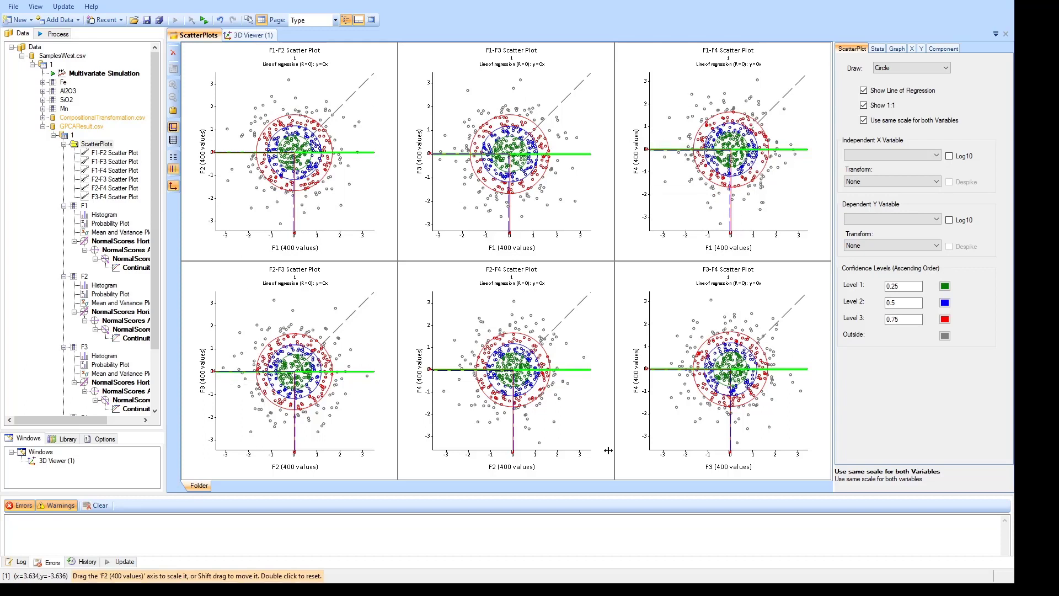
pyautogui.click(900, 318)
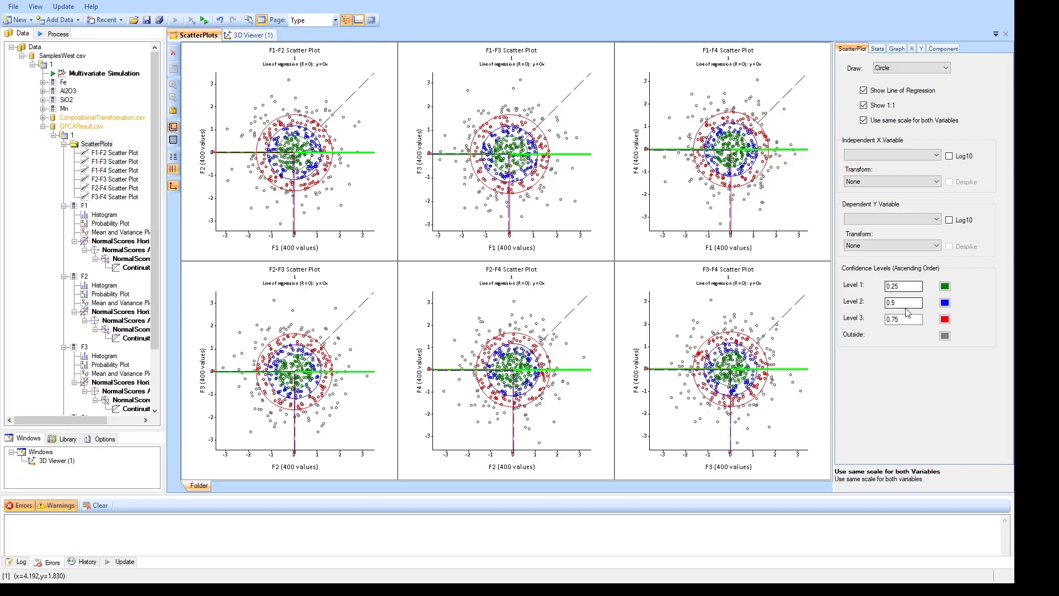
pyautogui.moveTo(736, 311)
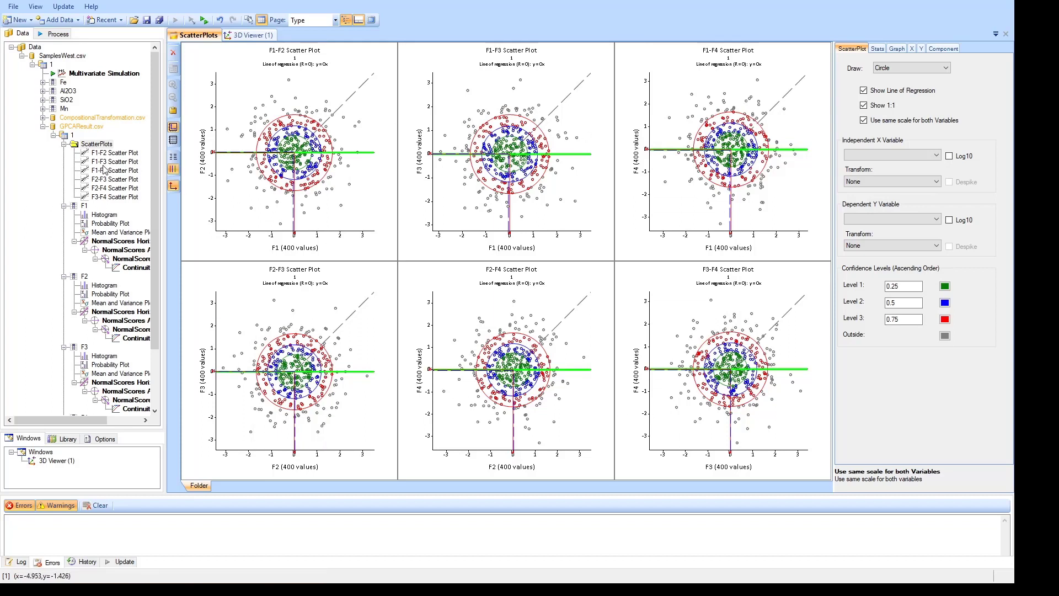
pyautogui.scroll(-3)
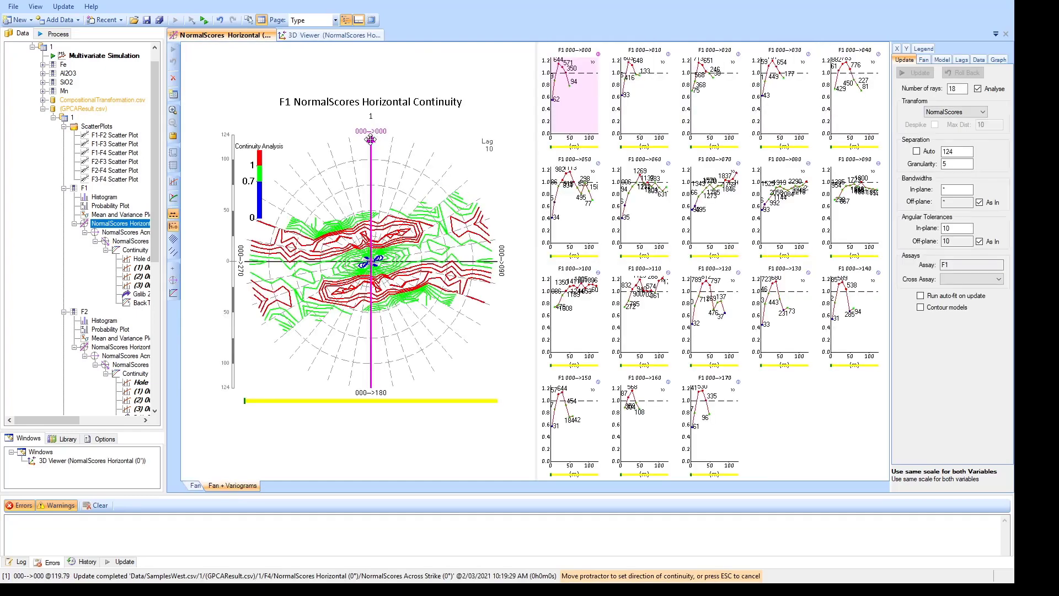
# Step: Set F1's maximum continuity direction on the fan, then review F2's continuity model and variograms
pyautogui.moveTo(370, 139); pyautogui.dragTo(490, 229)
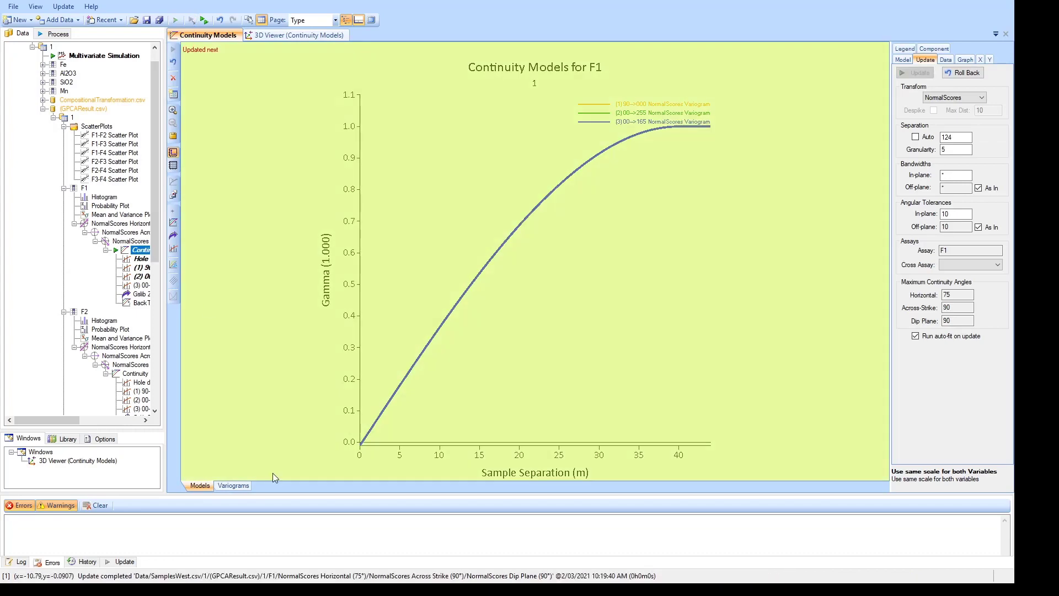
pyautogui.click(232, 484)
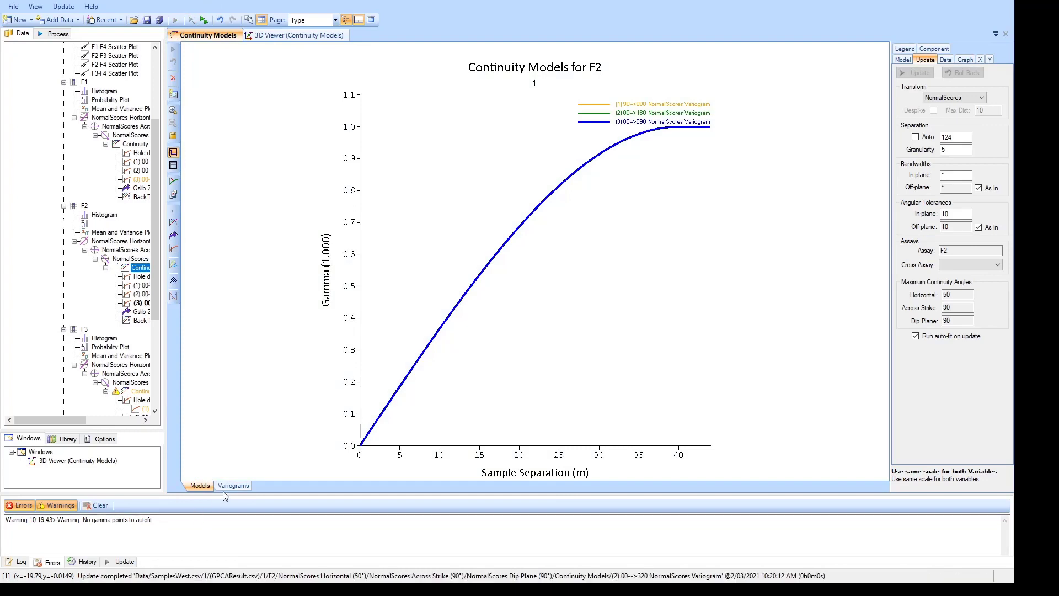
pyautogui.click(233, 485)
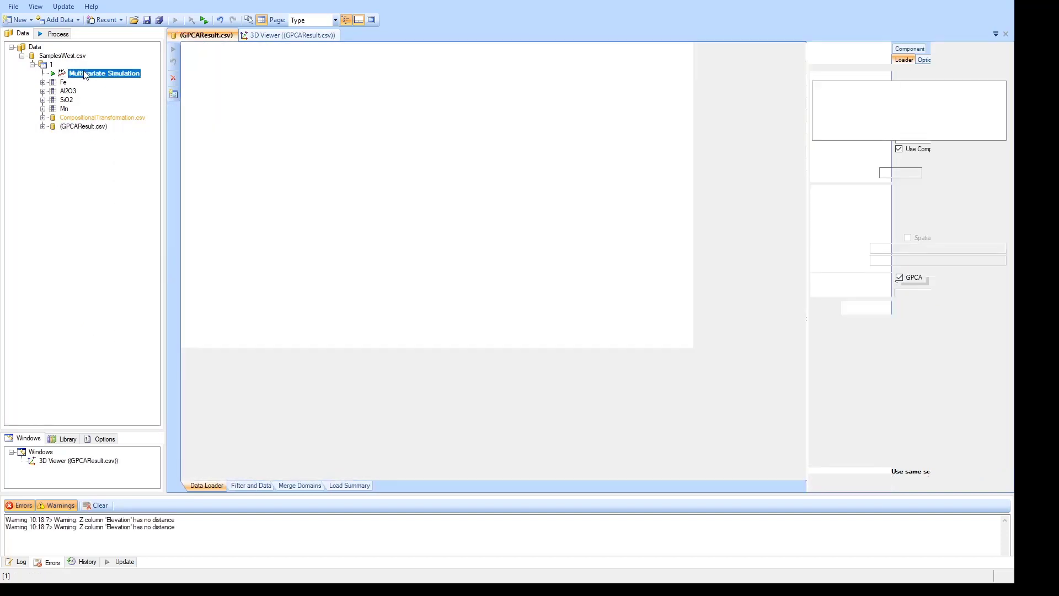
# Step: Set 10 simulations with seed 999 and nodes generated from the specified region
pyautogui.doubleClick(103, 73)
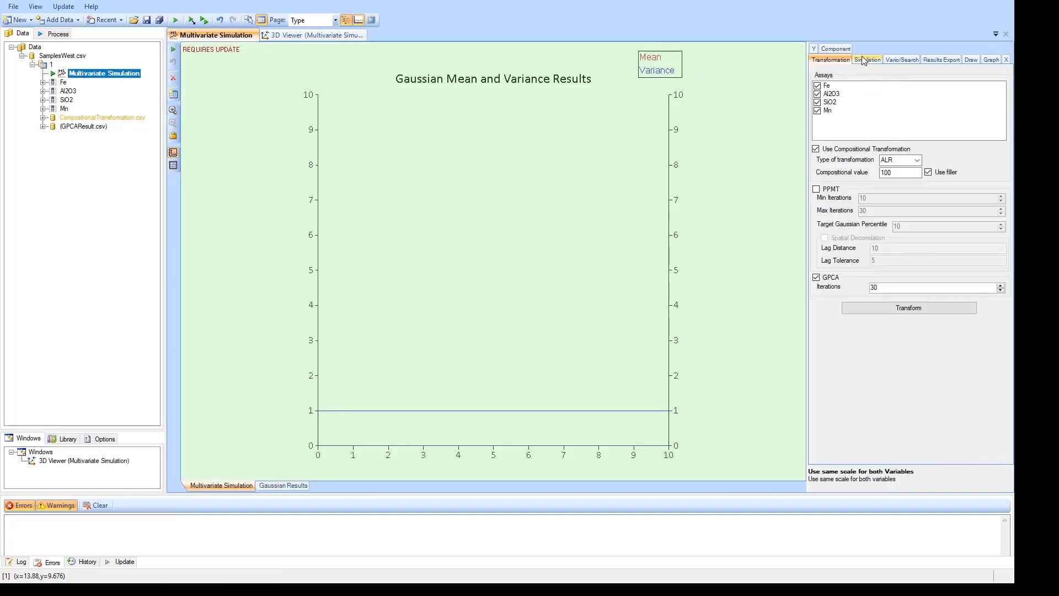
pyautogui.click(867, 59)
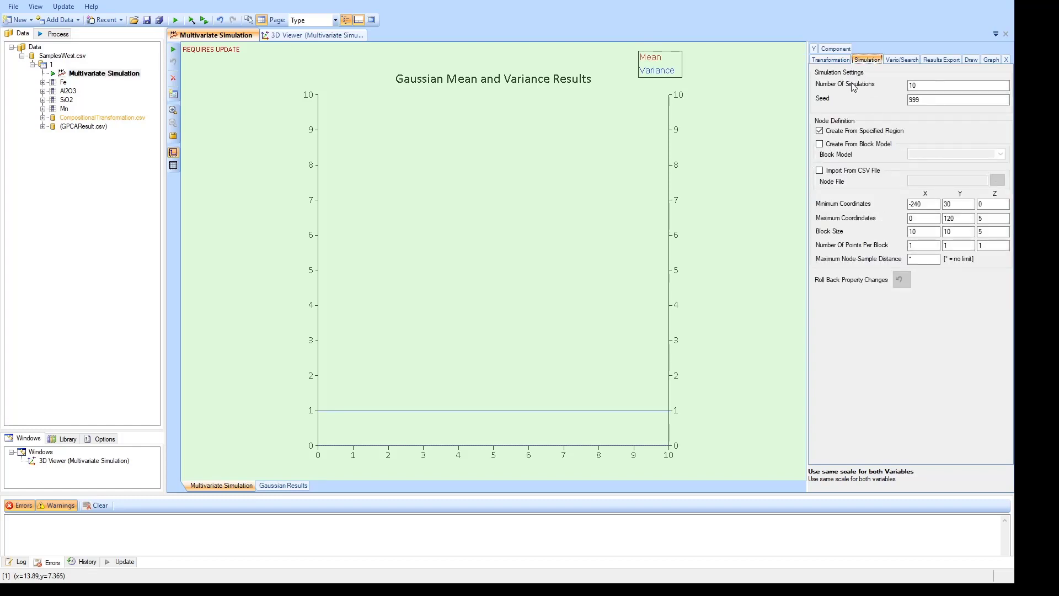
pyautogui.click(957, 85)
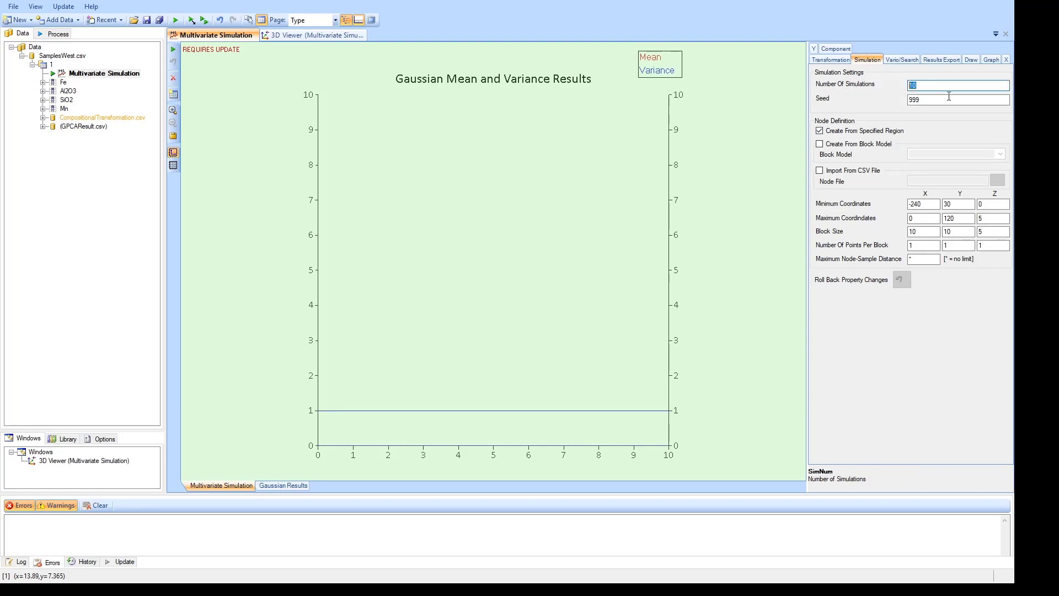
pyautogui.moveTo(939, 97)
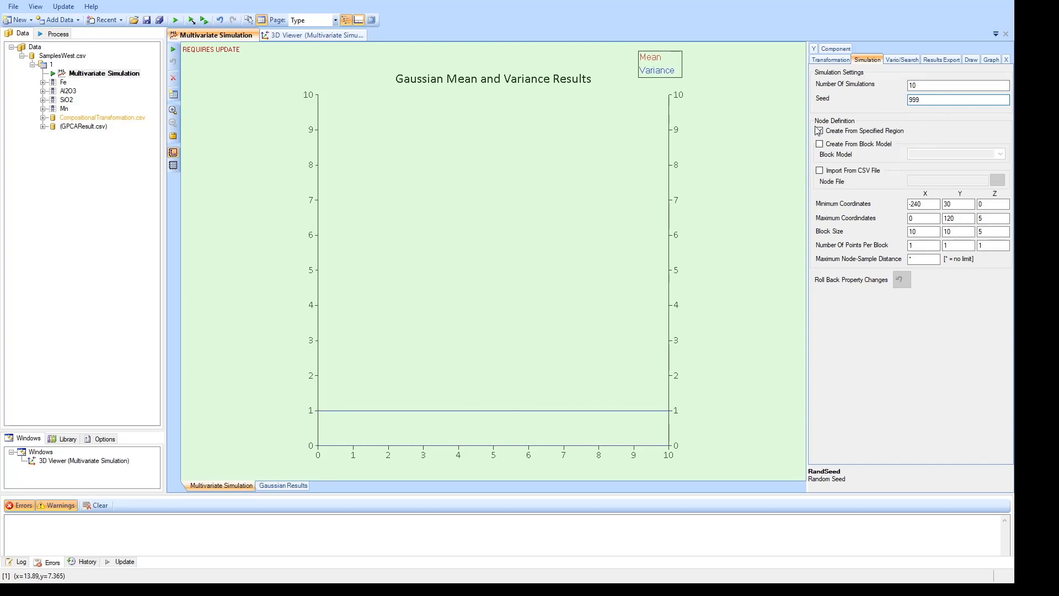
pyautogui.click(819, 130)
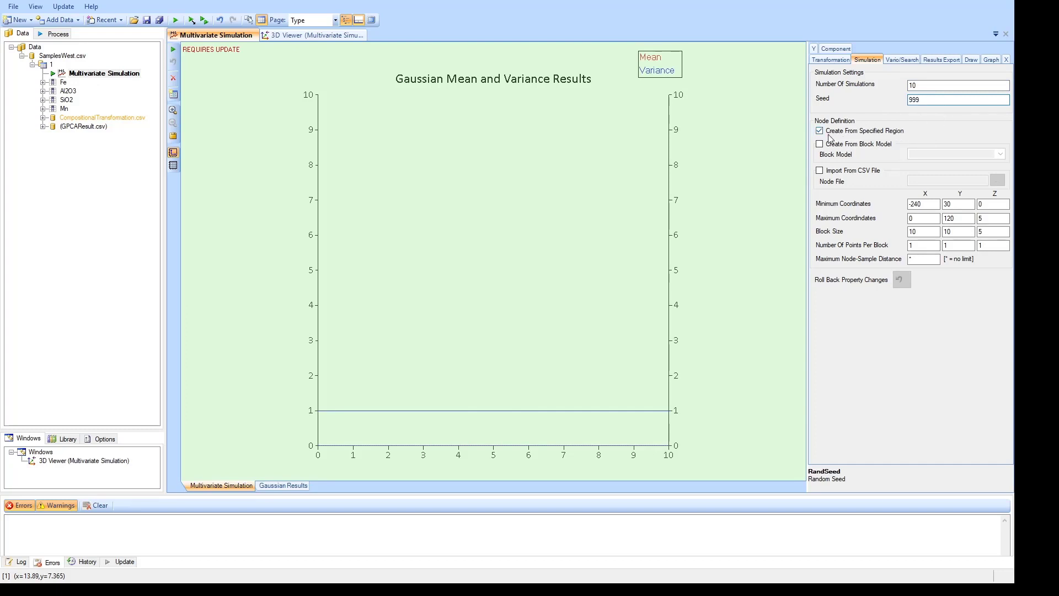
pyautogui.click(957, 99)
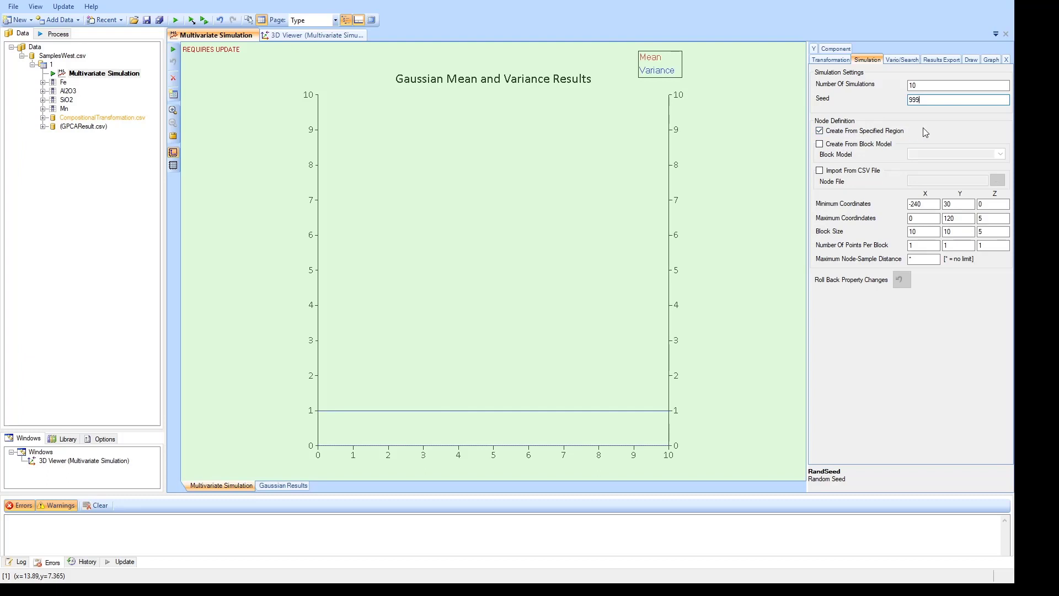
pyautogui.moveTo(931, 138)
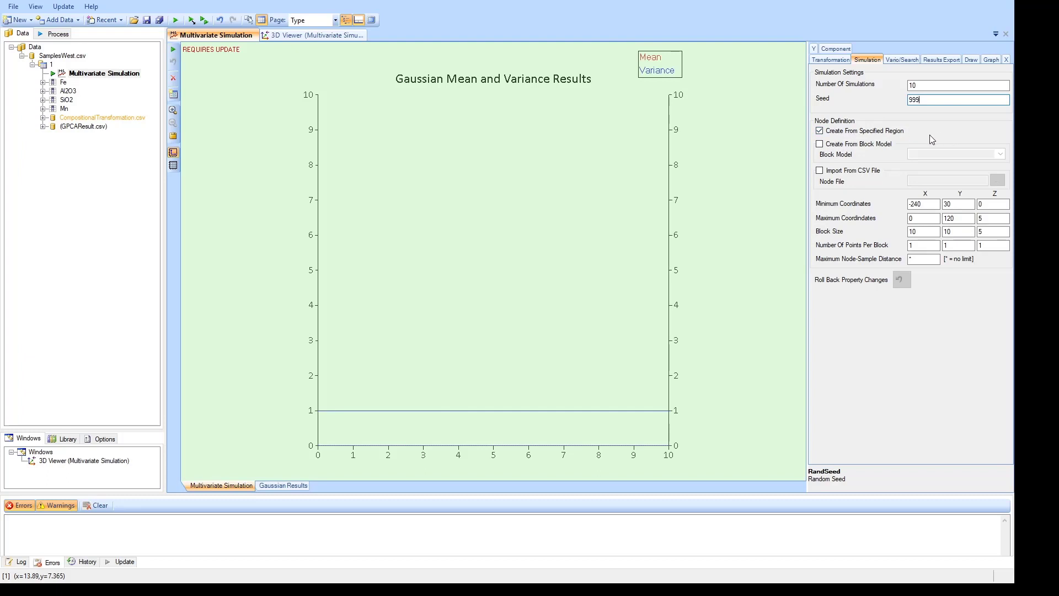
pyautogui.moveTo(832, 157)
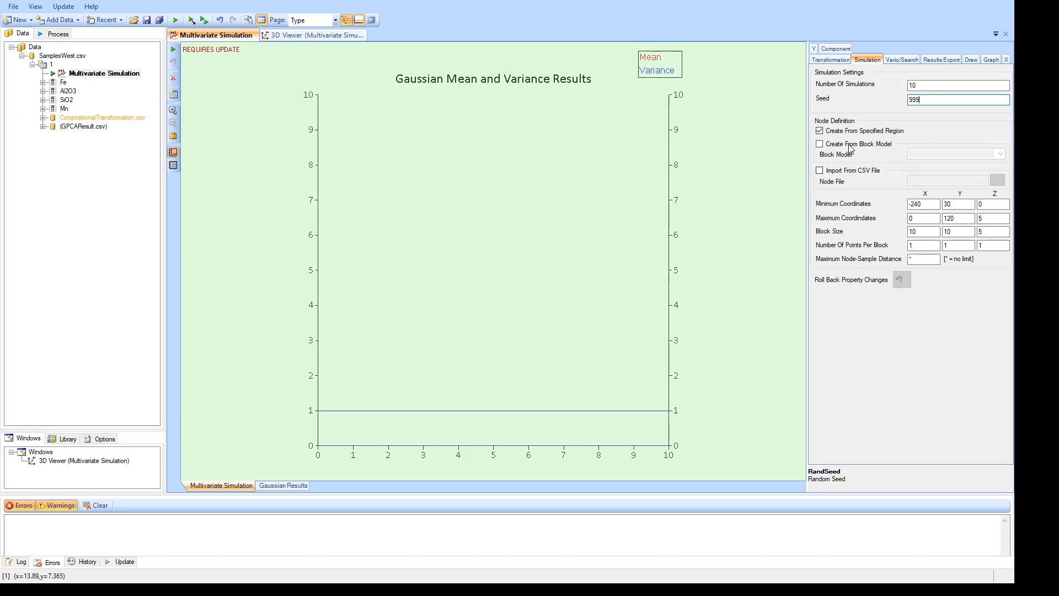
# Step: Set maximum Z to 2 and block size 2 in X, Y and Z
pyautogui.click(993, 217)
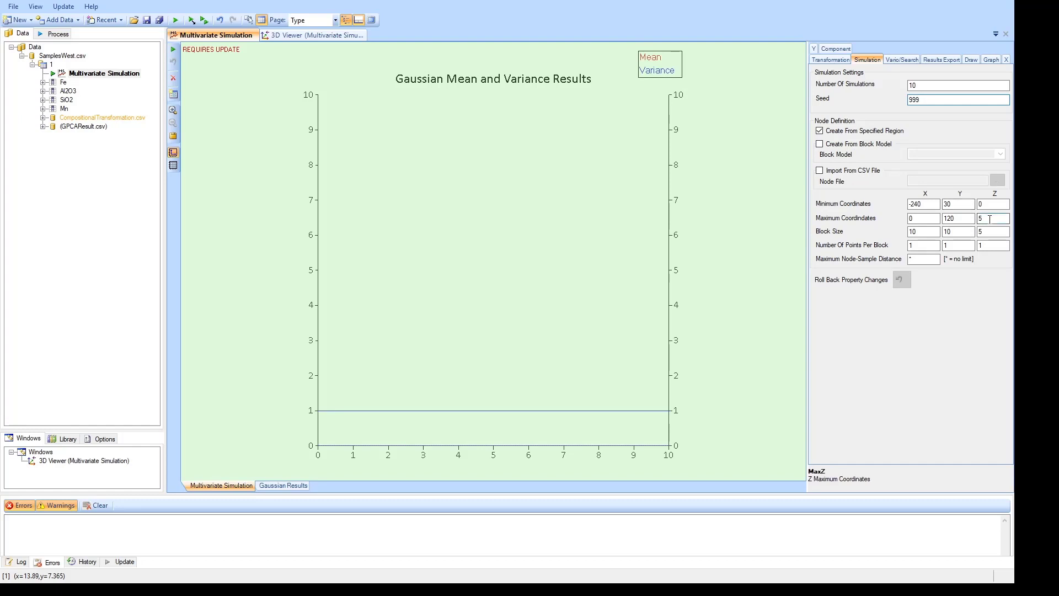
pyautogui.click(957, 231)
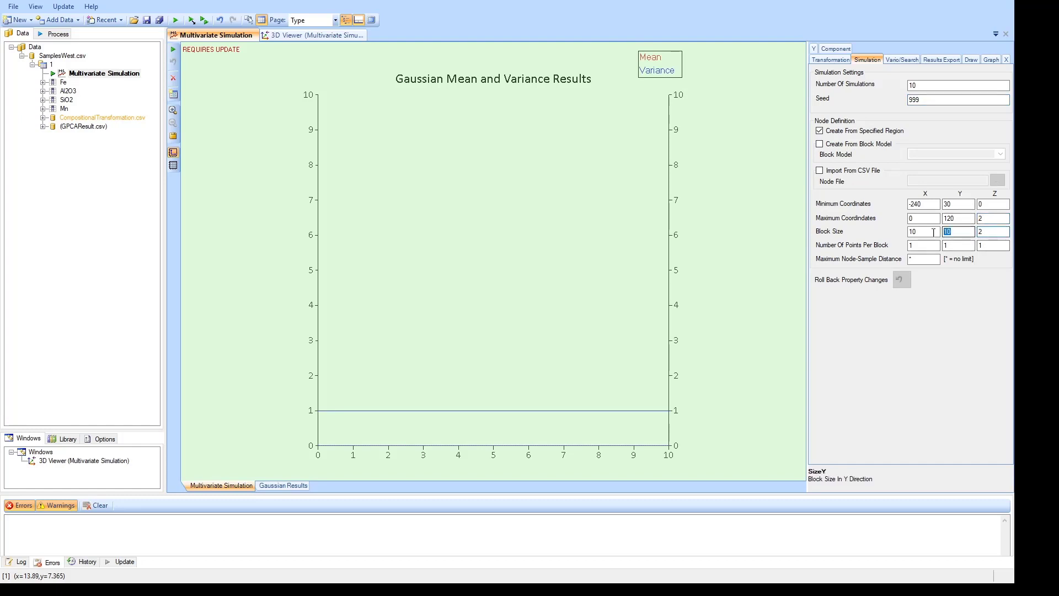
pyautogui.click(923, 217)
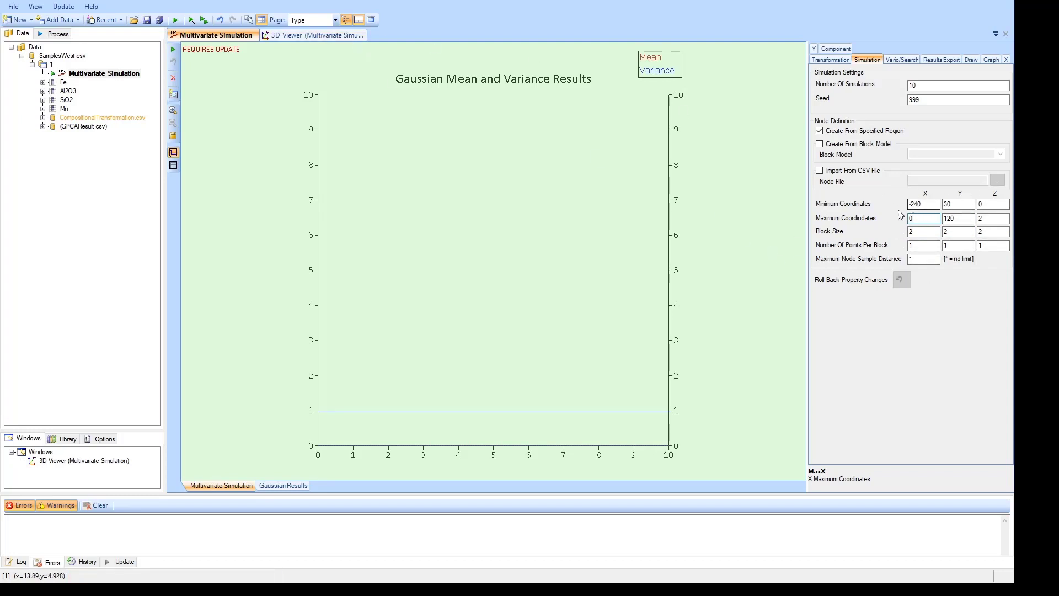
pyautogui.click(923, 218)
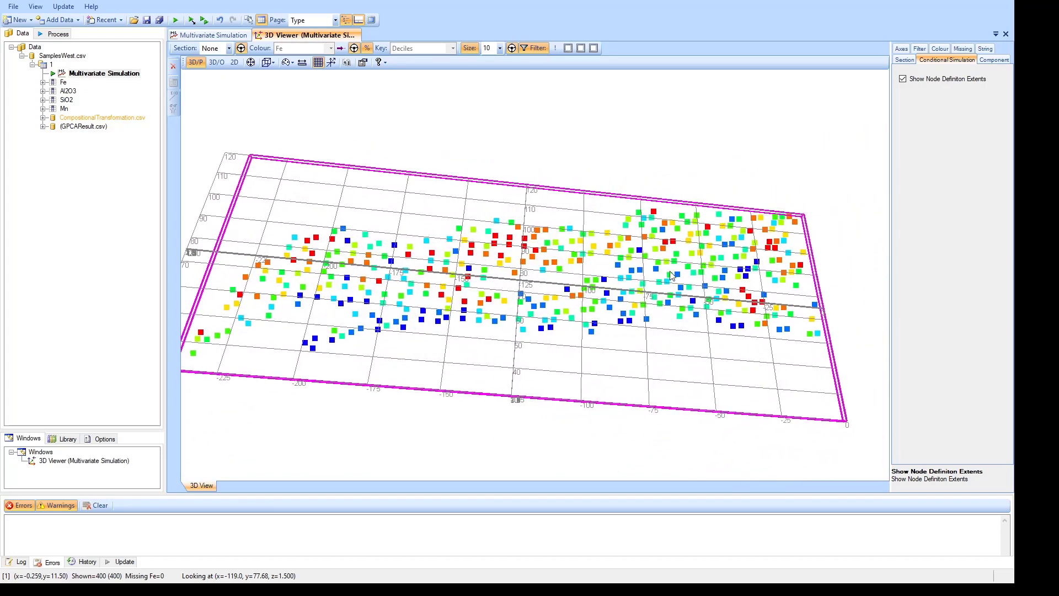
# Step: Return to the Multivariate Simulation settings and show the Vario/Search parameters
pyautogui.click(213, 34)
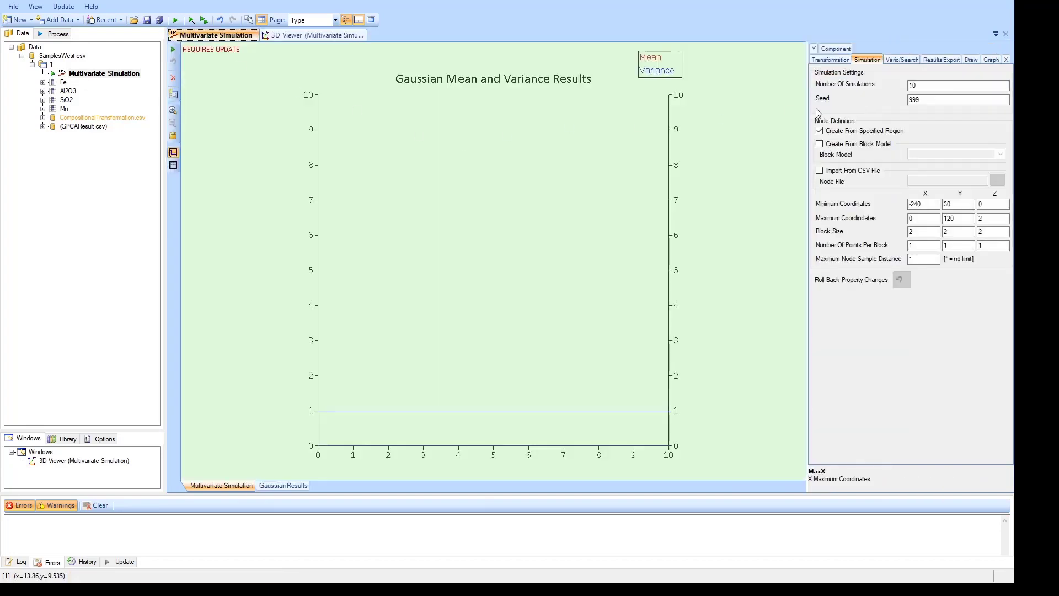
pyautogui.click(900, 60)
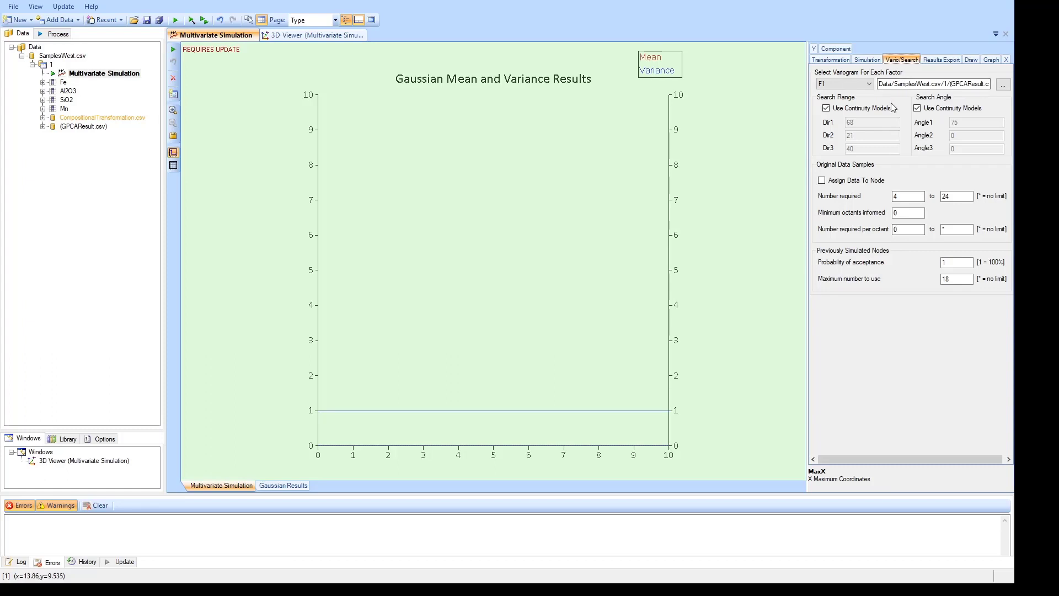
pyautogui.moveTo(890, 109)
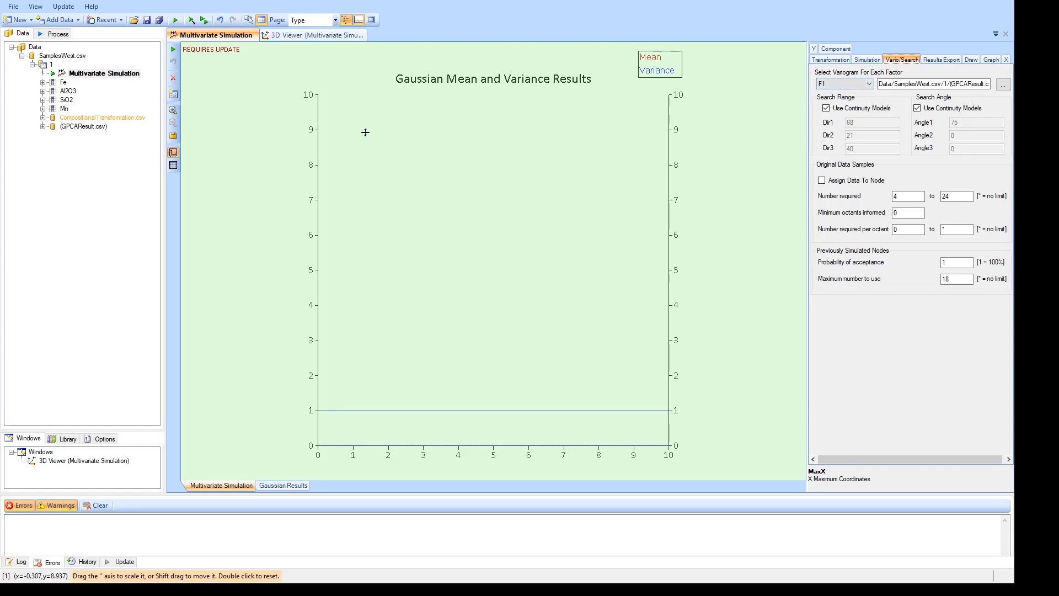
# Step: Compare the variogram and search settings of factors F1, F2 and F3
pyautogui.click(843, 83)
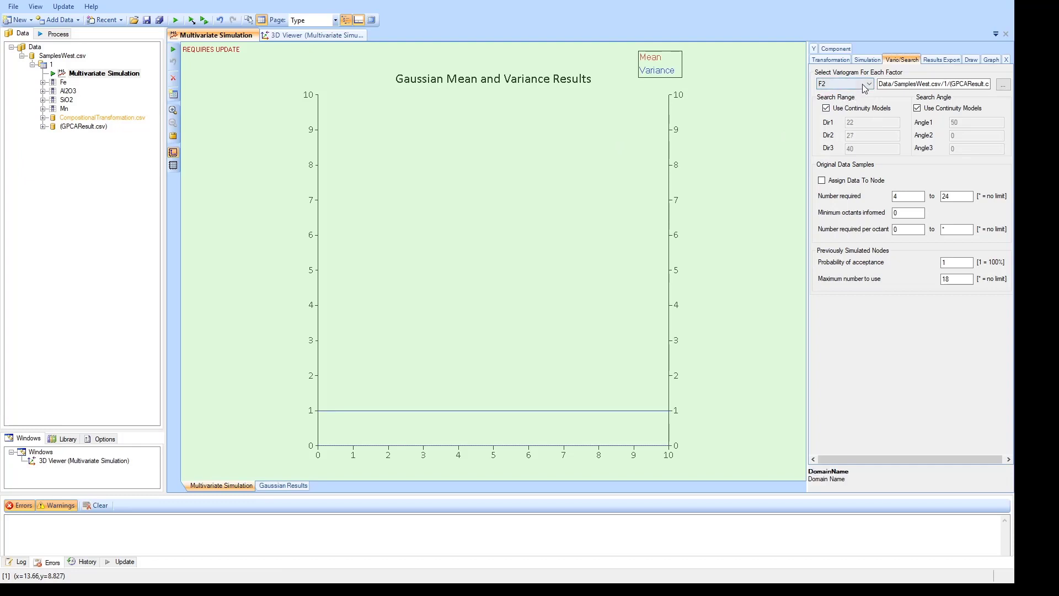
pyautogui.click(867, 83)
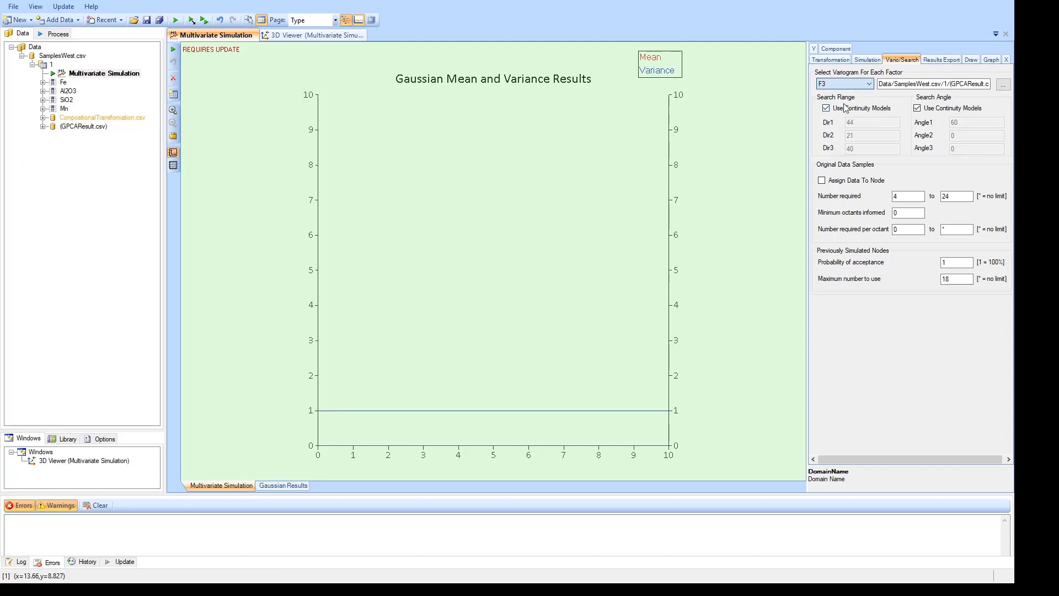
pyautogui.click(843, 83)
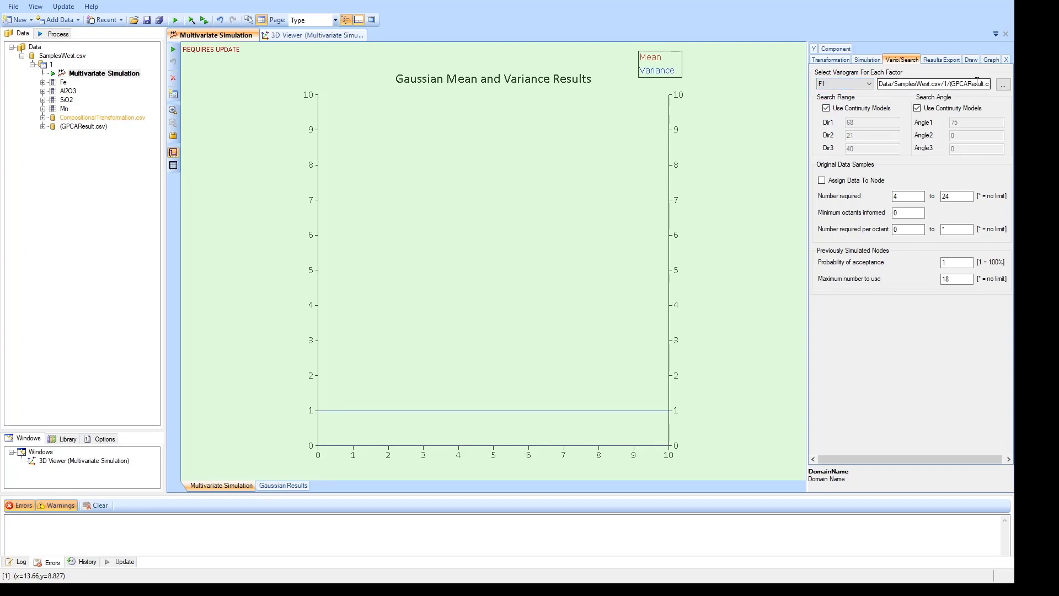
pyautogui.click(843, 83)
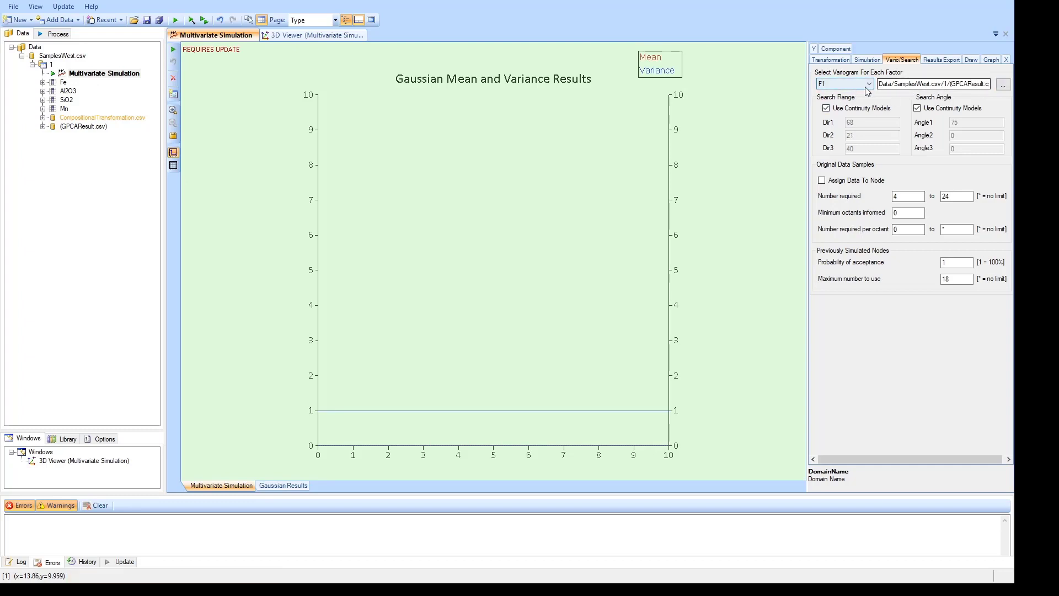
pyautogui.click(867, 84)
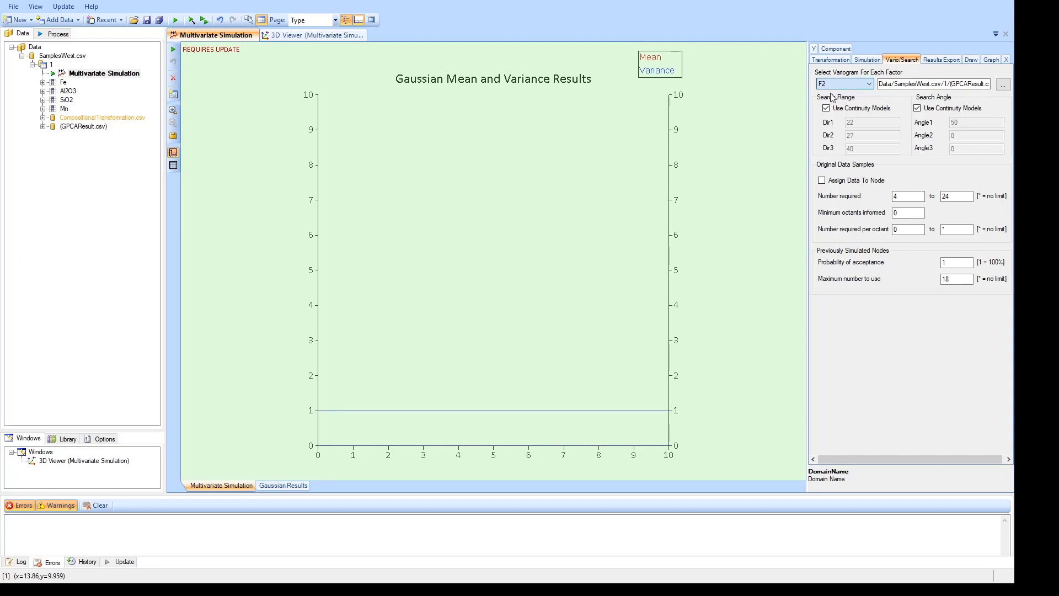
pyautogui.click(842, 83)
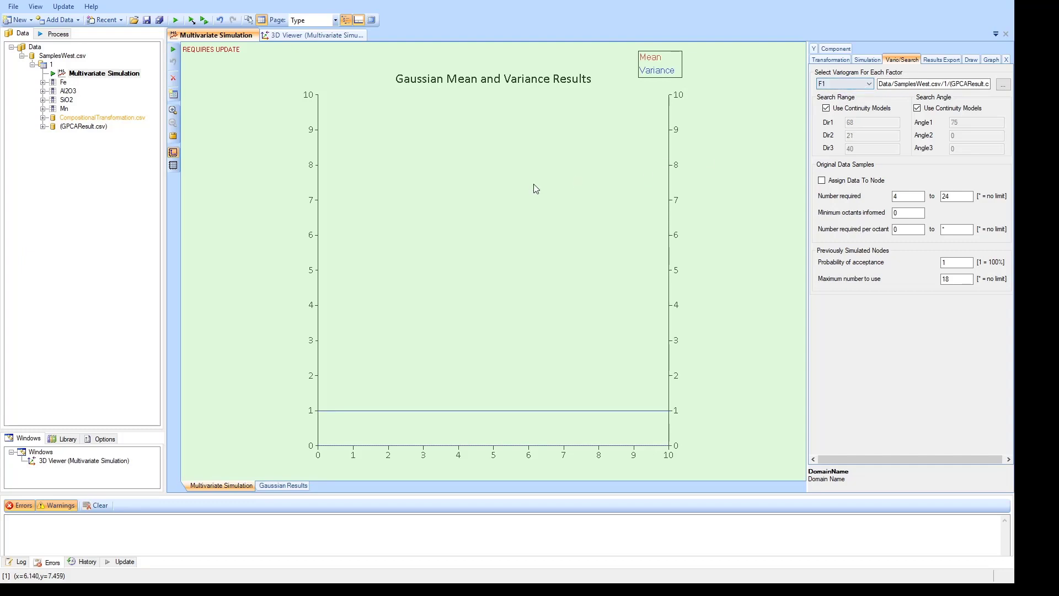
pyautogui.moveTo(547, 192)
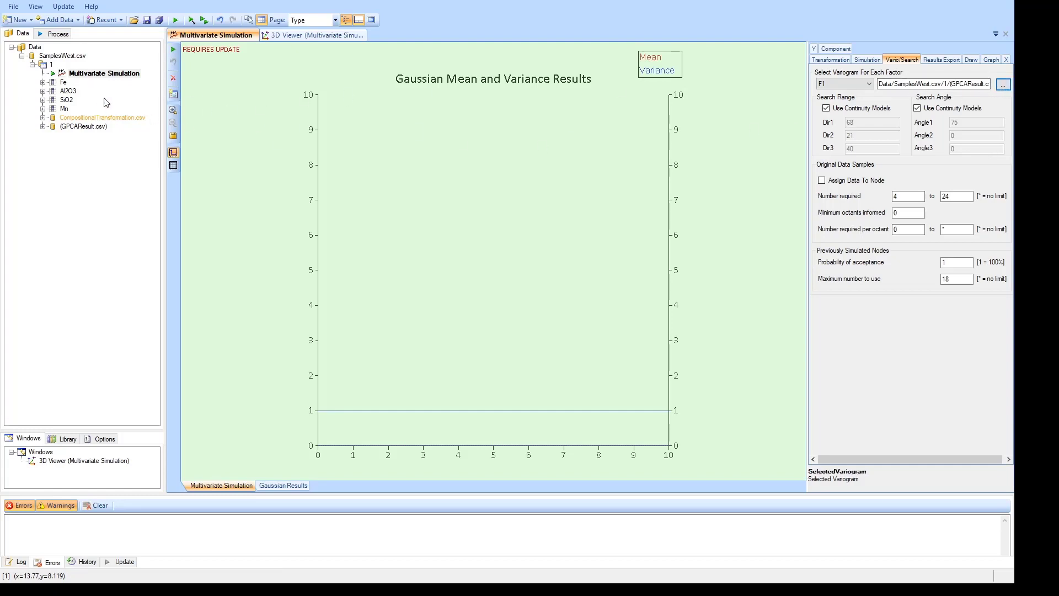
pyautogui.moveTo(294, 57)
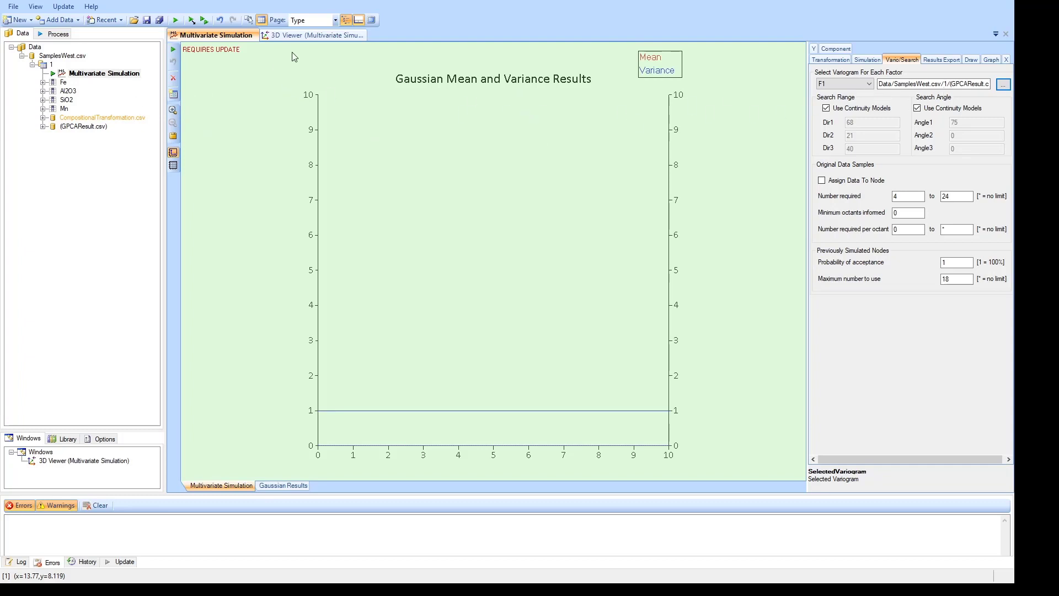
pyautogui.moveTo(641, 96)
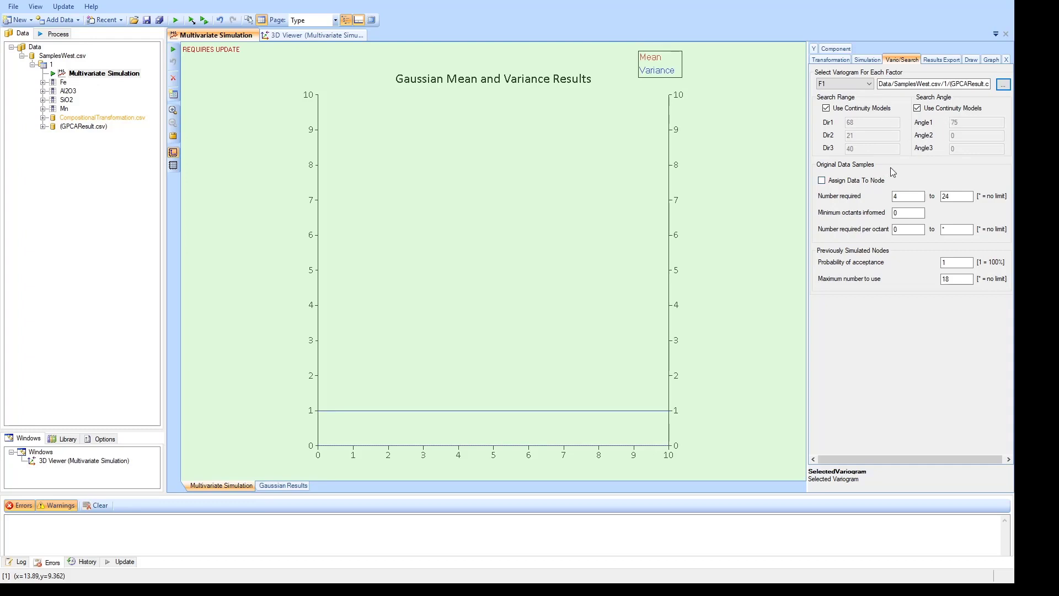
pyautogui.moveTo(912, 184)
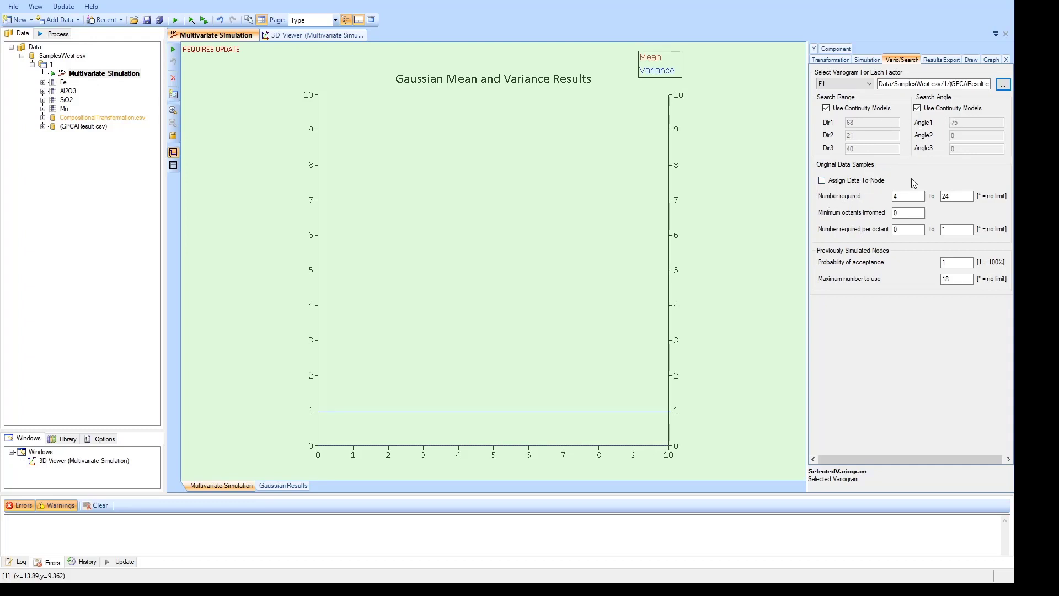
pyautogui.moveTo(902, 196)
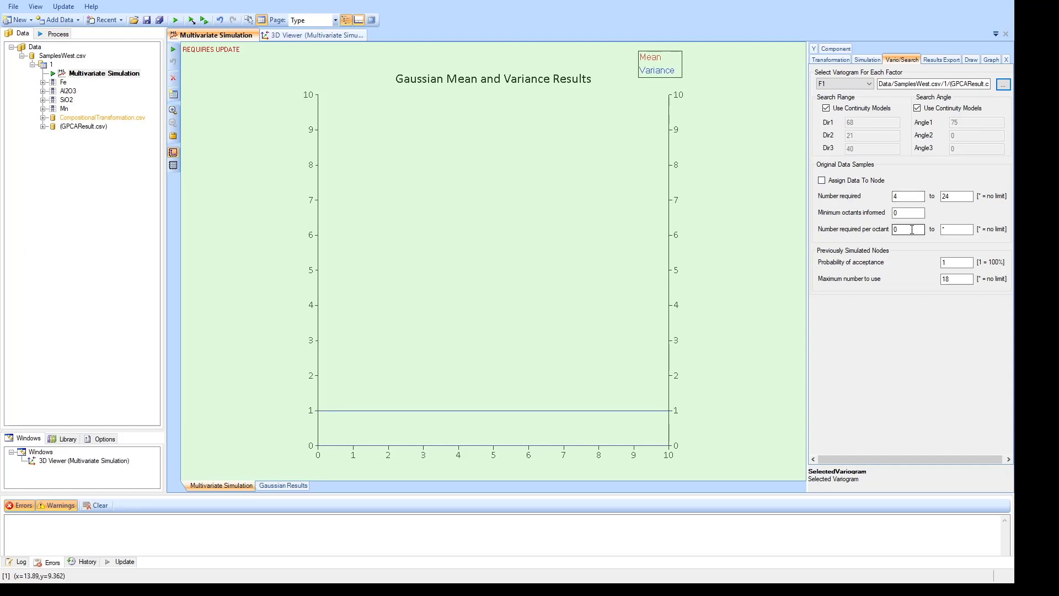
# Step: Require at least 2 informed octants and 2 samples per octant, then check samples in 3D
pyautogui.click(908, 212)
pyautogui.write('2')
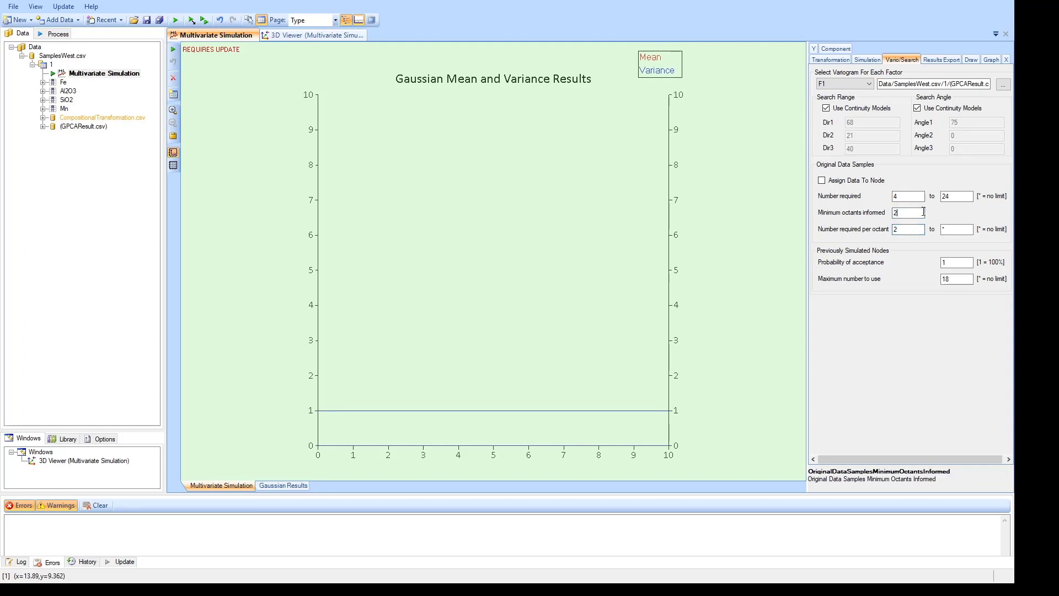
pyautogui.click(906, 196)
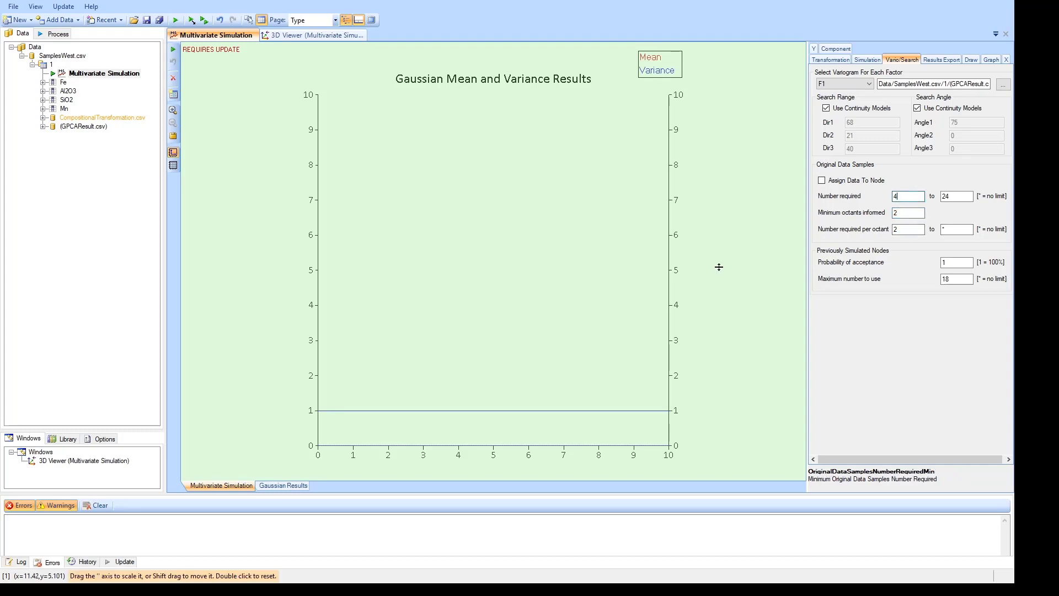
pyautogui.click(313, 34)
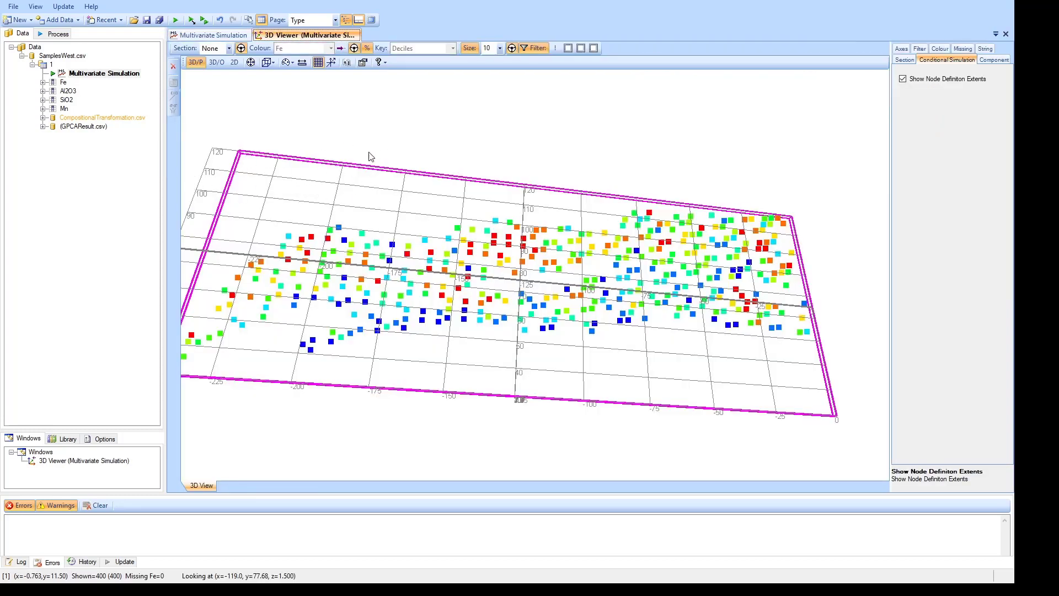
pyautogui.click(213, 35)
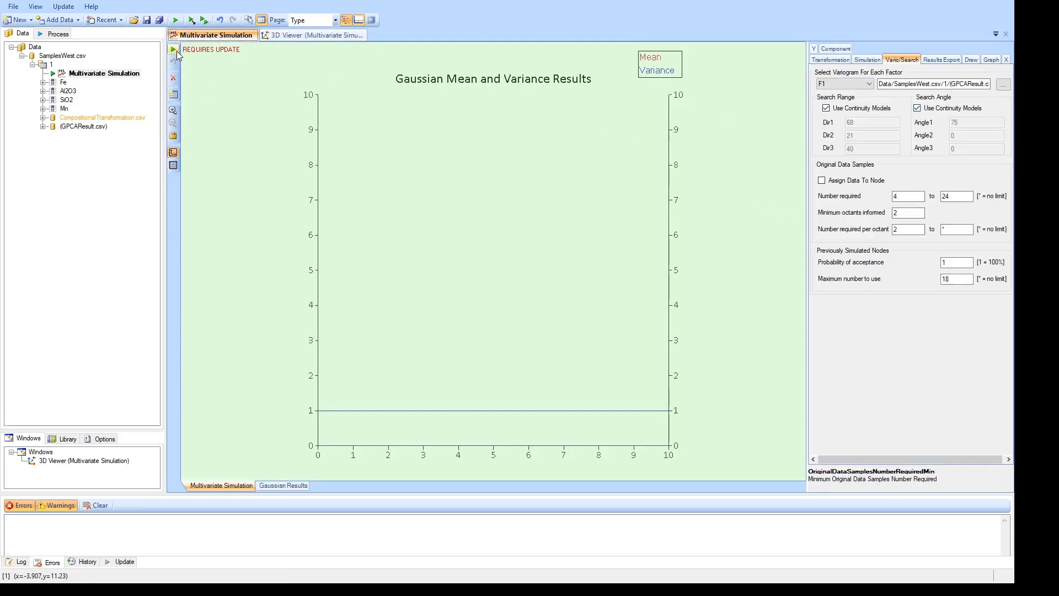
# Step: Run the multivariate simulation to produce Gaussian mean and variance box plots for F1–F4
pyautogui.click(173, 49)
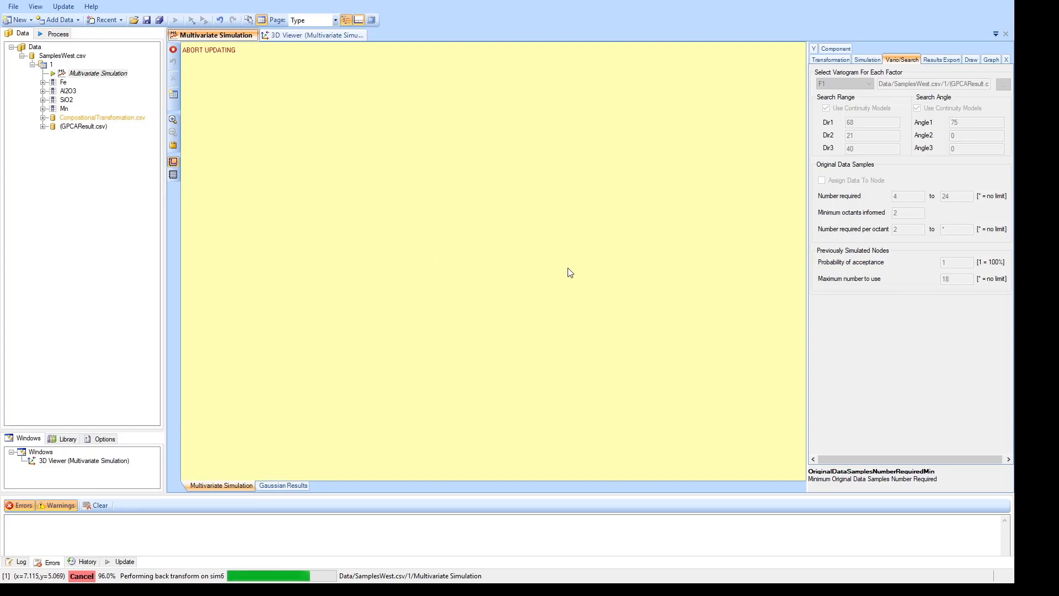
pyautogui.click(867, 59)
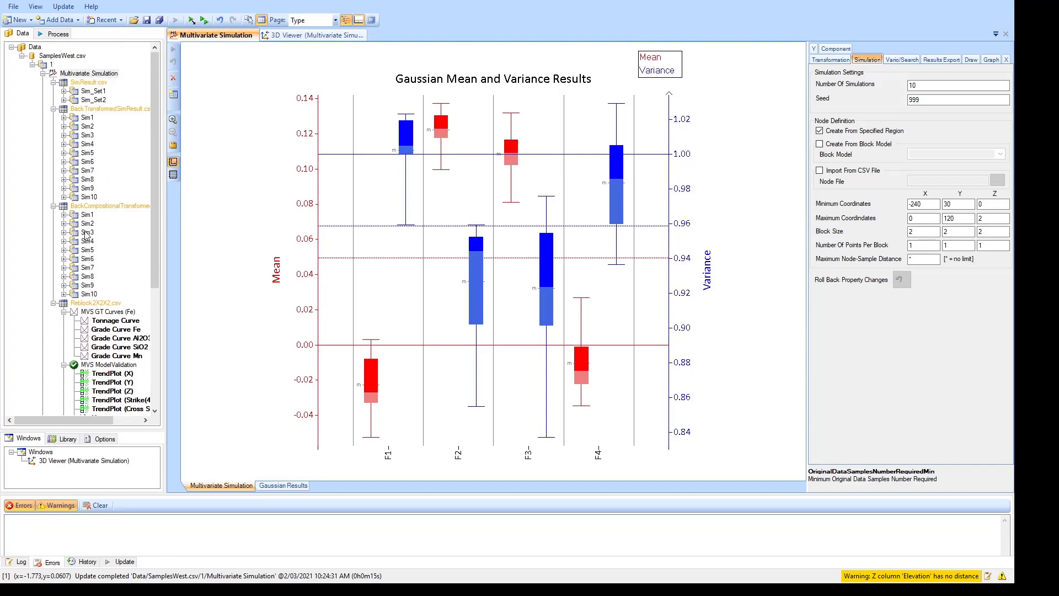
pyautogui.moveTo(112, 282)
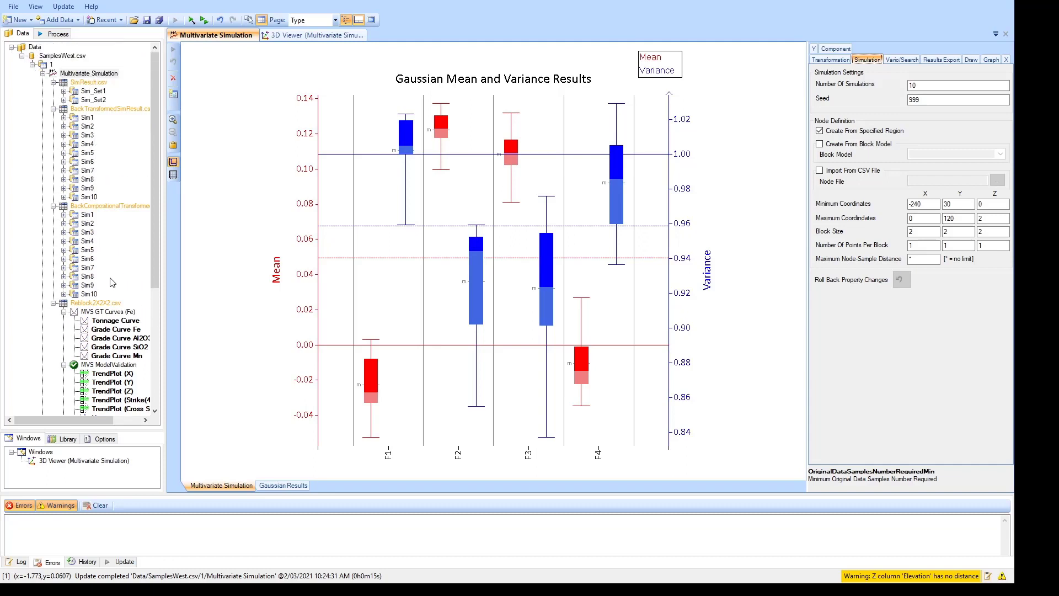
pyautogui.moveTo(133, 164)
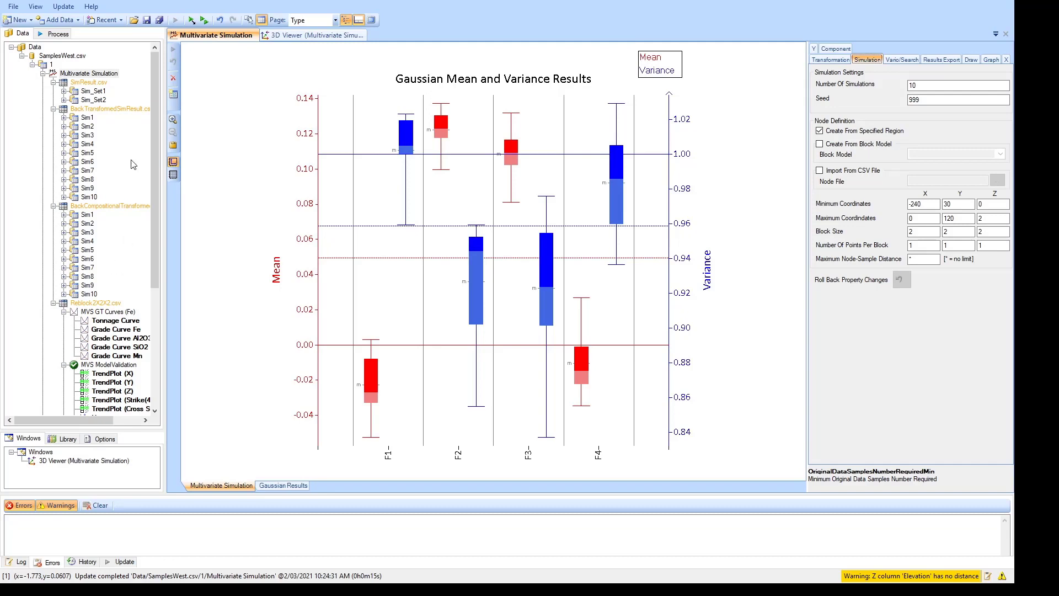
pyautogui.moveTo(114, 127)
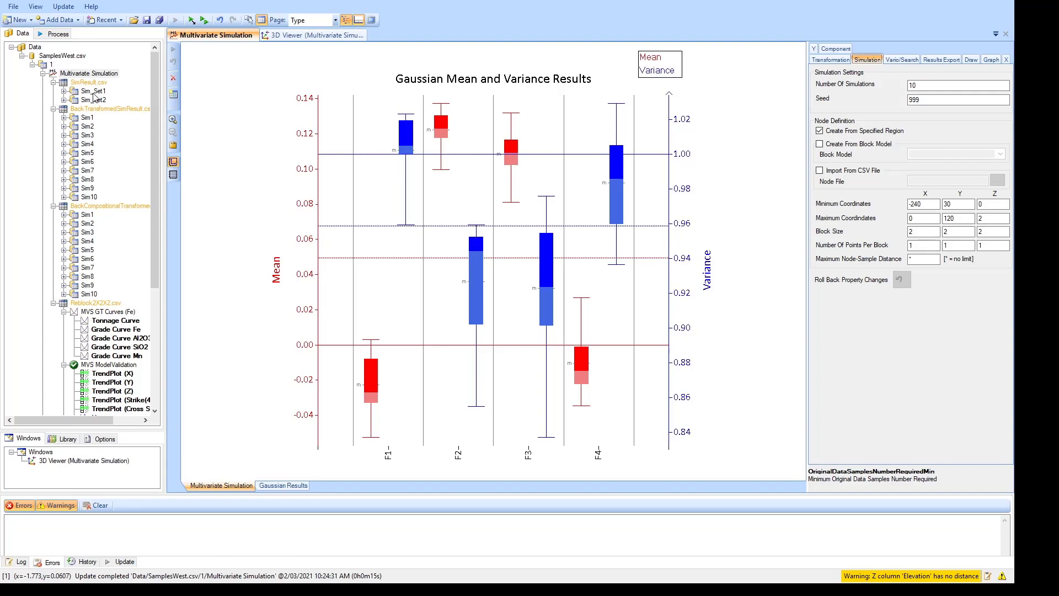
# Step: Show the Sim_Set1 factor scatter plots with points drawn as dots
pyautogui.click(65, 91)
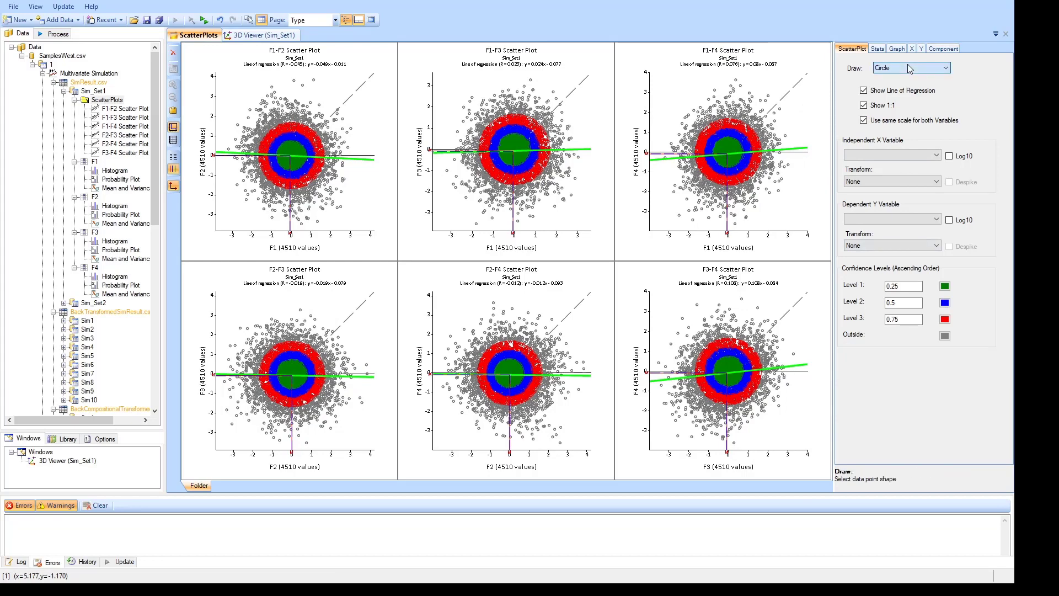
pyautogui.click(908, 67)
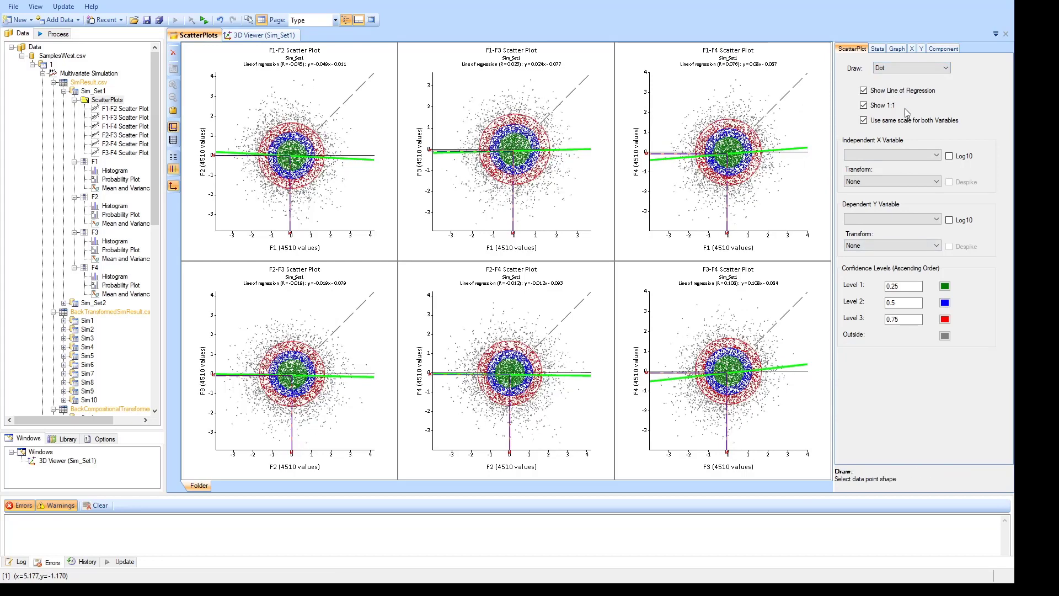
pyautogui.moveTo(216, 331); pyautogui.dragTo(338, 449)
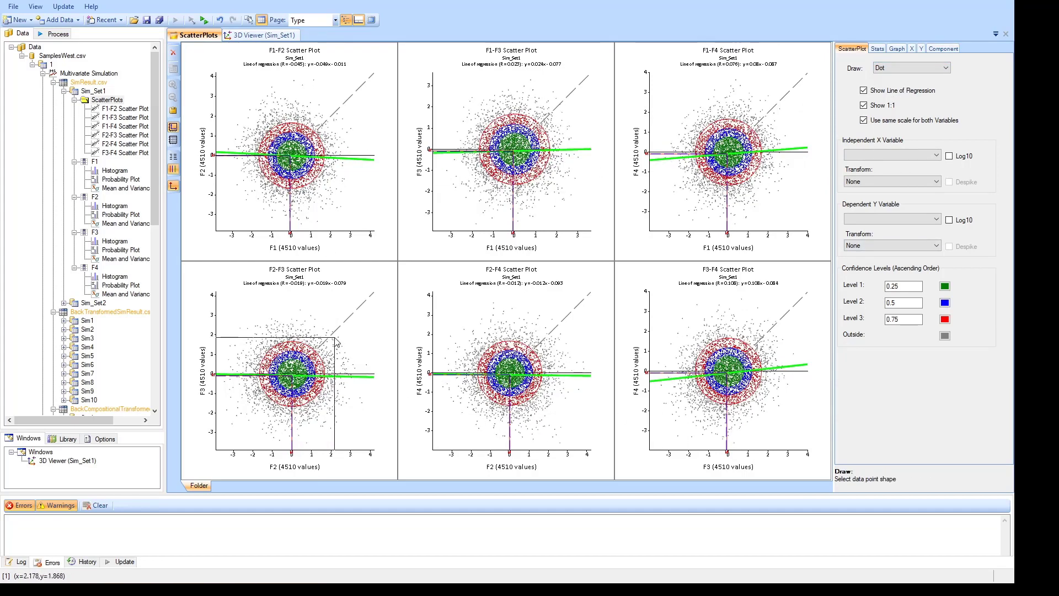
pyautogui.moveTo(761, 327)
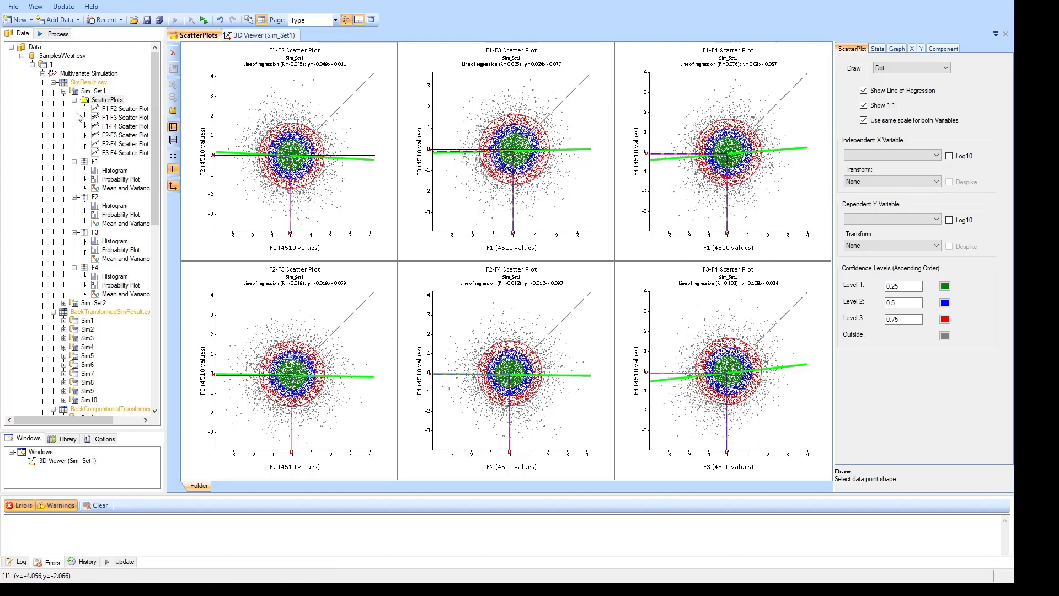
# Step: Collapse the SimResult output list to return to the Gaussian mean and variance results
pyautogui.click(88, 73)
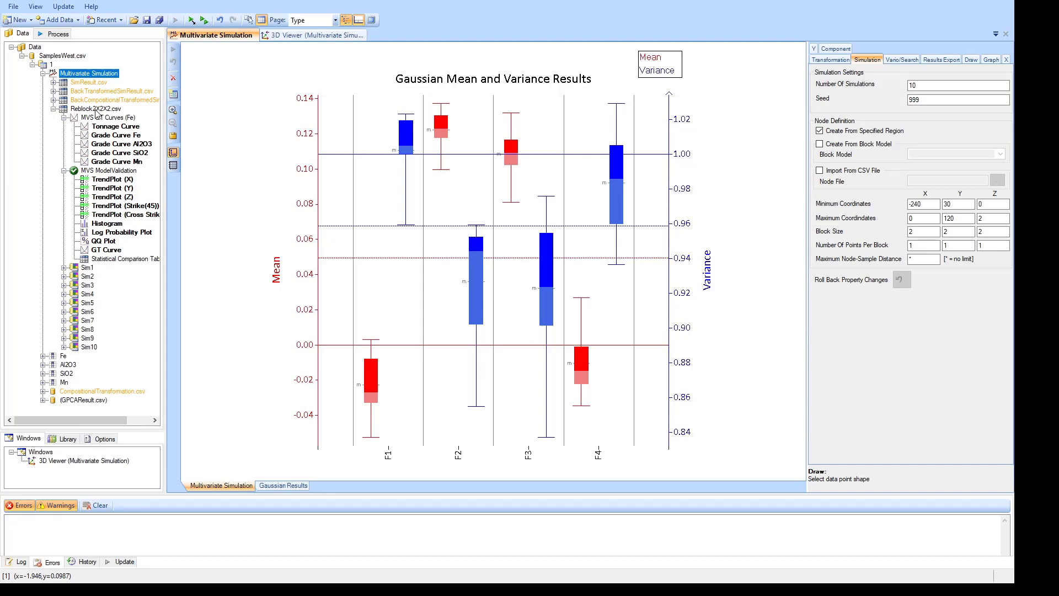
pyautogui.moveTo(96, 113)
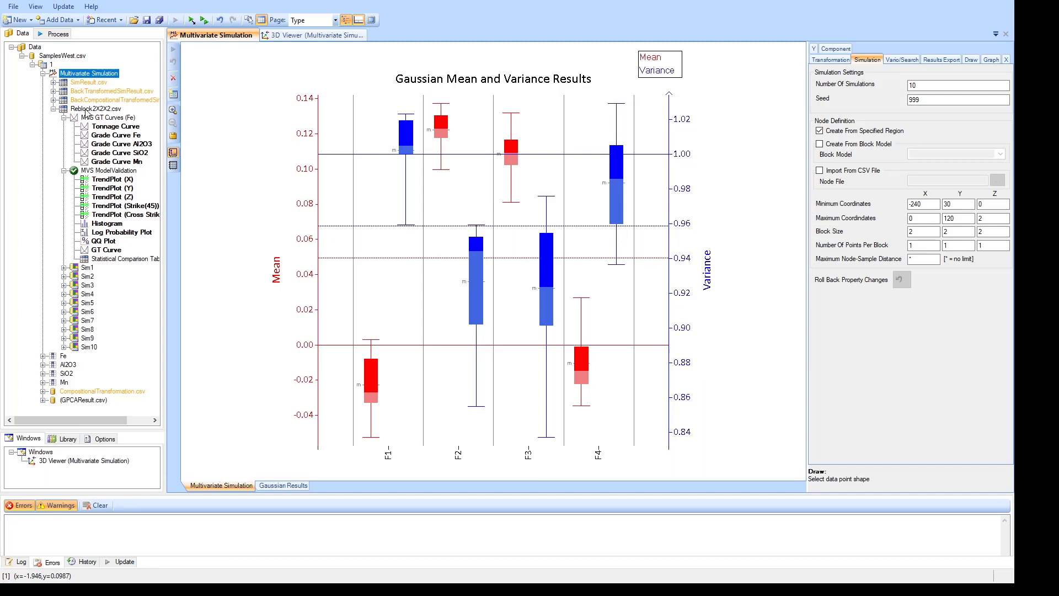
# Step: Open MVS ModelValidation and review the Fe histogram's Data settings for Sim1 comparison
pyautogui.click(109, 171)
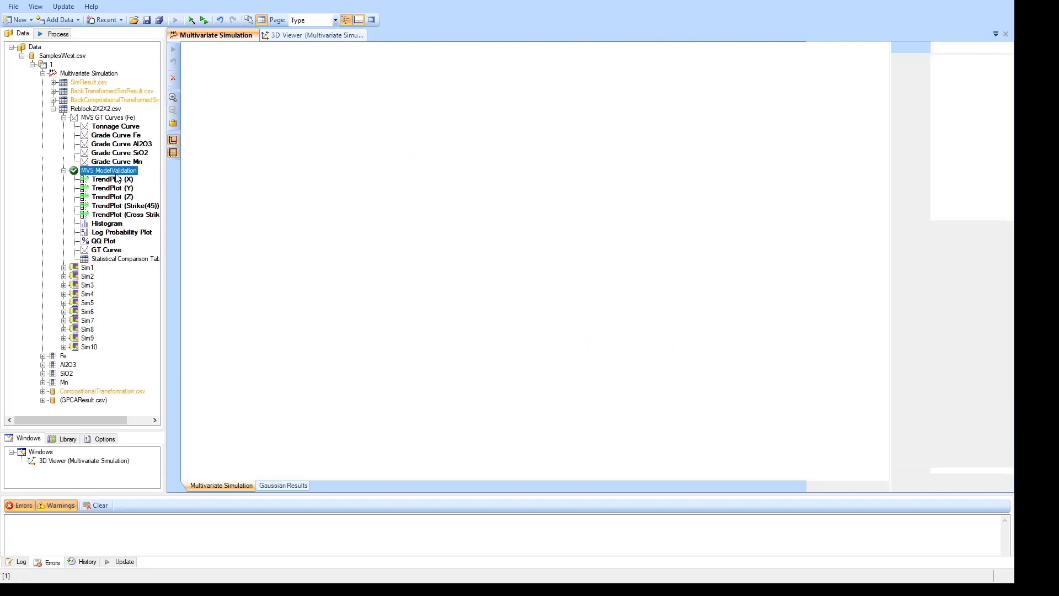
pyautogui.doubleClick(109, 171)
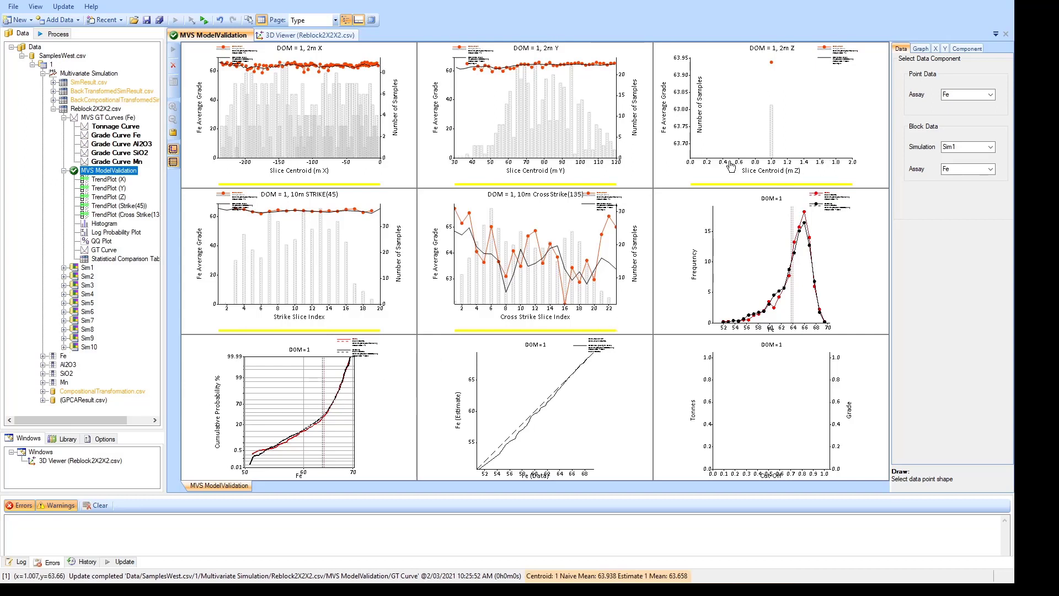
pyautogui.moveTo(422, 282)
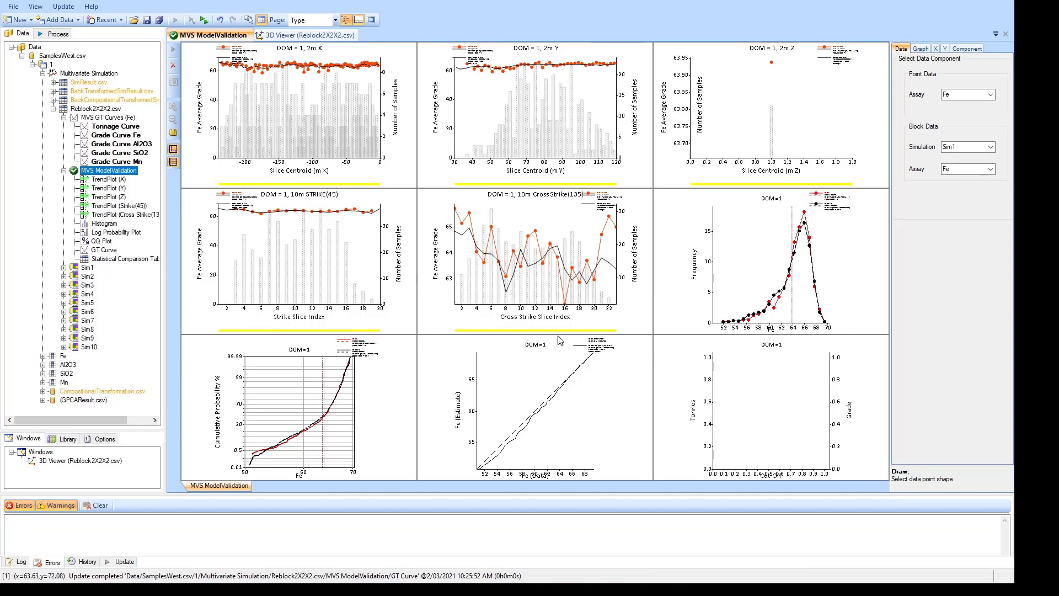
pyautogui.moveTo(962, 88)
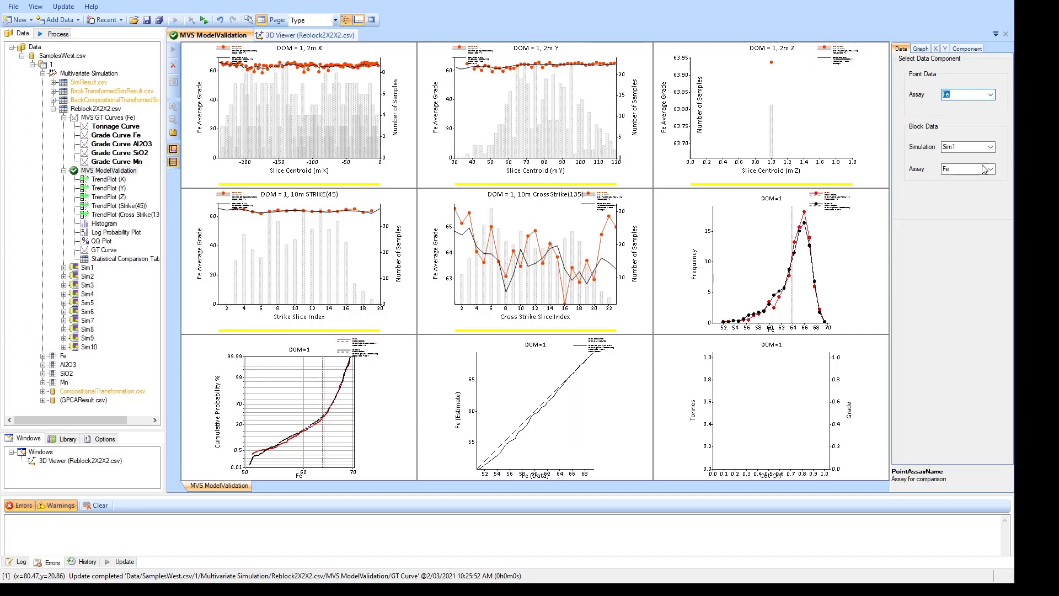
pyautogui.moveTo(993, 168)
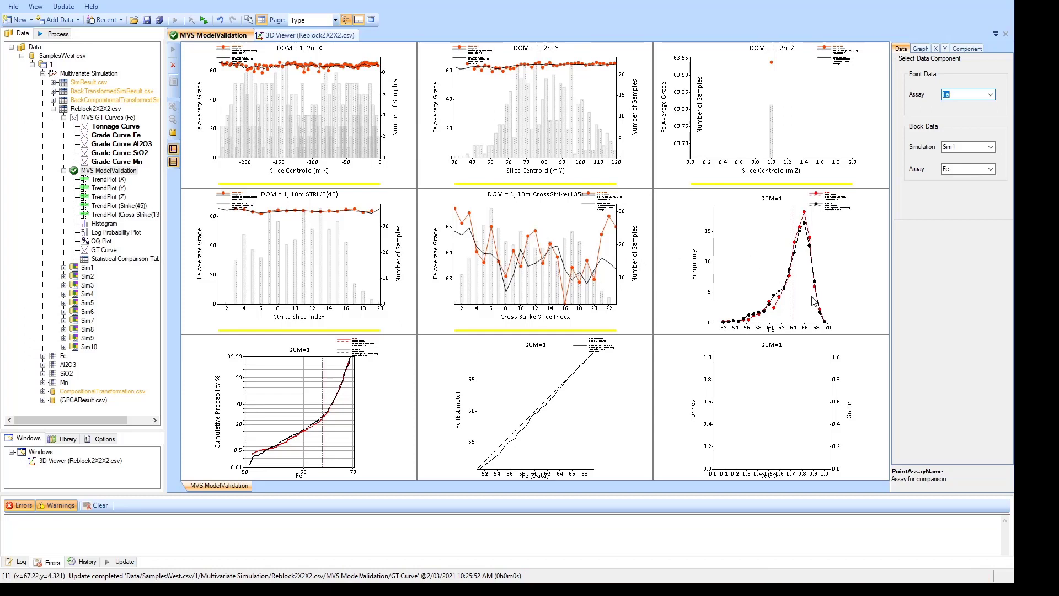
pyautogui.click(105, 223)
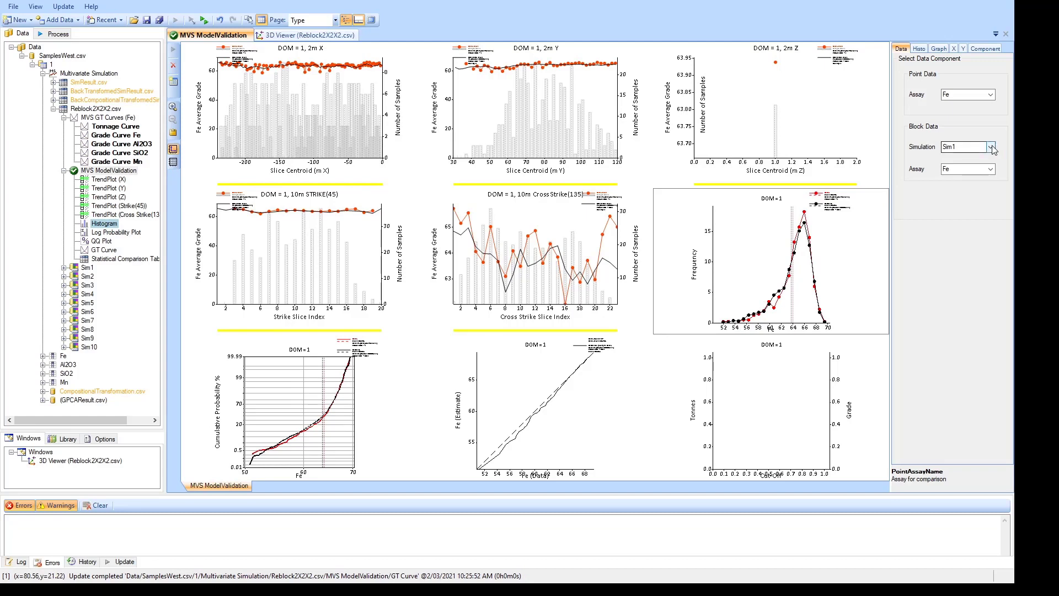
pyautogui.moveTo(993, 139)
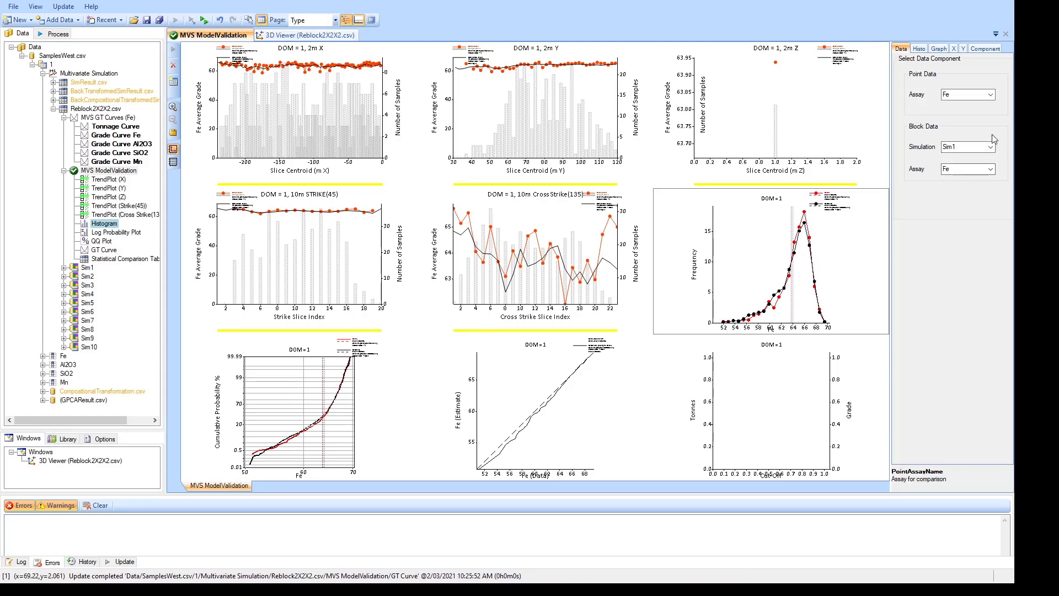
pyautogui.click(965, 94)
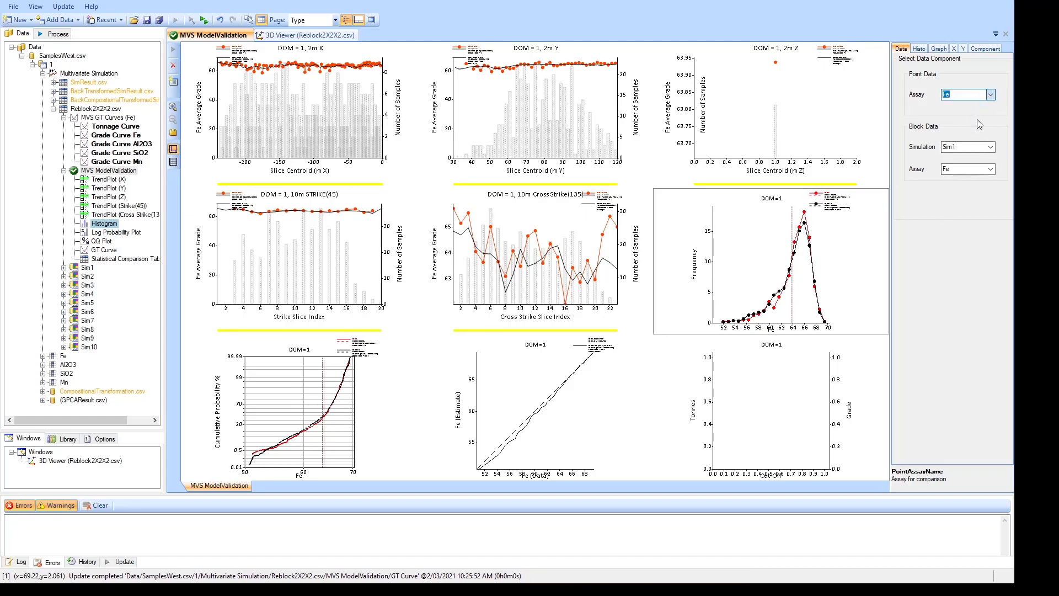
# Step: Switch the validation to SiO2 and recalculate the plots against Sim1
pyautogui.click(966, 94)
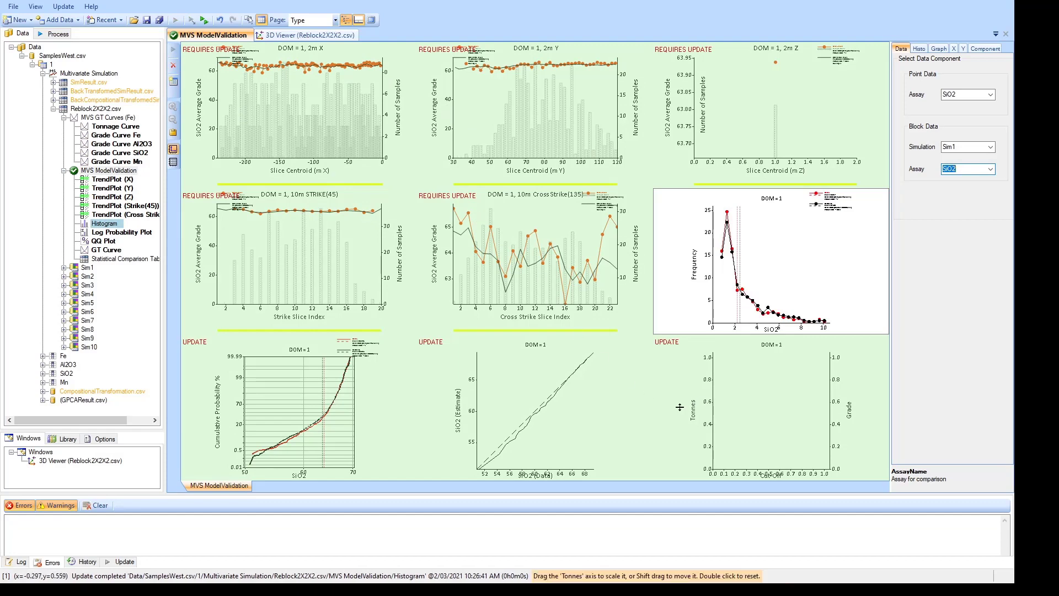
pyautogui.moveTo(975, 337)
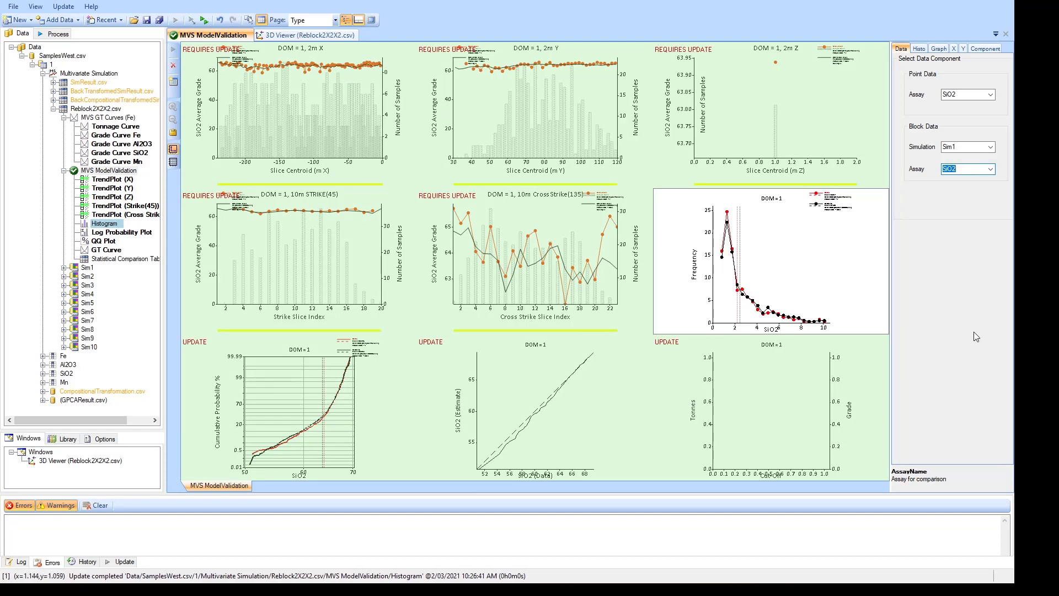
pyautogui.click(109, 171)
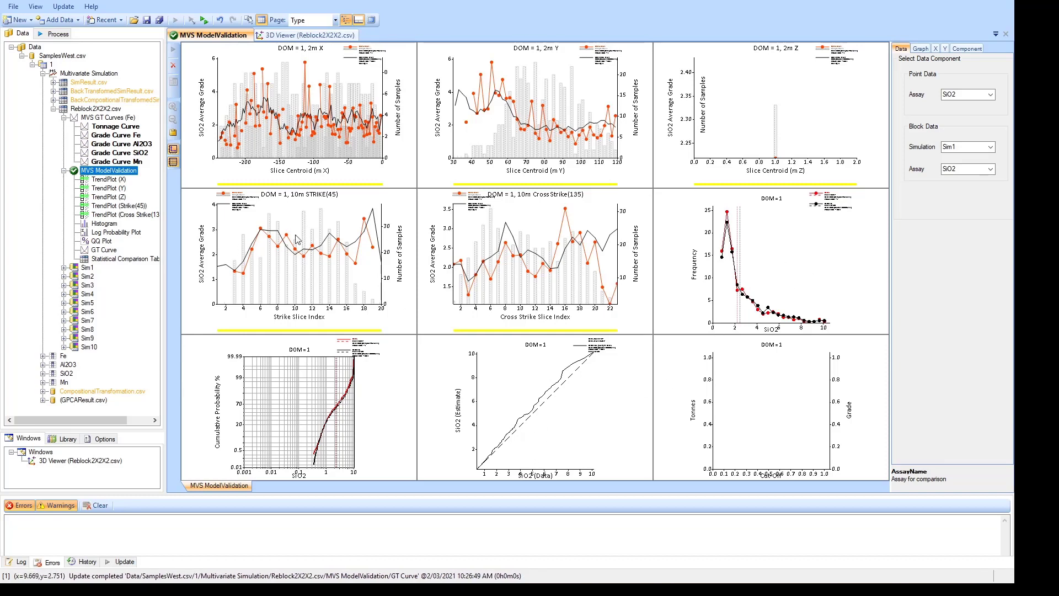
pyautogui.moveTo(613, 386)
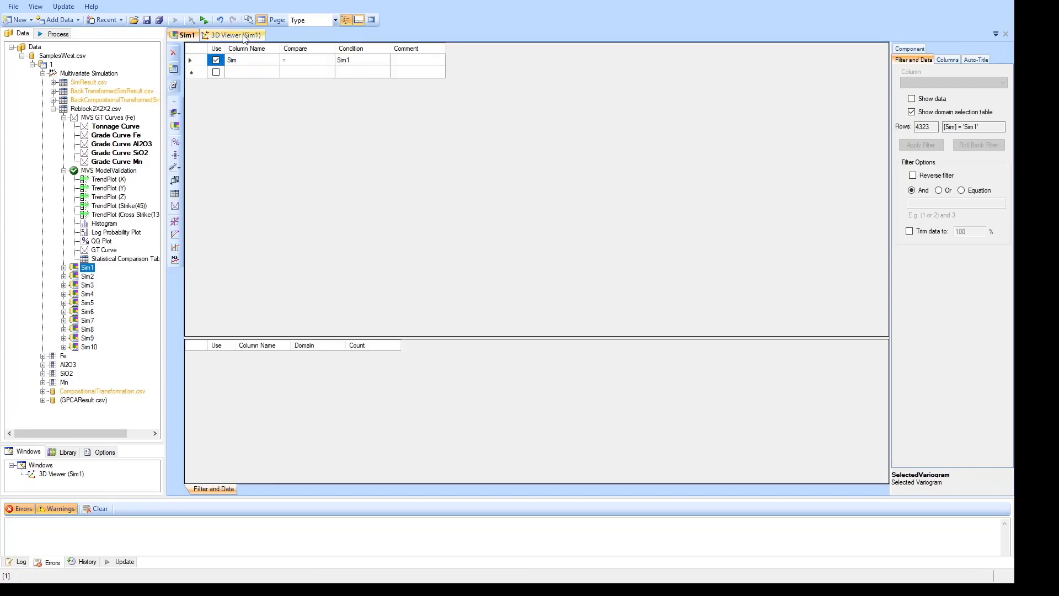
# Step: View Sim1 blocks coloured by Fe deciles in 3D, then display Sim2
pyautogui.click(233, 34)
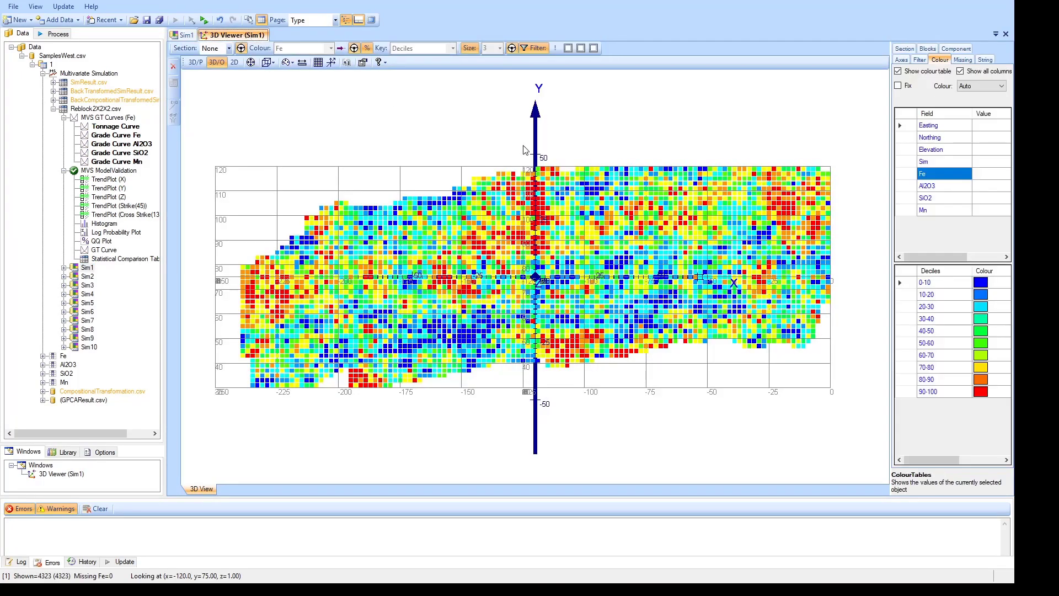
pyautogui.moveTo(509, 271)
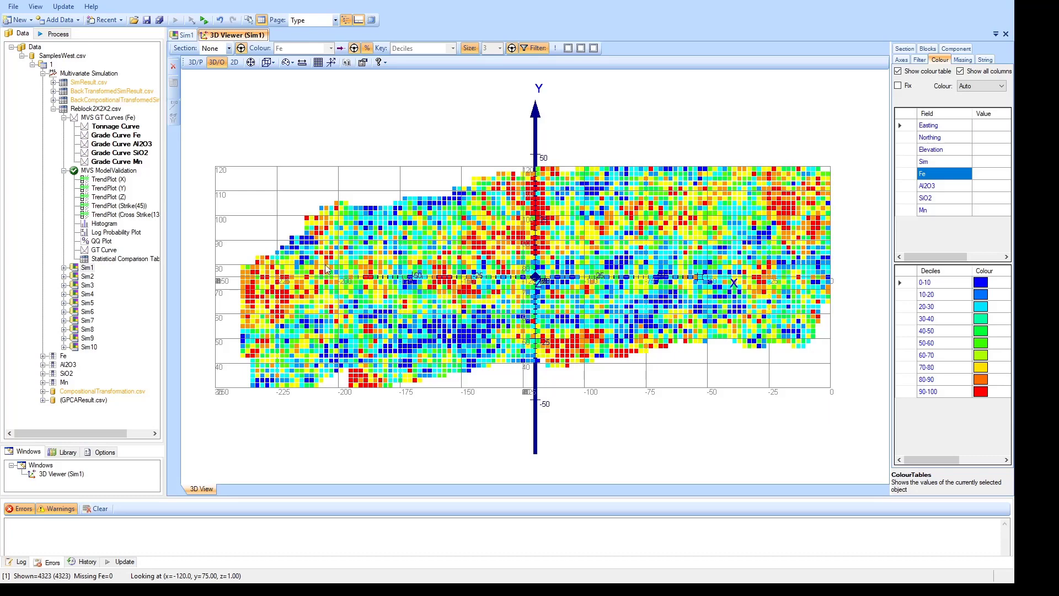
pyautogui.moveTo(349, 270)
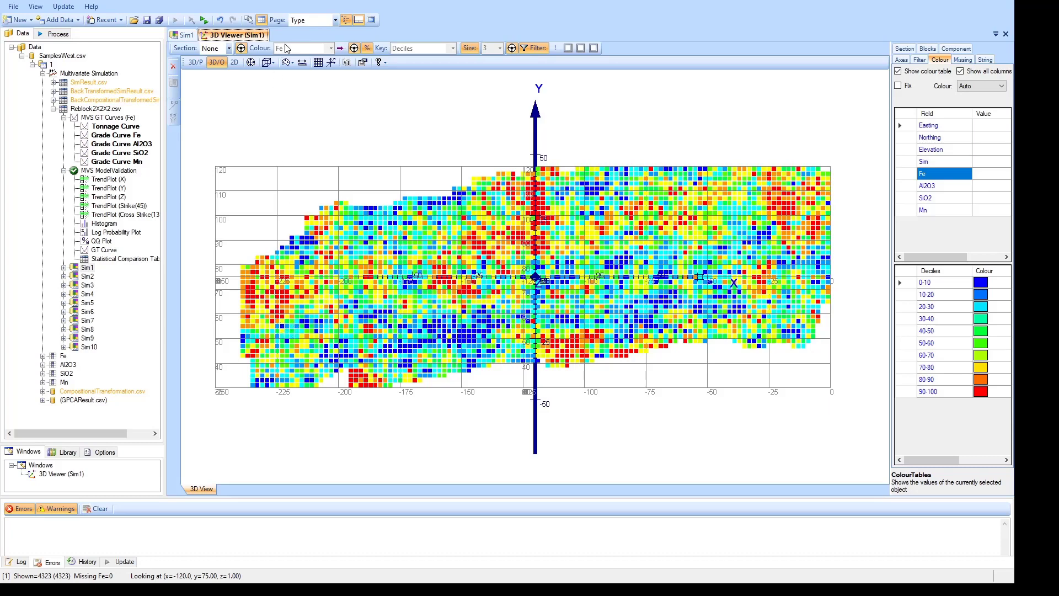
pyautogui.moveTo(331, 243)
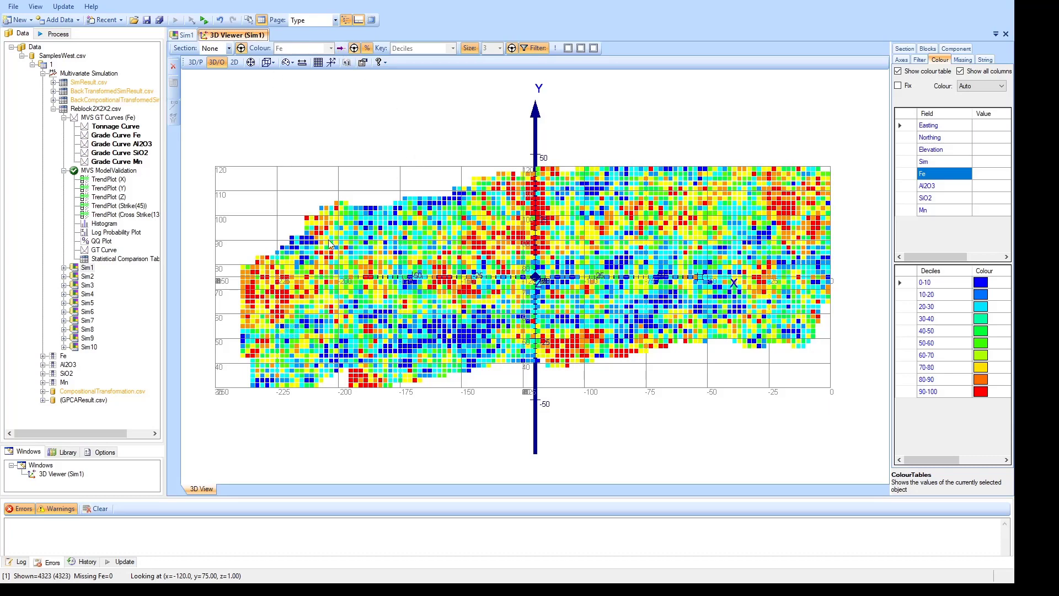
pyautogui.moveTo(97, 276)
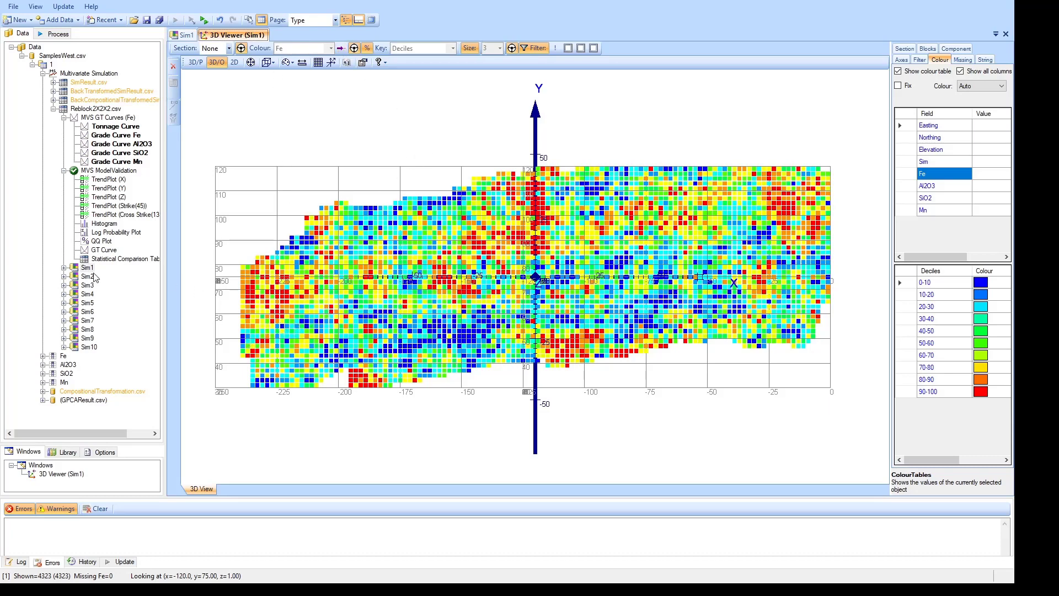
pyautogui.moveTo(781, 228)
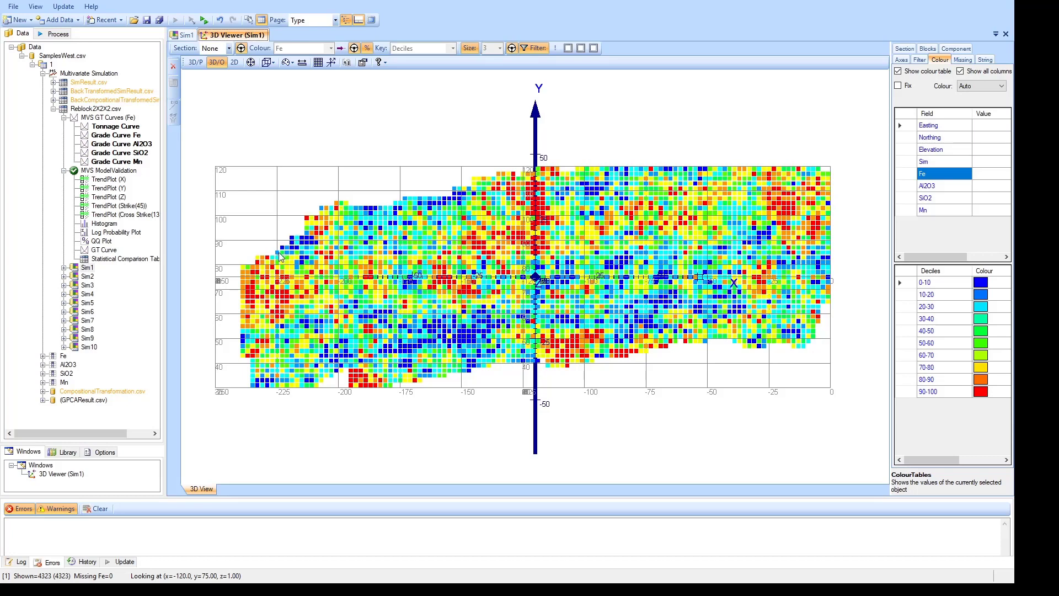
pyautogui.moveTo(819, 275)
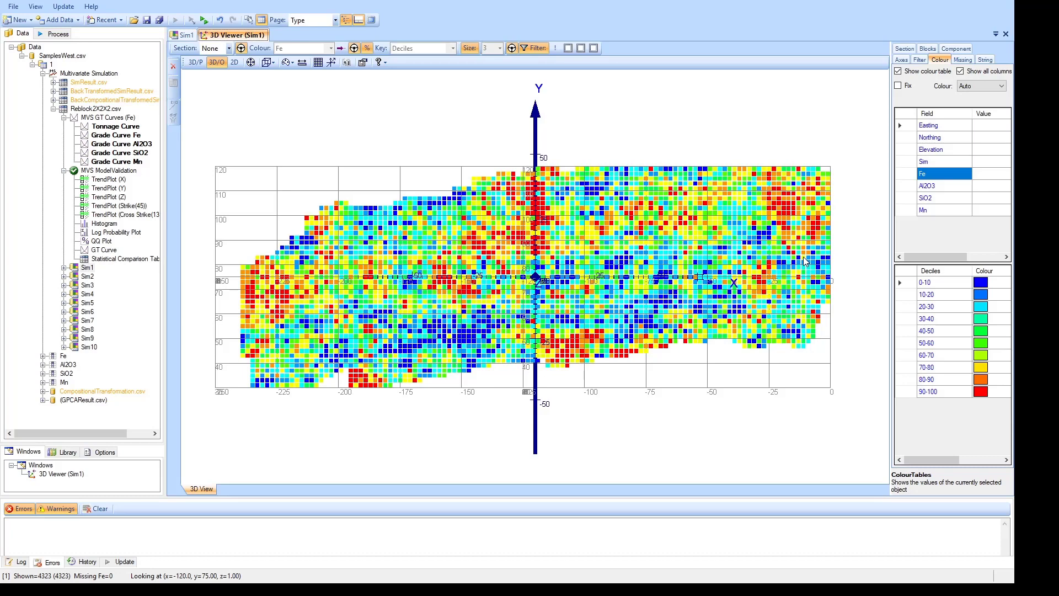
pyautogui.moveTo(636, 205)
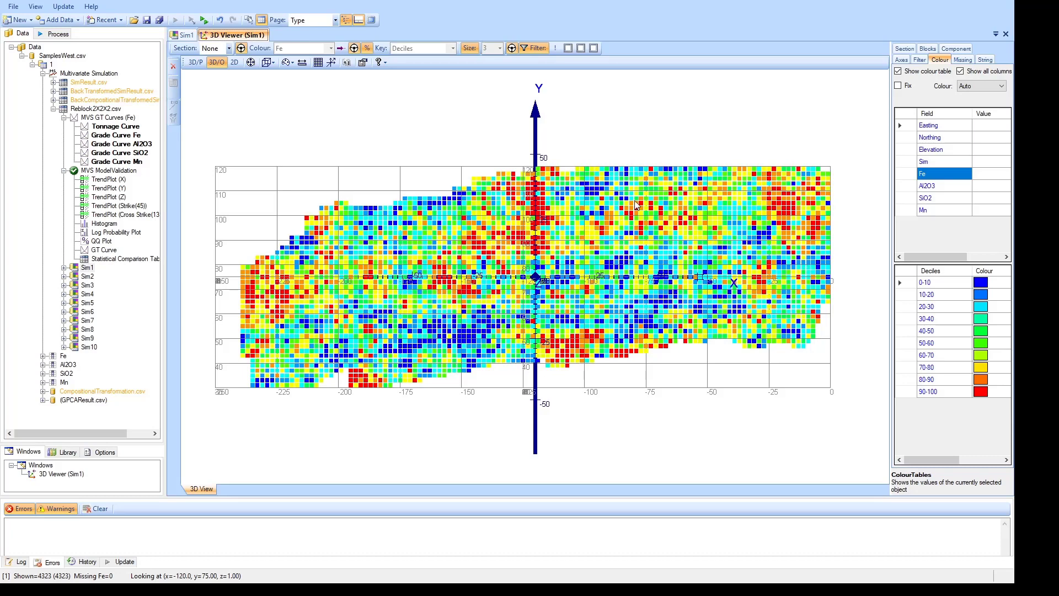
pyautogui.moveTo(608, 370)
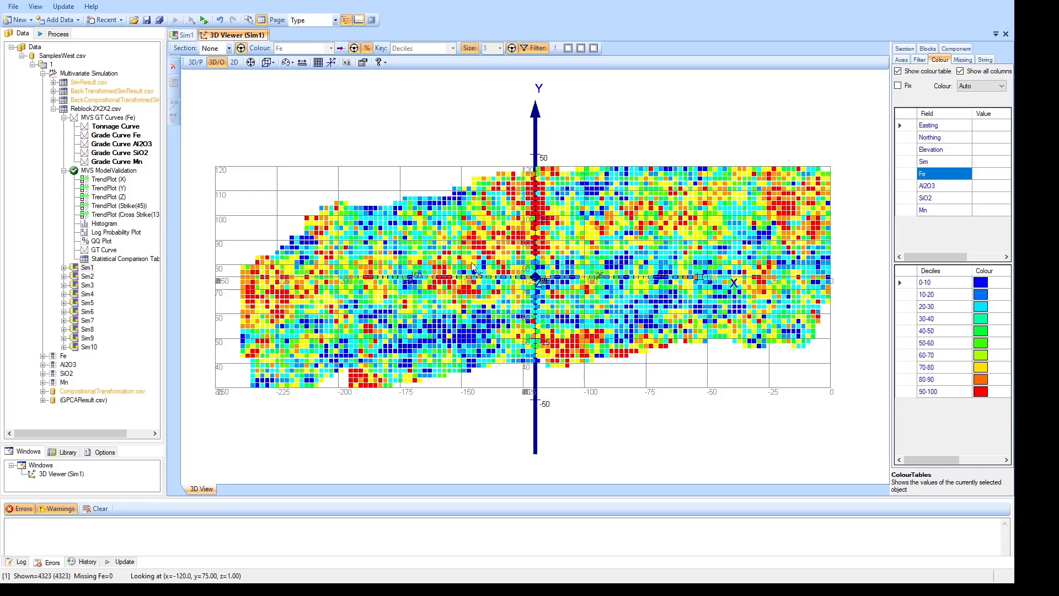
pyautogui.click(86, 275)
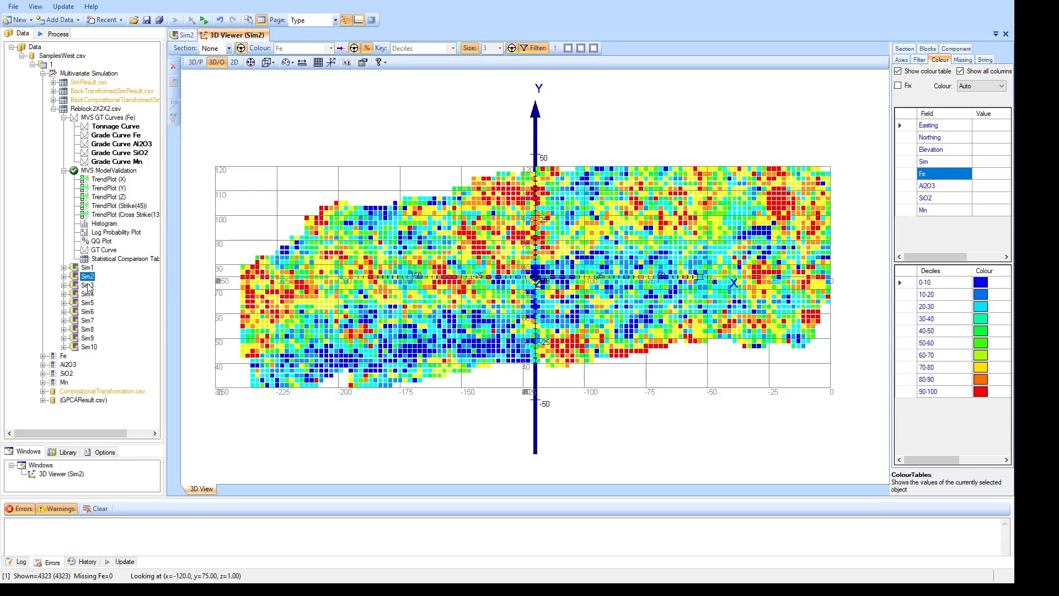
# Step: Display Sim3 Fe grades in perspective, then return to plan view
pyautogui.click(88, 285)
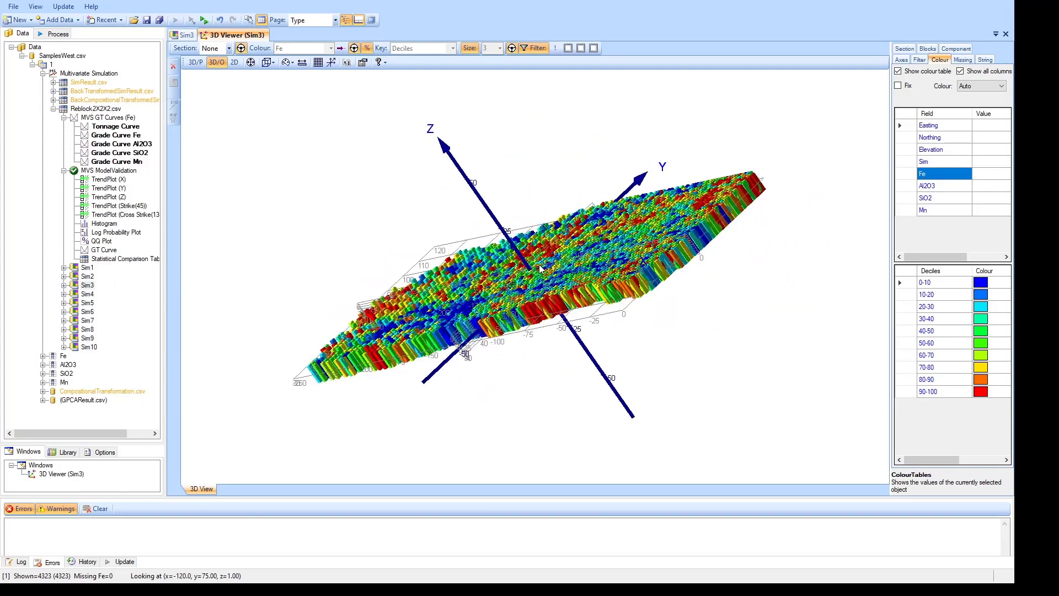
pyautogui.click(194, 62)
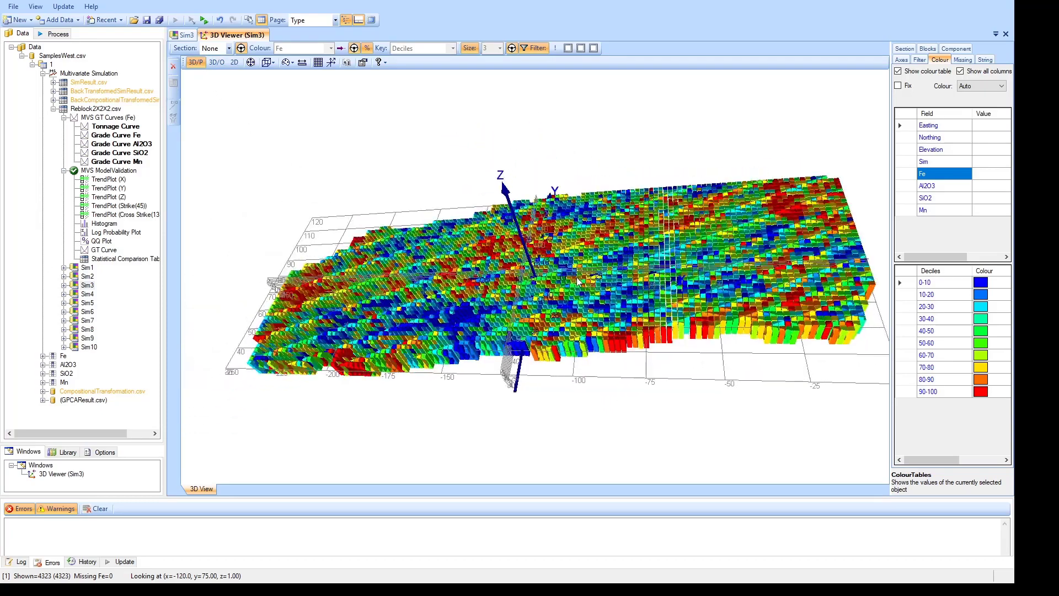
pyautogui.click(217, 62)
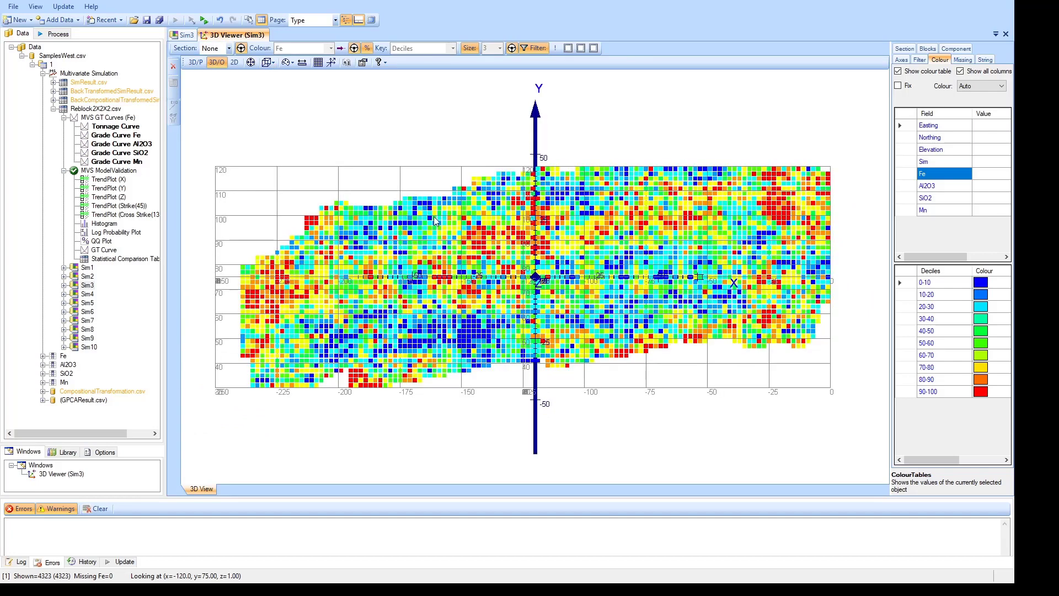
pyautogui.moveTo(403, 363)
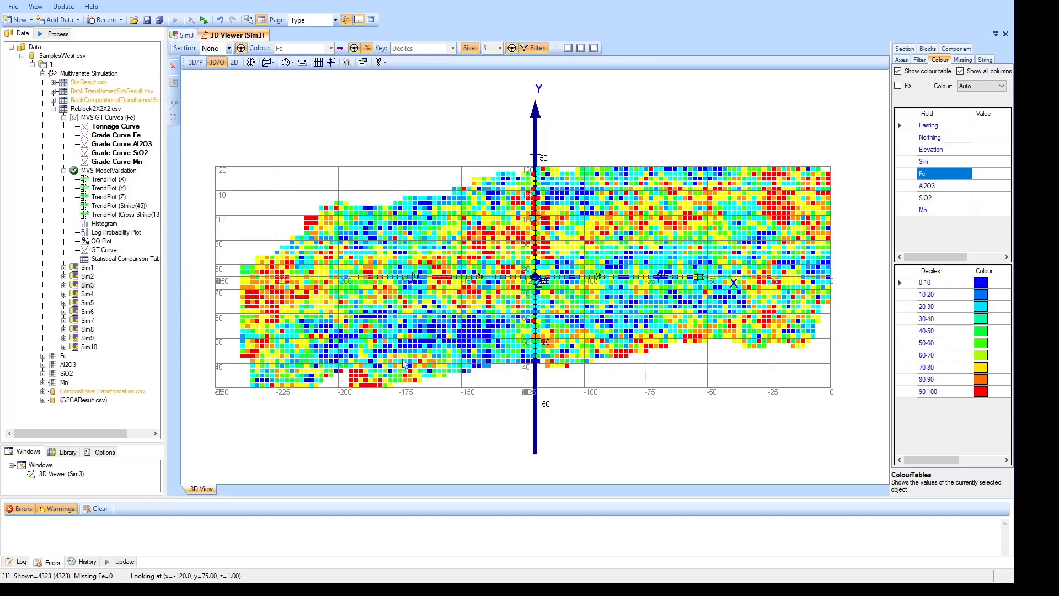
pyautogui.moveTo(709, 262)
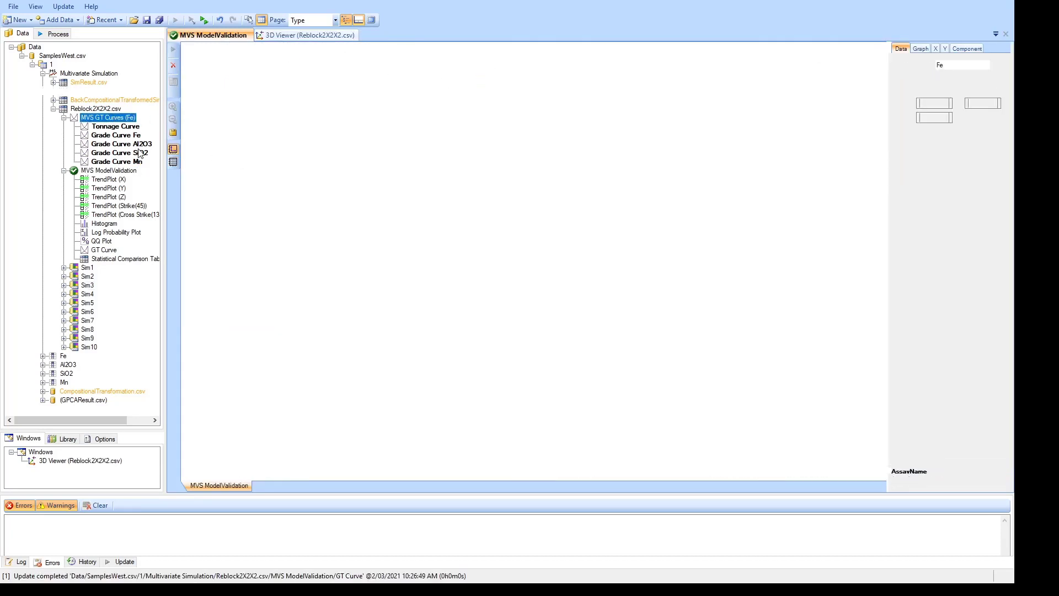
# Step: Open MVS GT Curves (Fe) and calculate the grade-tonnage curves
pyautogui.doubleClick(100, 116)
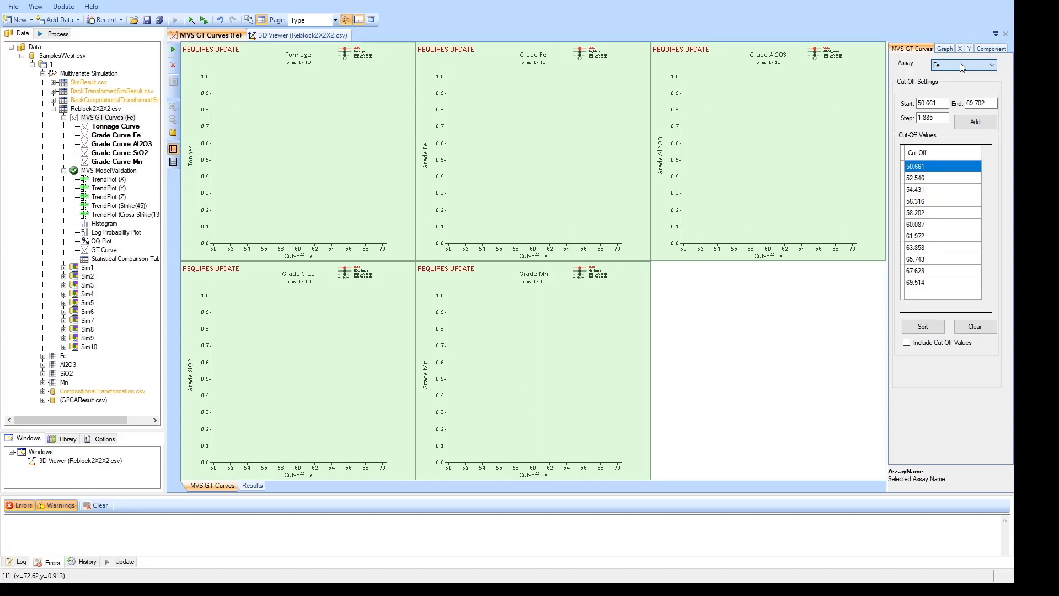
pyautogui.moveTo(711, 232)
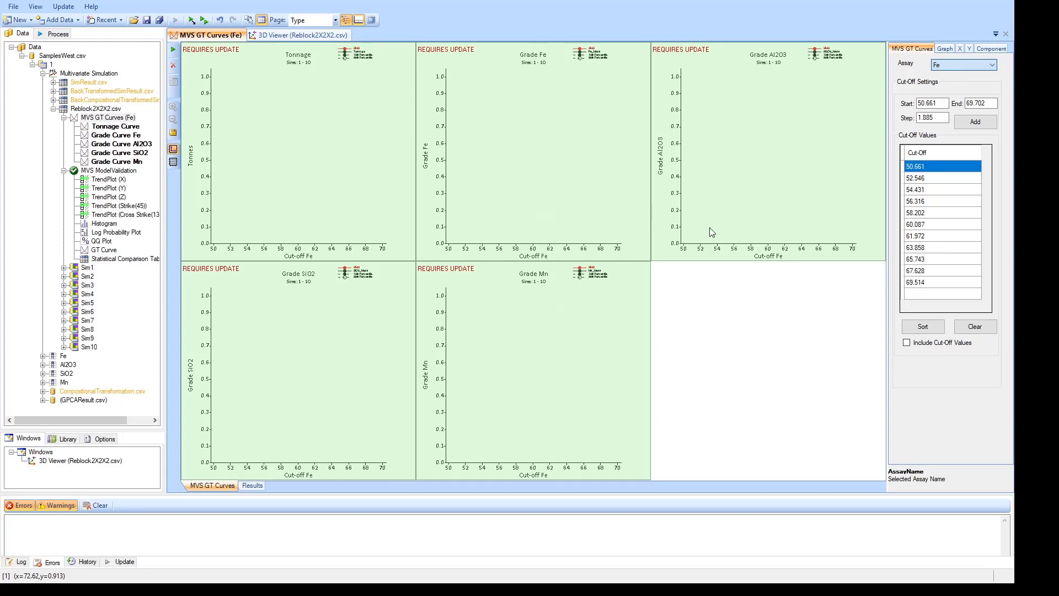
pyautogui.moveTo(840, 131)
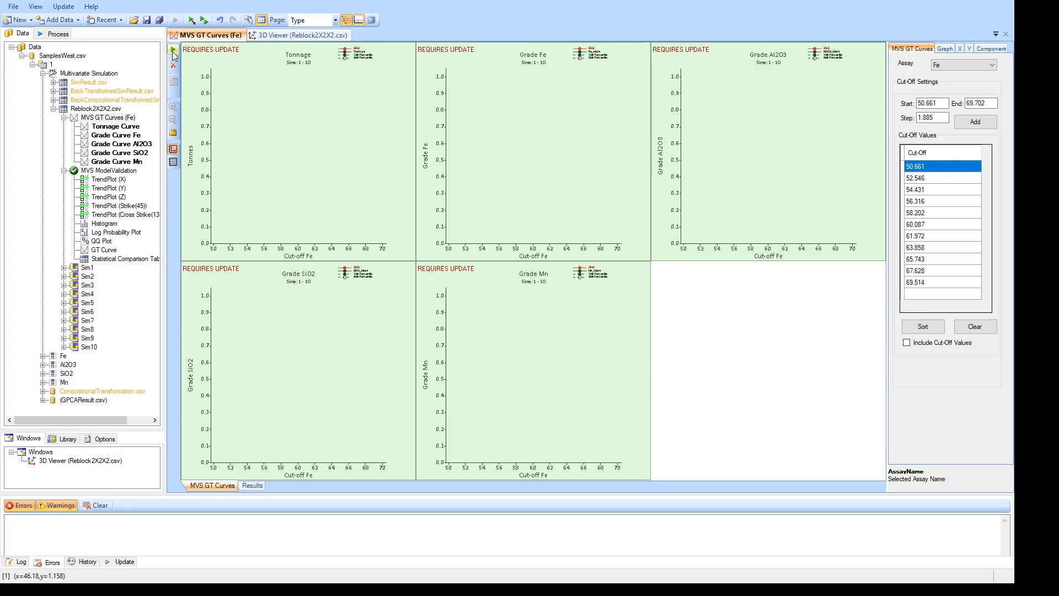
pyautogui.click(172, 50)
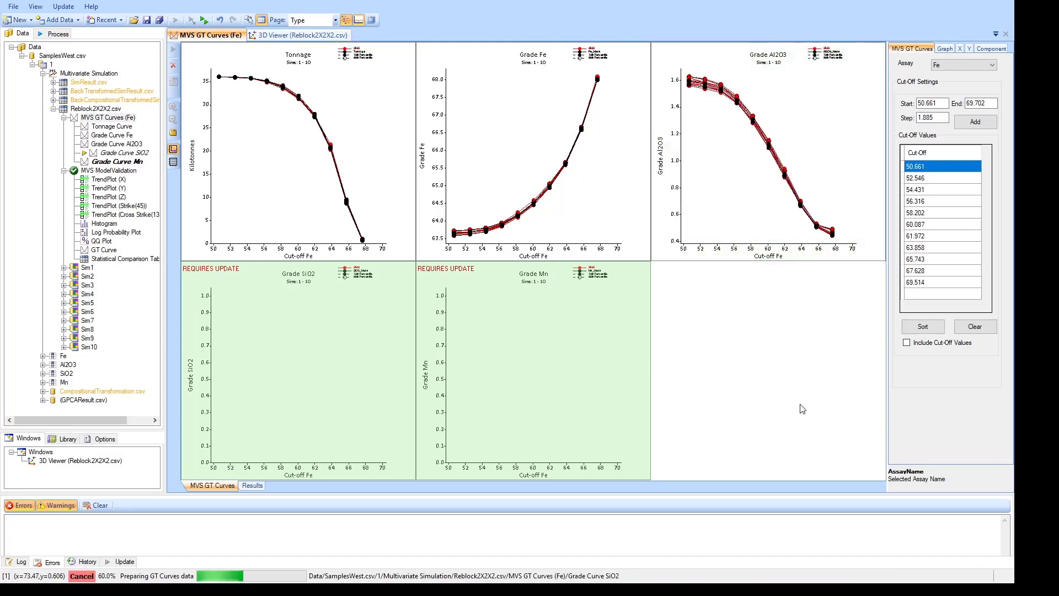
# Step: Inspect the Al2O3 grade curve with its average-grade-by-cut-off table
pyautogui.click(117, 144)
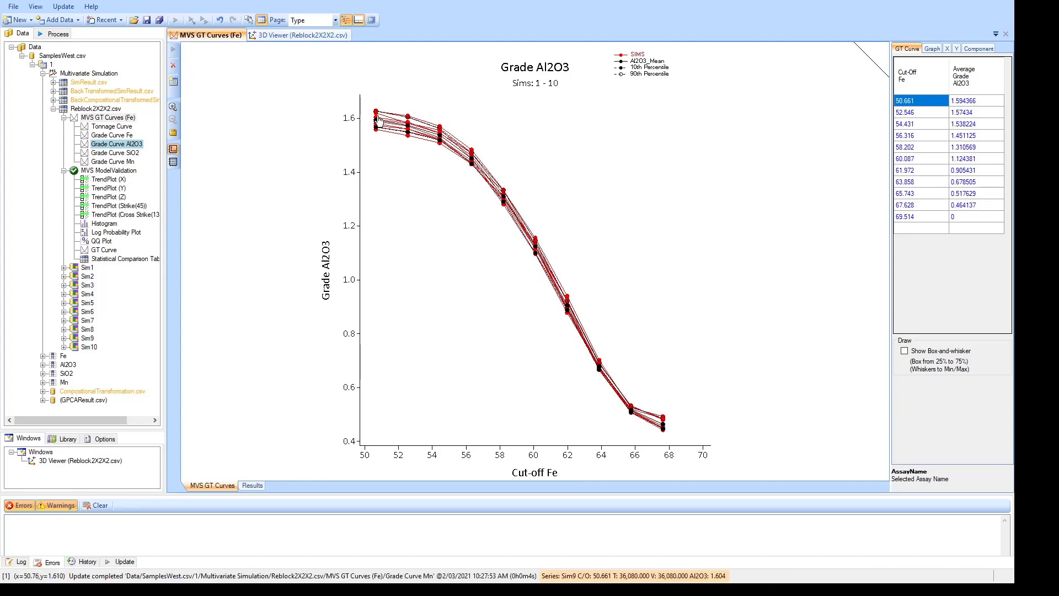
pyautogui.moveTo(433, 142)
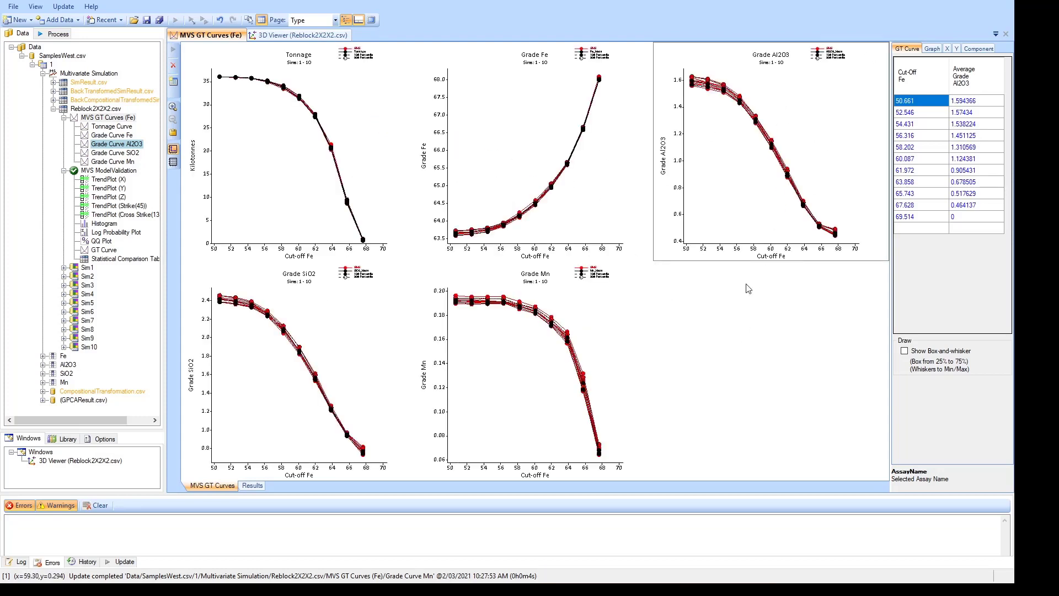
pyautogui.moveTo(509, 177)
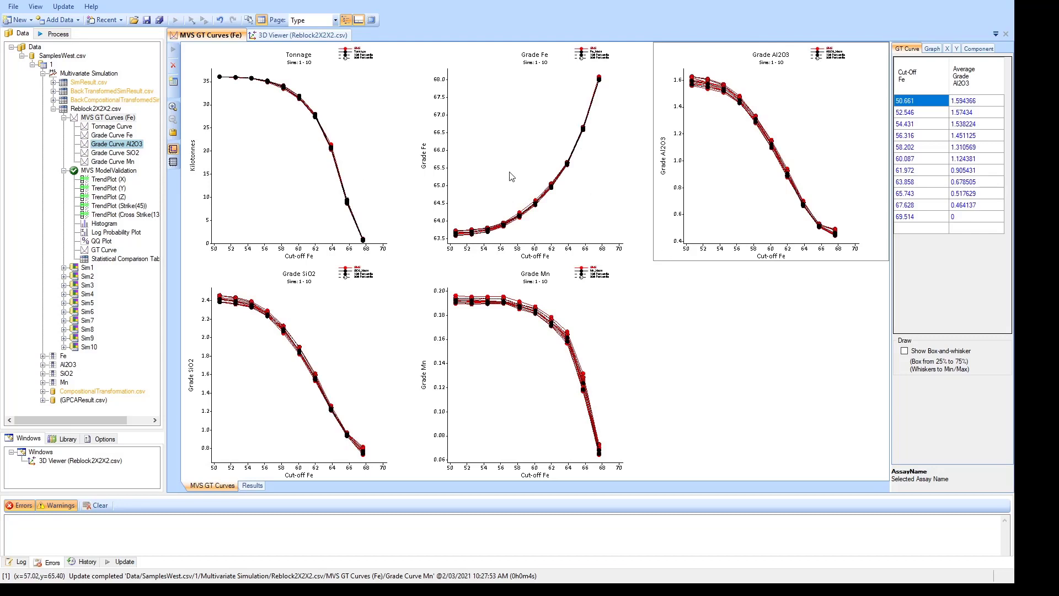
pyautogui.moveTo(766, 338)
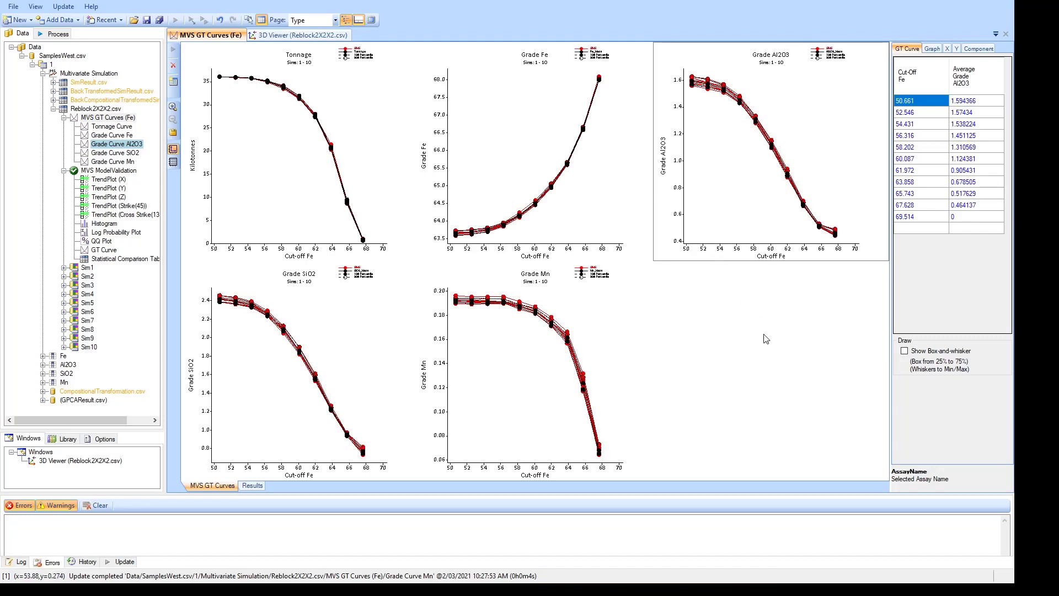
pyautogui.moveTo(692, 354)
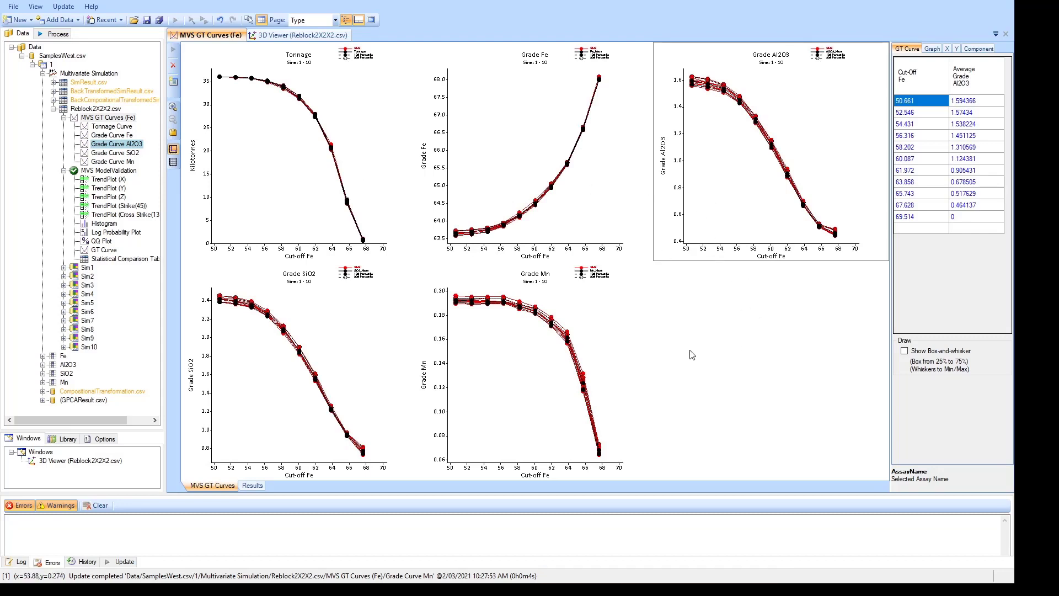